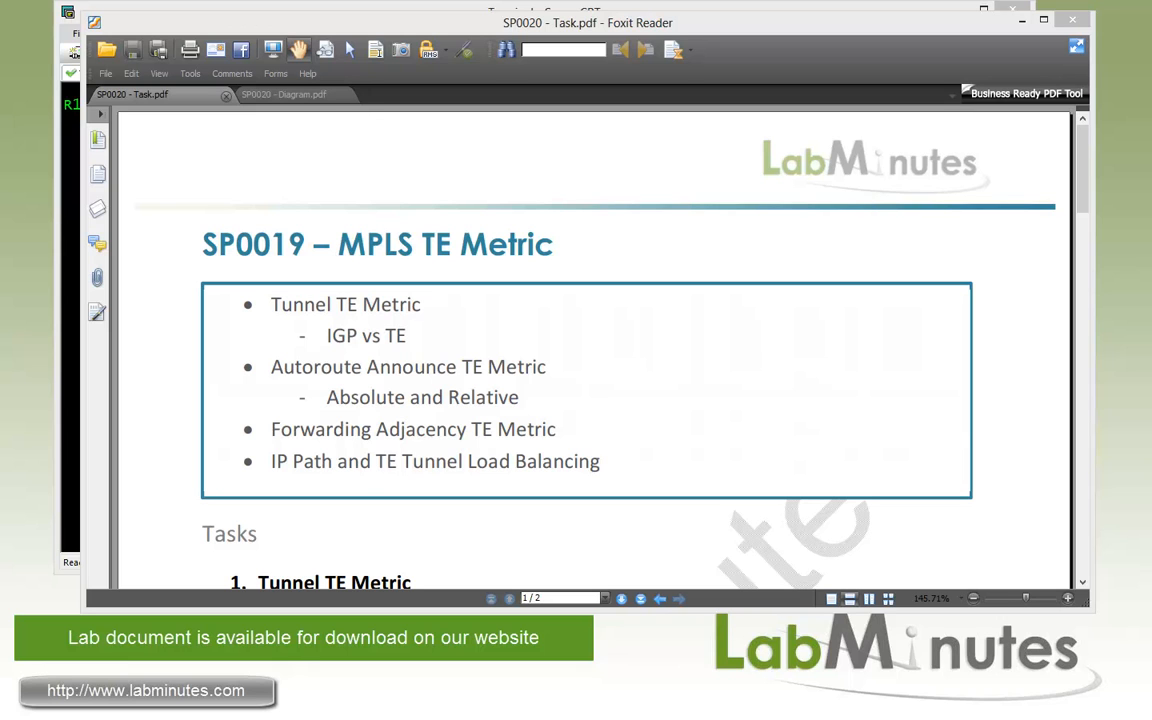
mouse_move(545, 365)
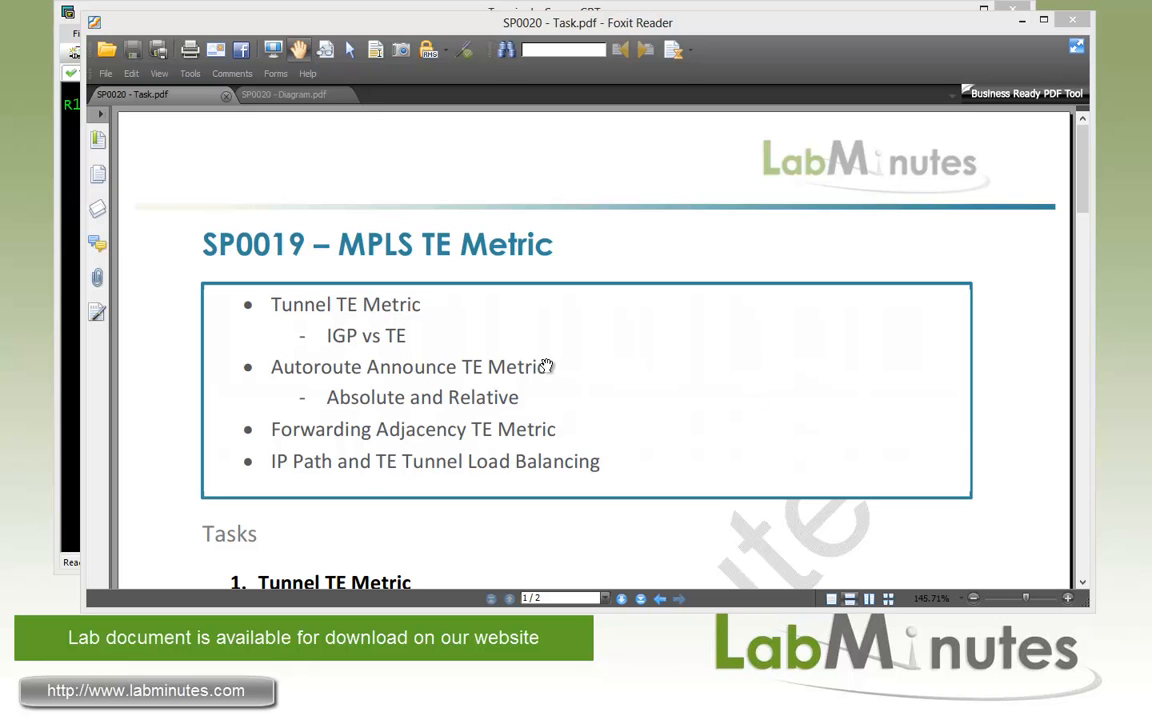
mouse_move(492, 331)
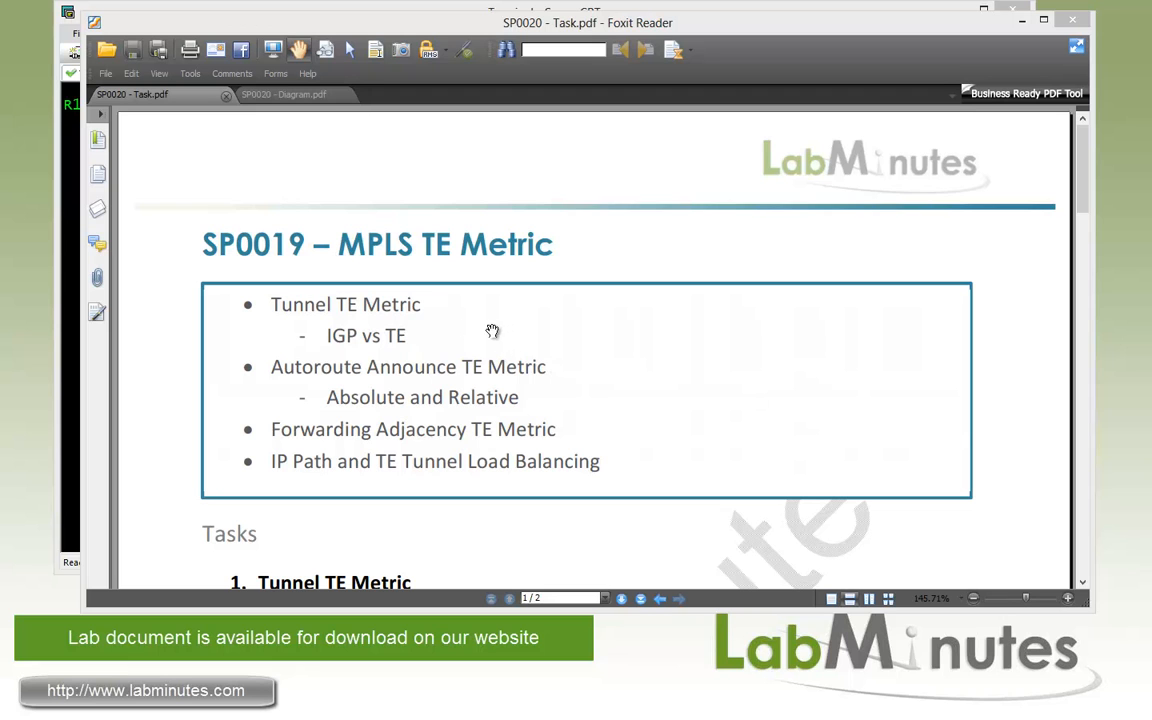
mouse_move(416, 338)
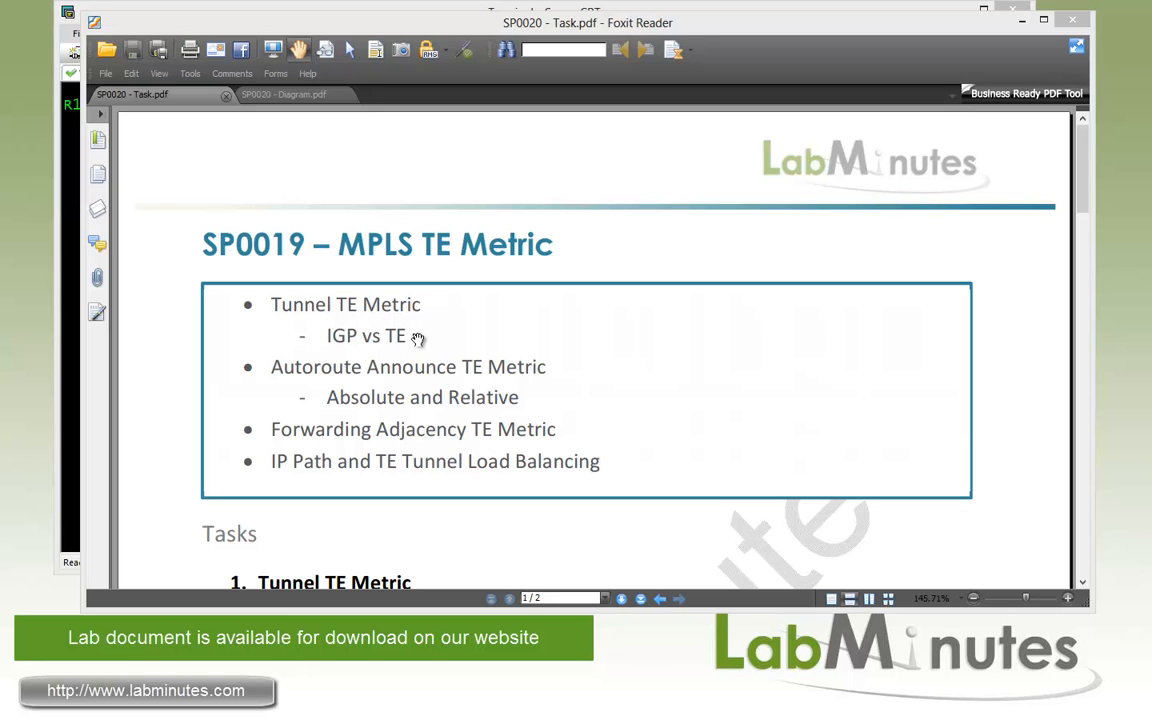
mouse_move(426, 373)
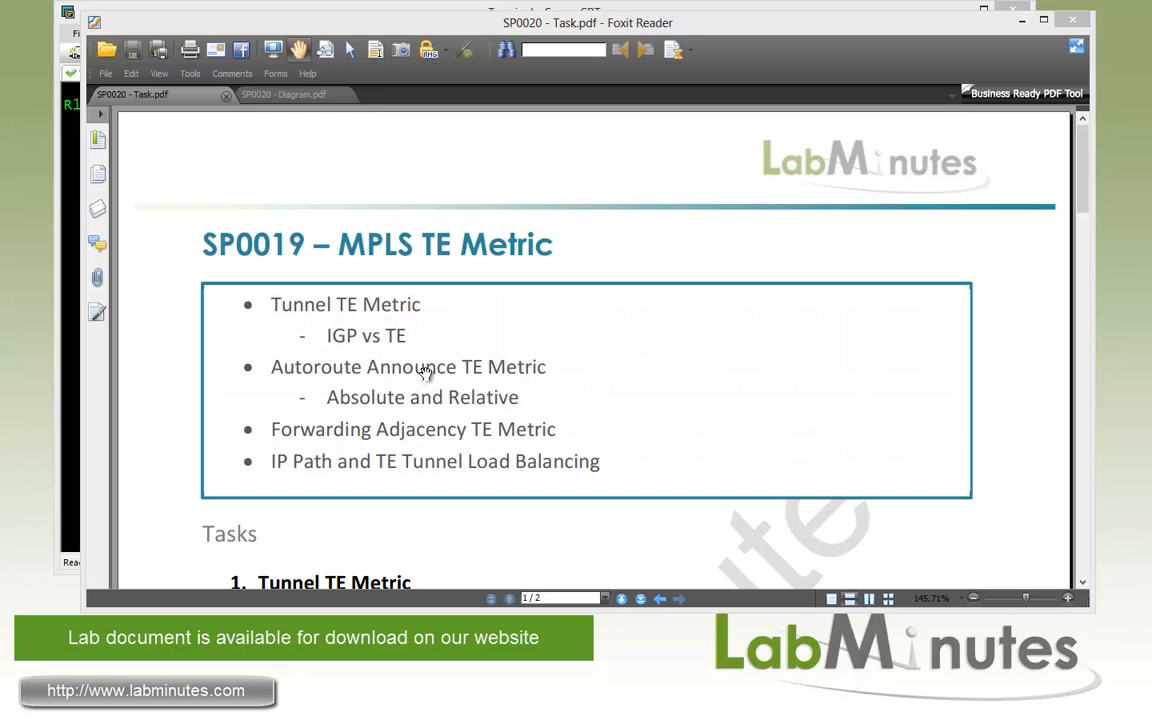
mouse_move(438, 400)
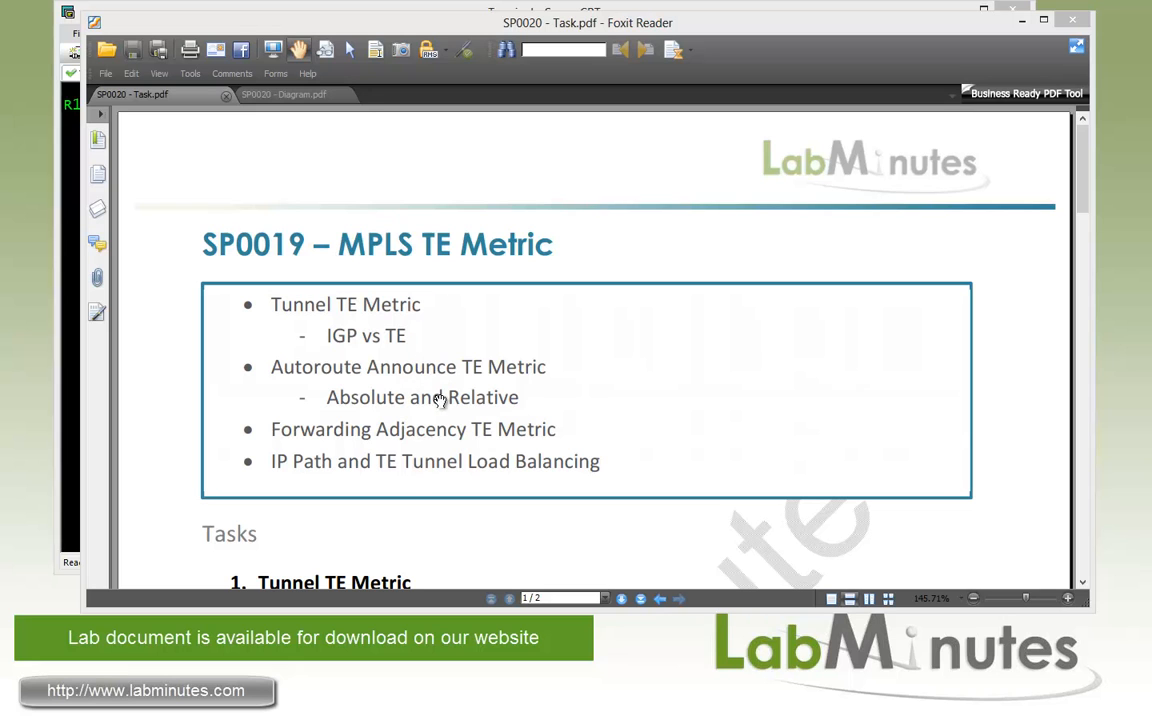
mouse_move(420, 431)
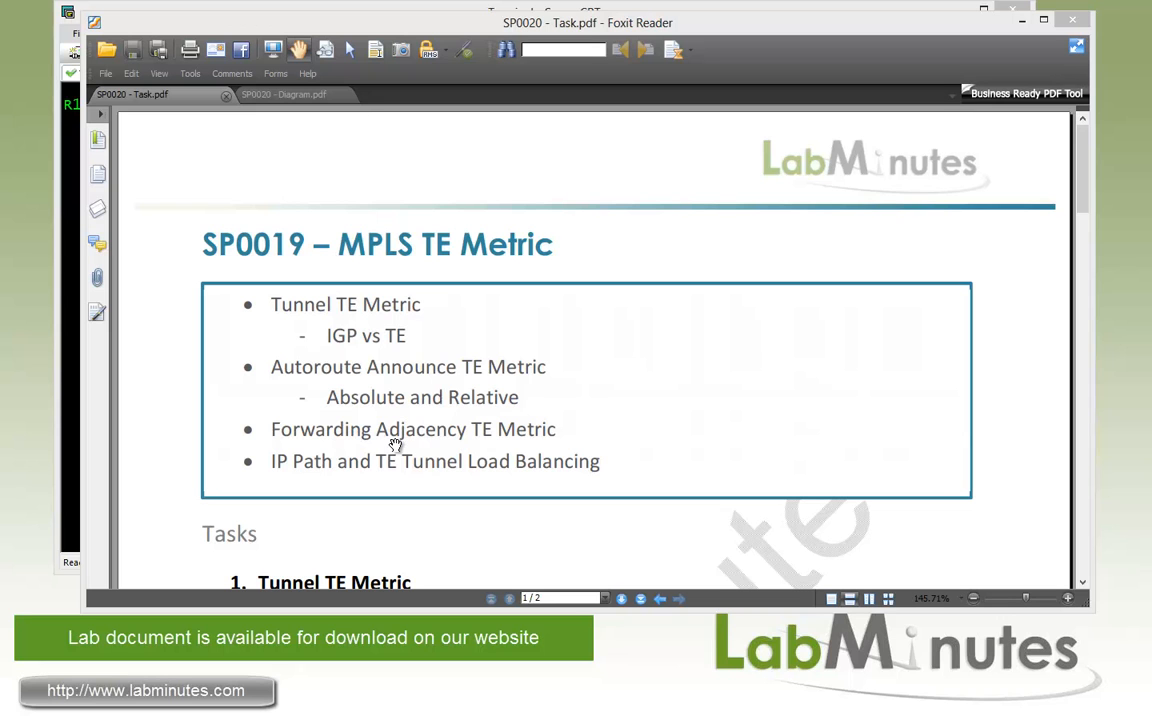
mouse_move(330, 435)
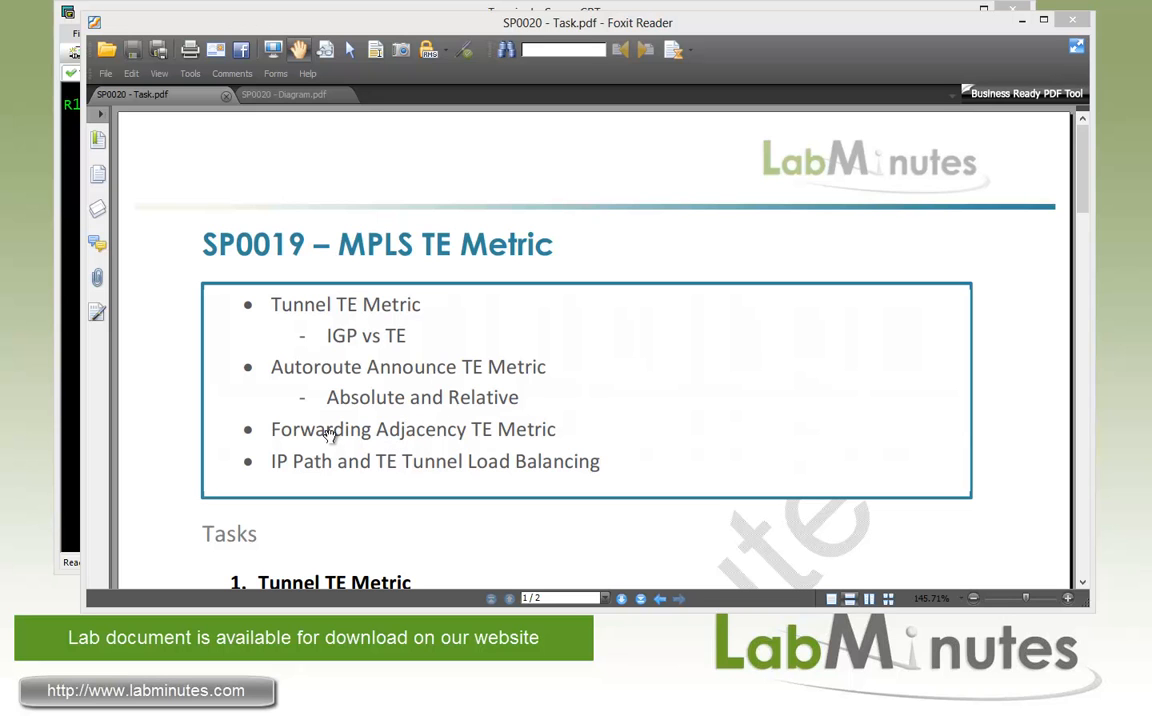
mouse_move(378, 487)
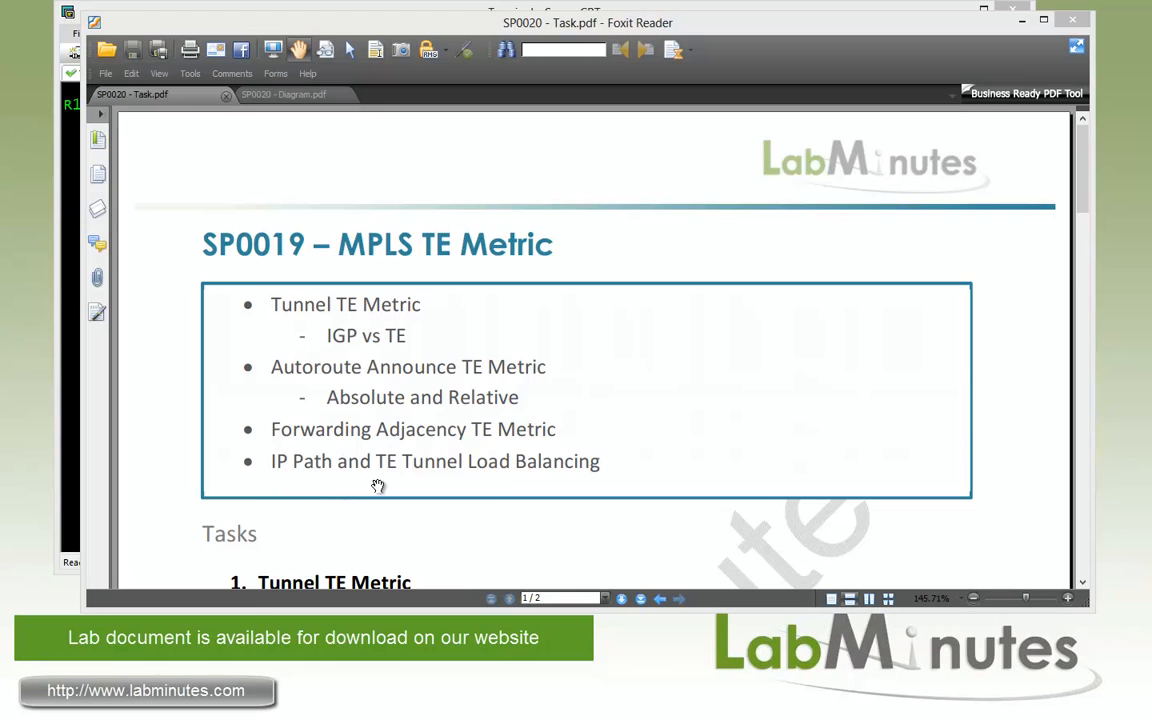
Switch to SP0020 - Diagram.pdf to view the physical topology of routers R1–R8.
left_click(283, 94)
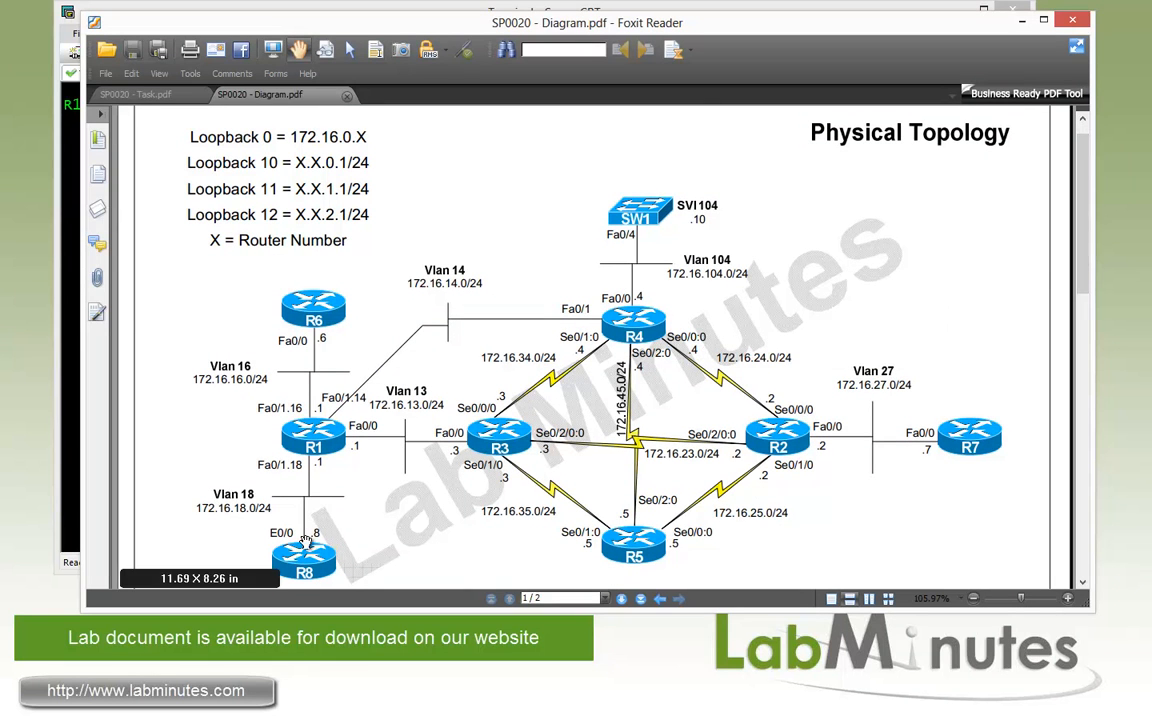
mouse_move(647, 248)
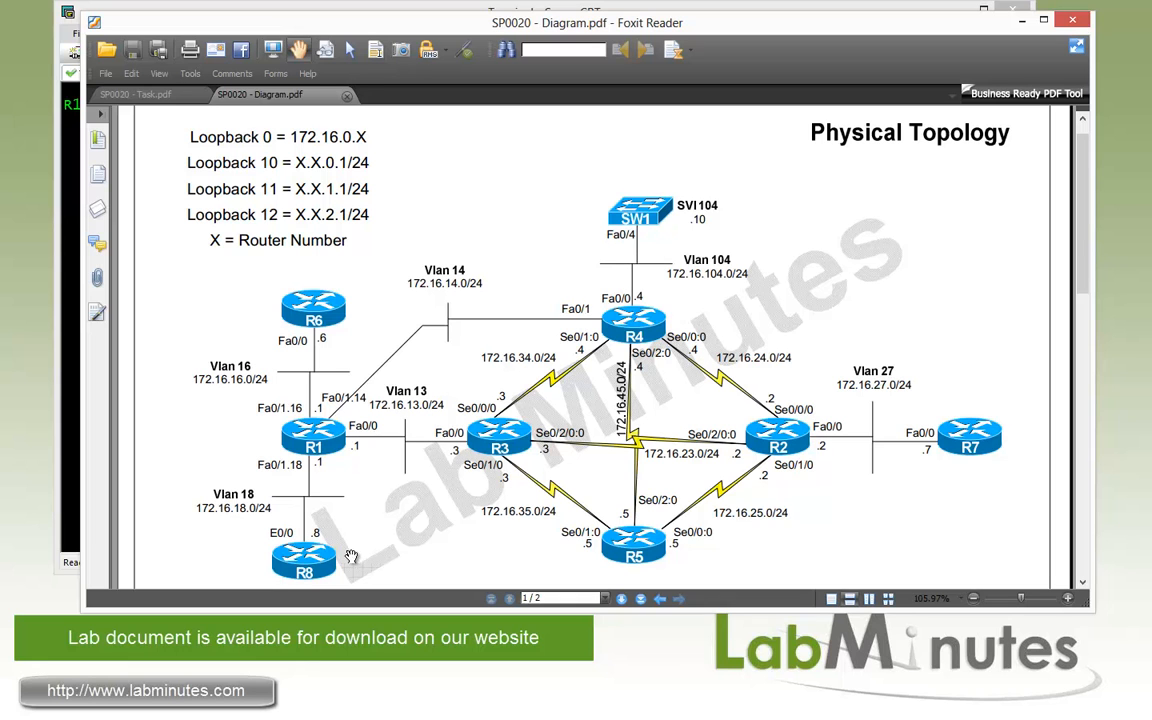
mouse_move(686, 298)
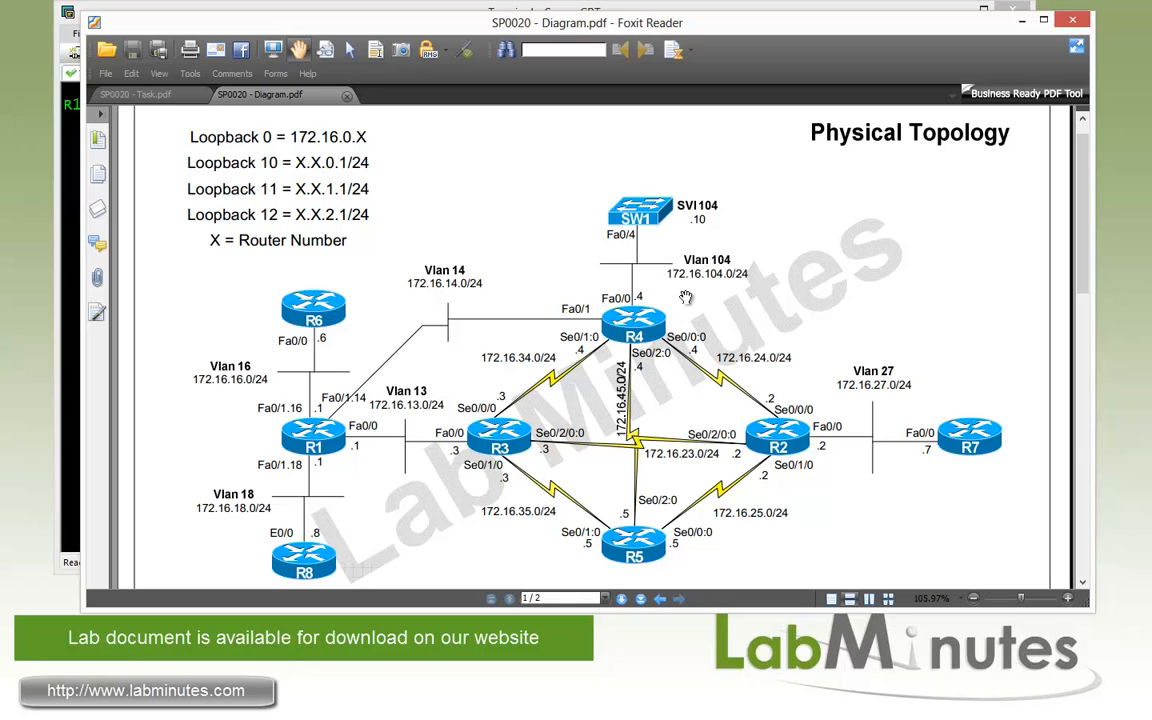
mouse_move(606, 423)
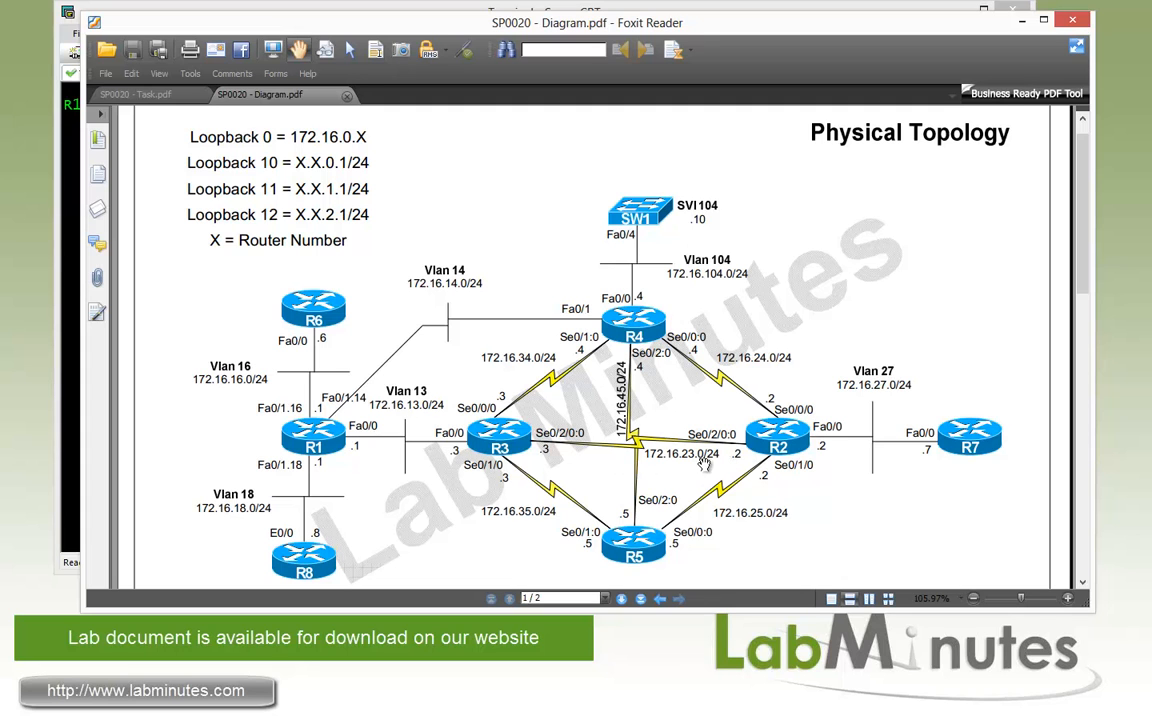
mouse_move(660, 468)
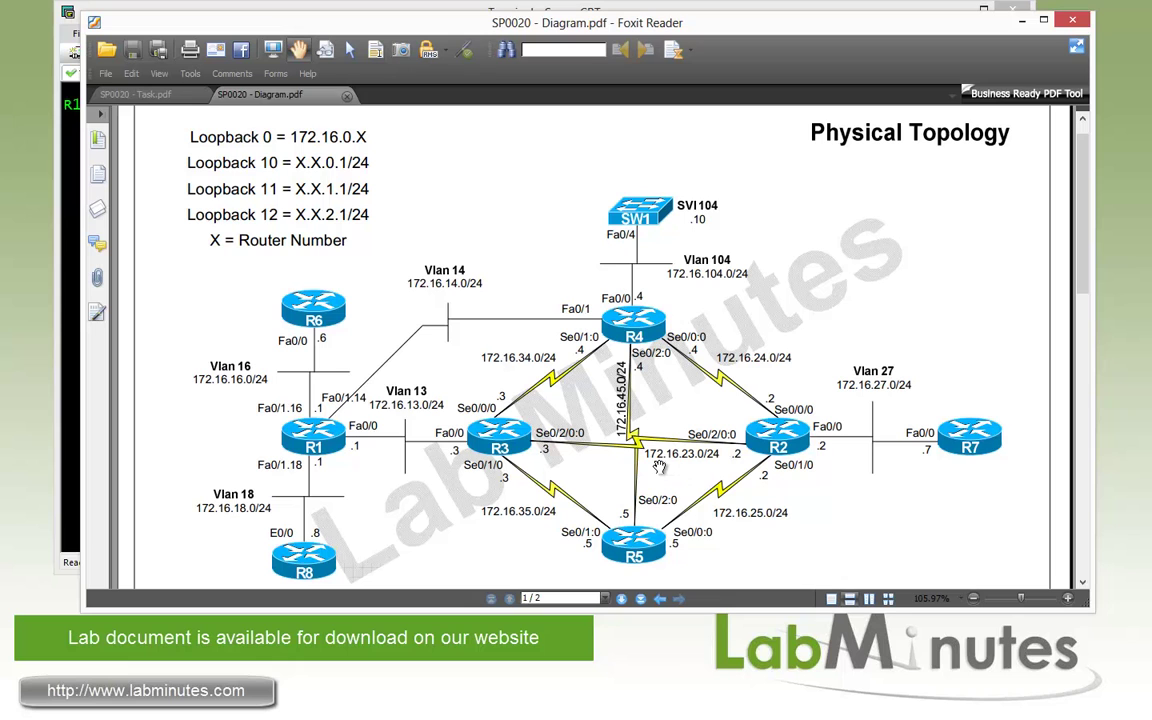
mouse_move(655, 470)
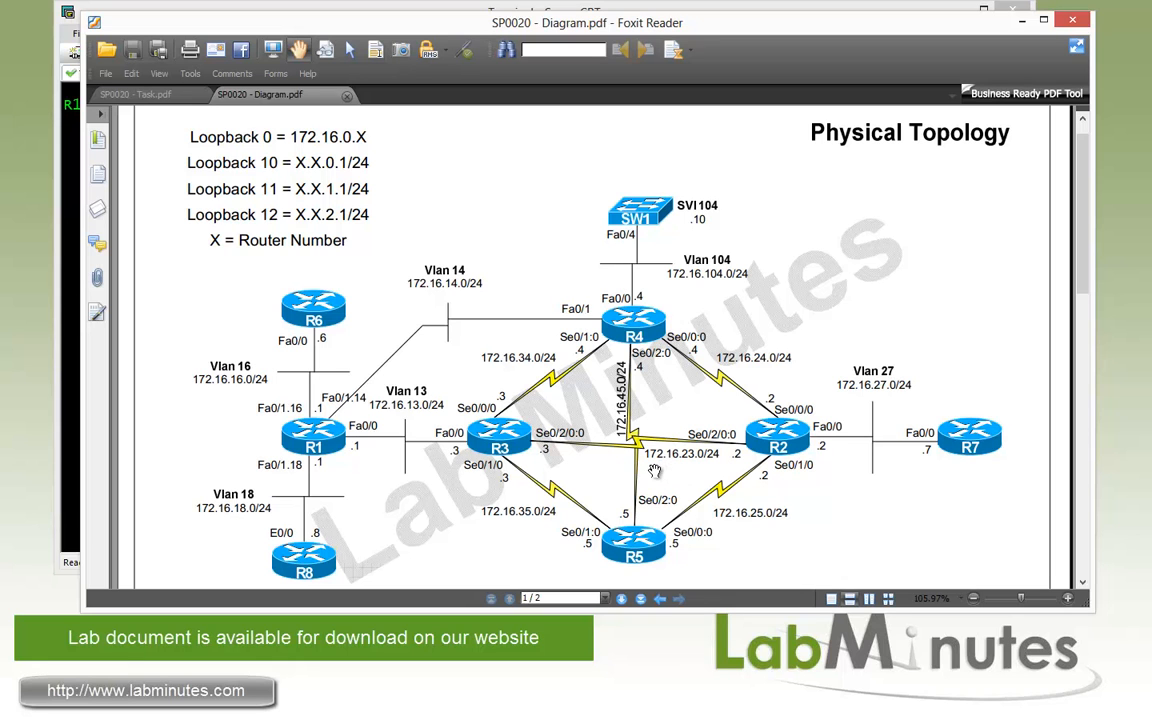
mouse_move(481, 365)
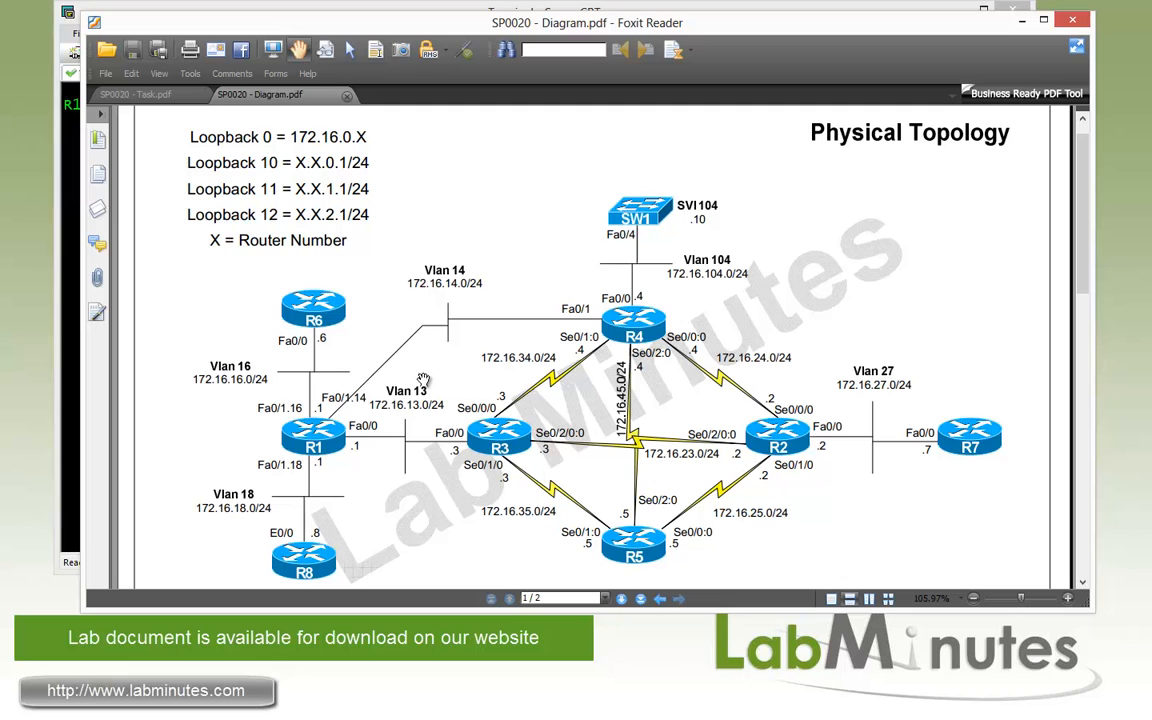
mouse_move(488, 302)
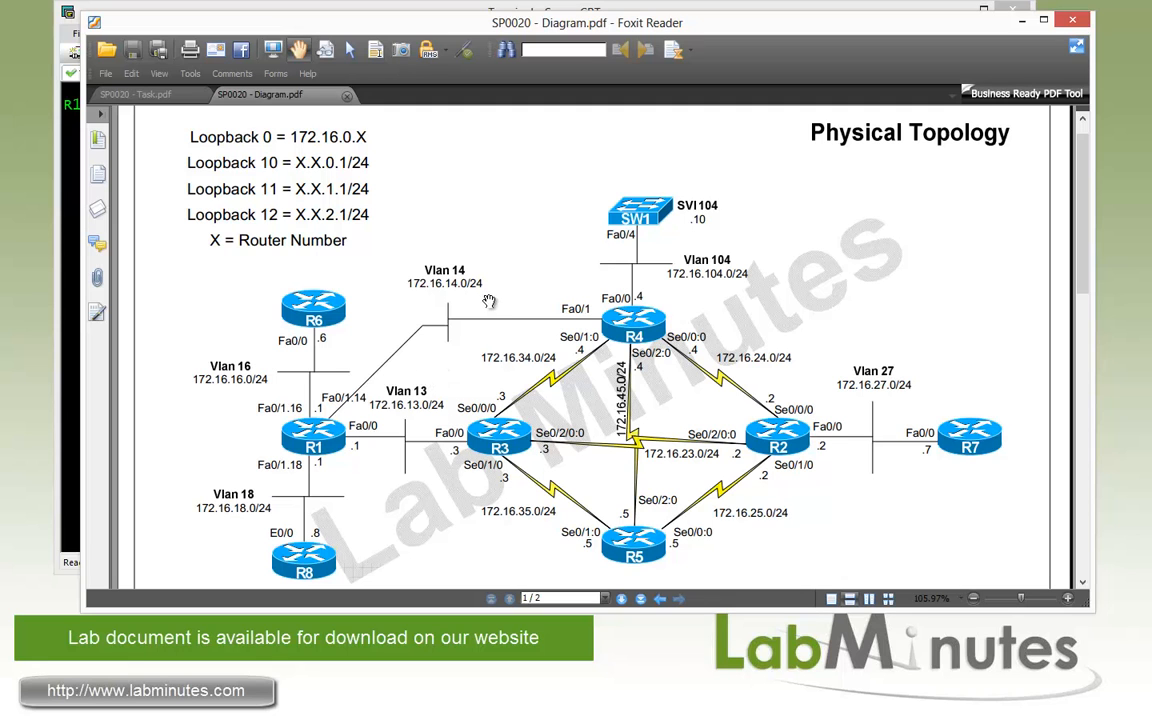
mouse_move(349, 400)
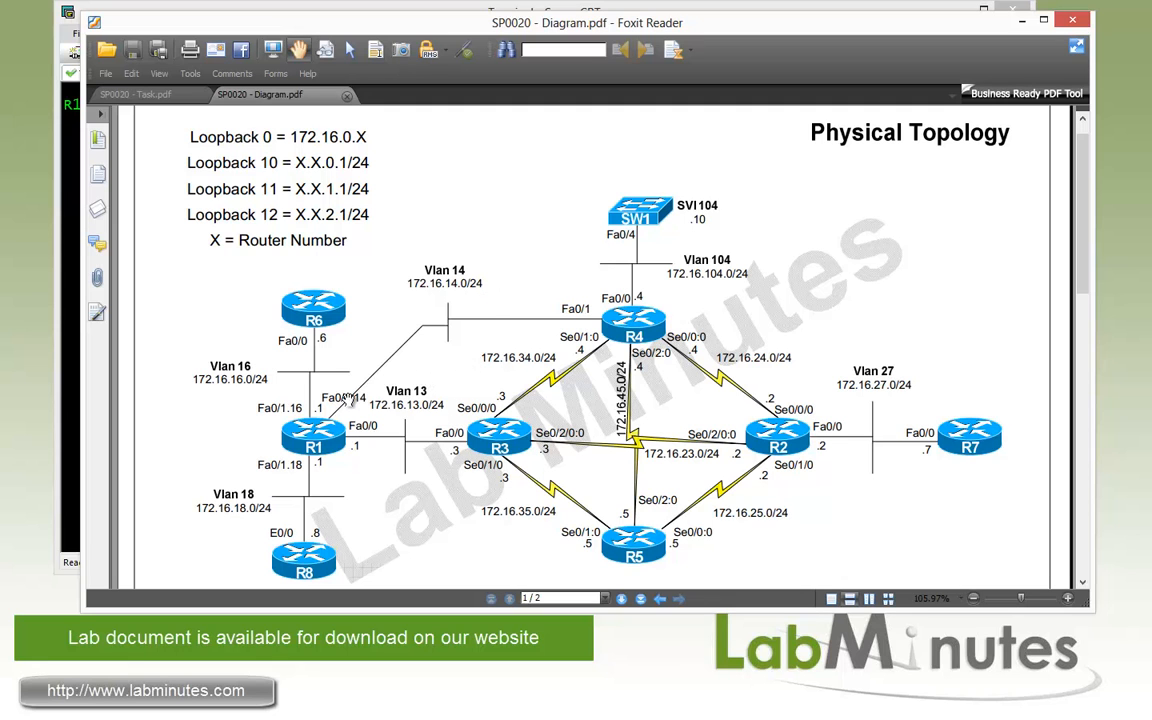
mouse_move(420, 480)
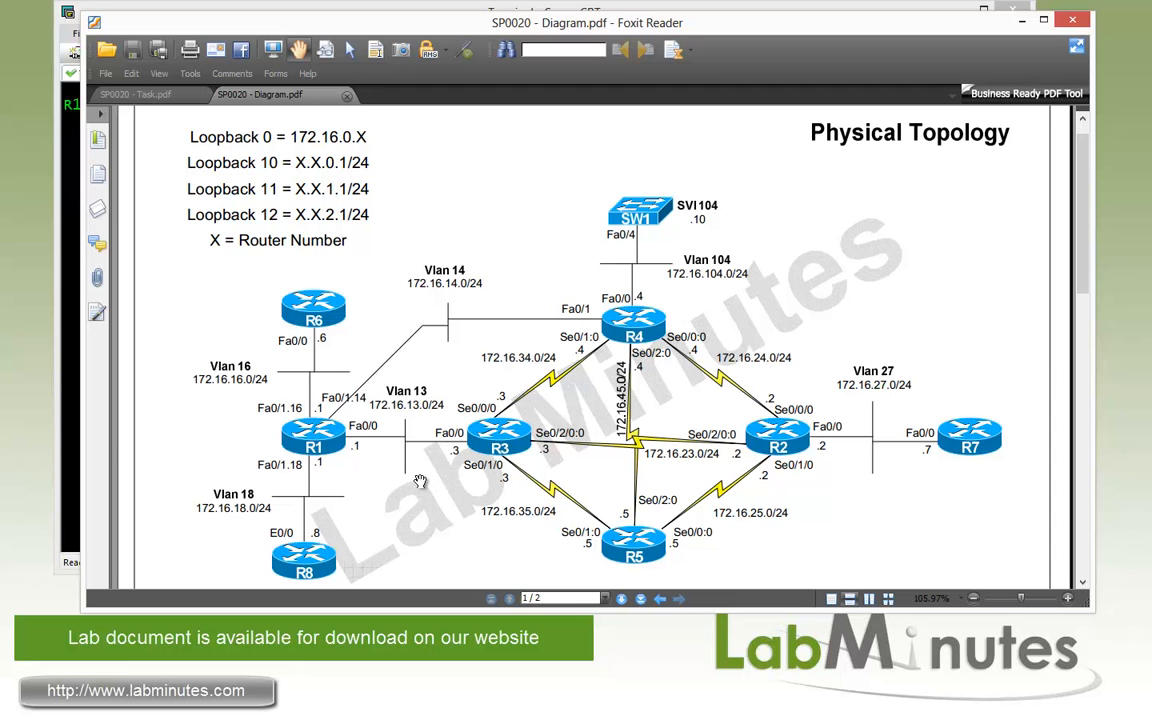
Scroll down to page 2, the L3 topology with ISIS L2 and MPLS TE links.
scroll("down", 3)
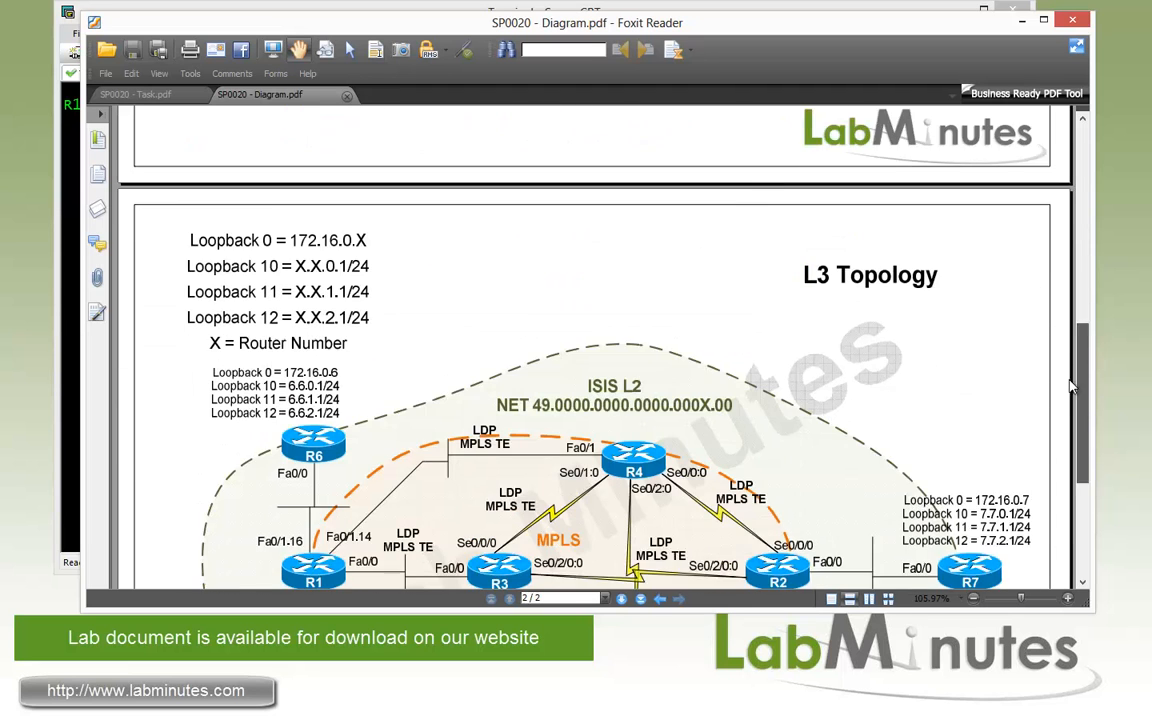
scroll("down", 3)
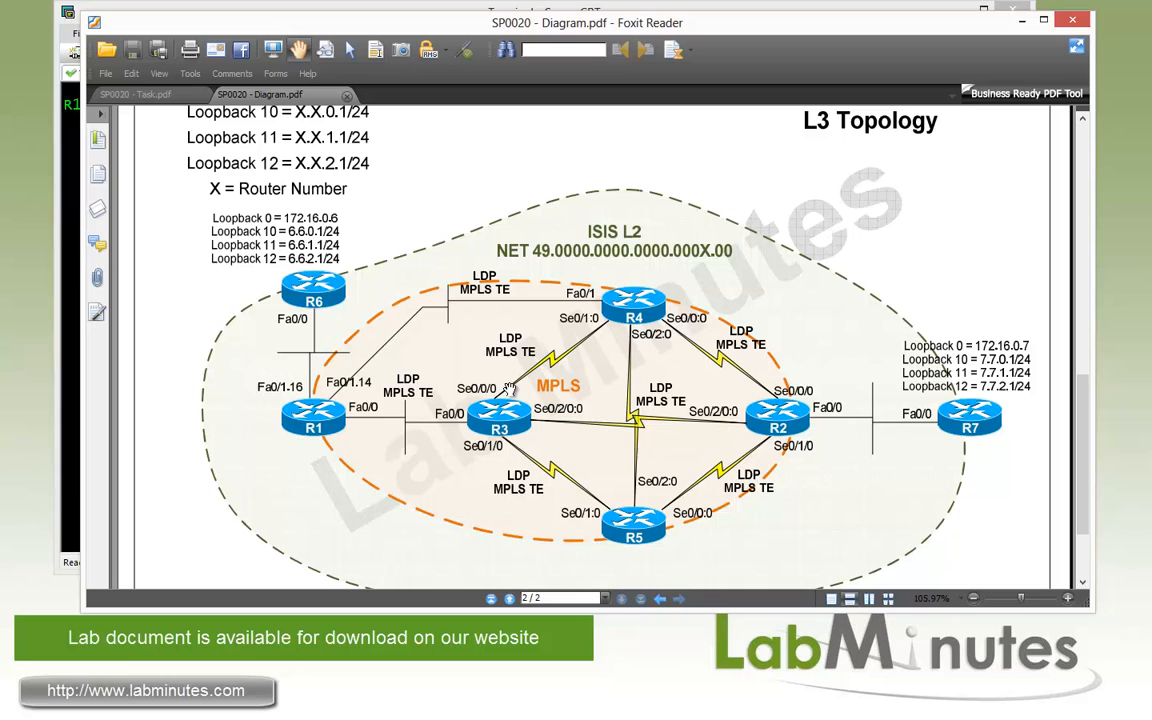
mouse_move(585, 447)
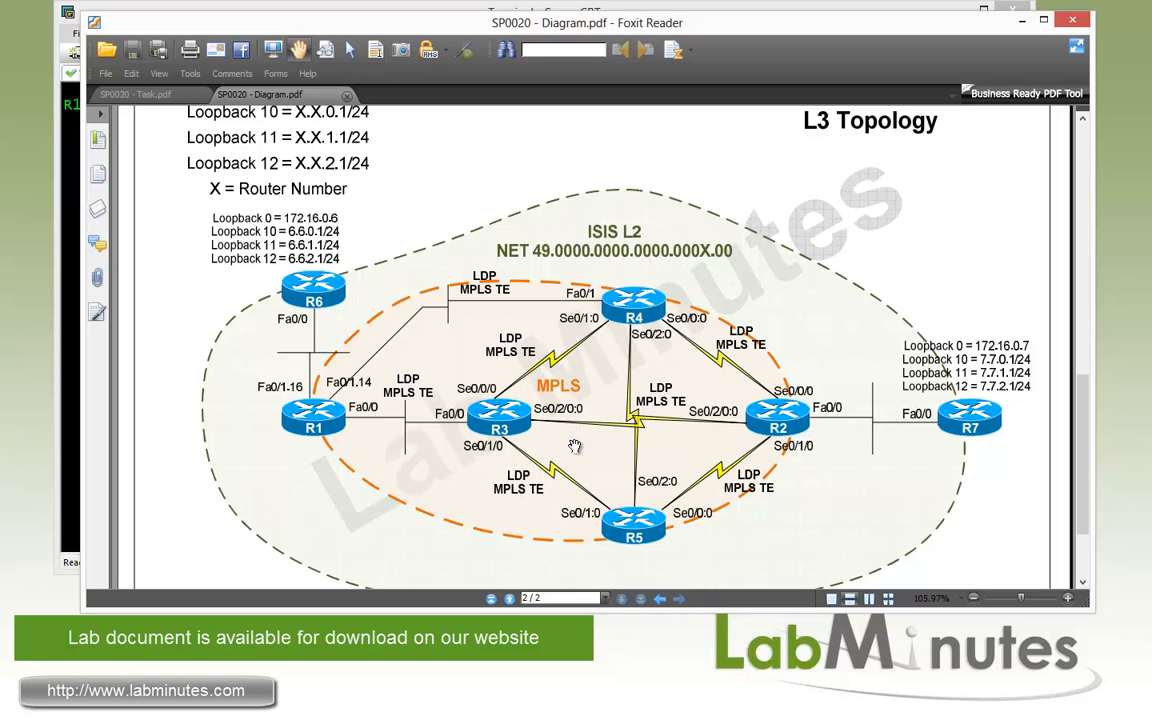
mouse_move(533, 378)
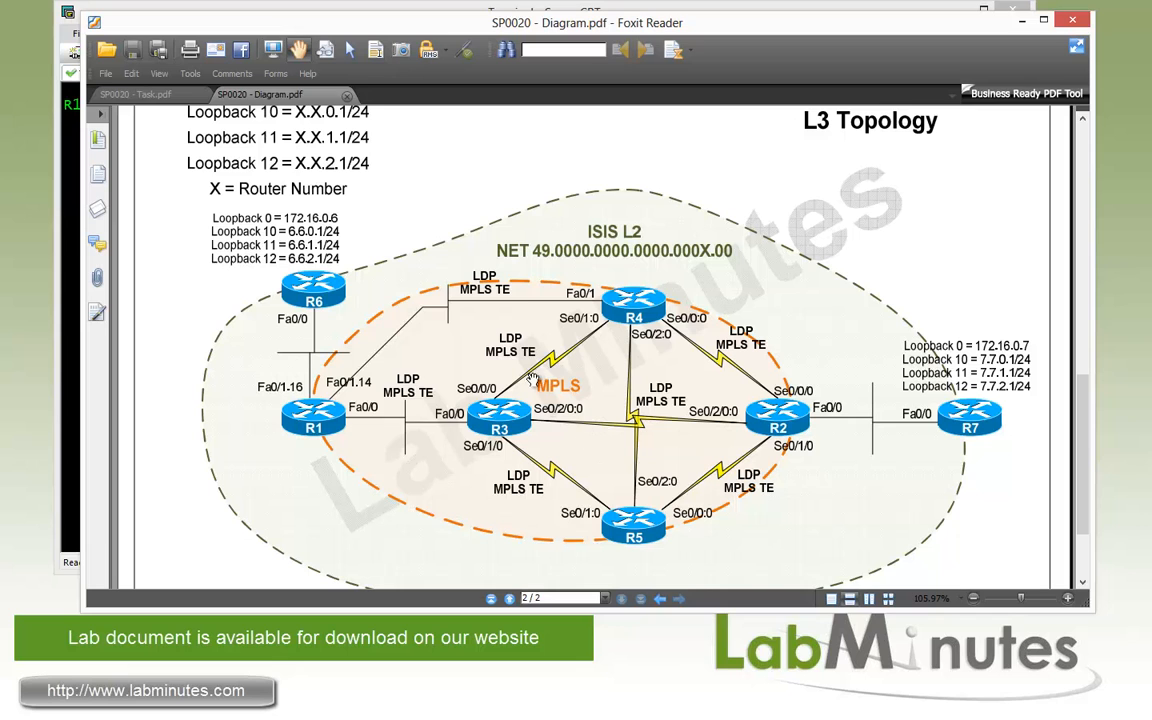
mouse_move(443, 379)
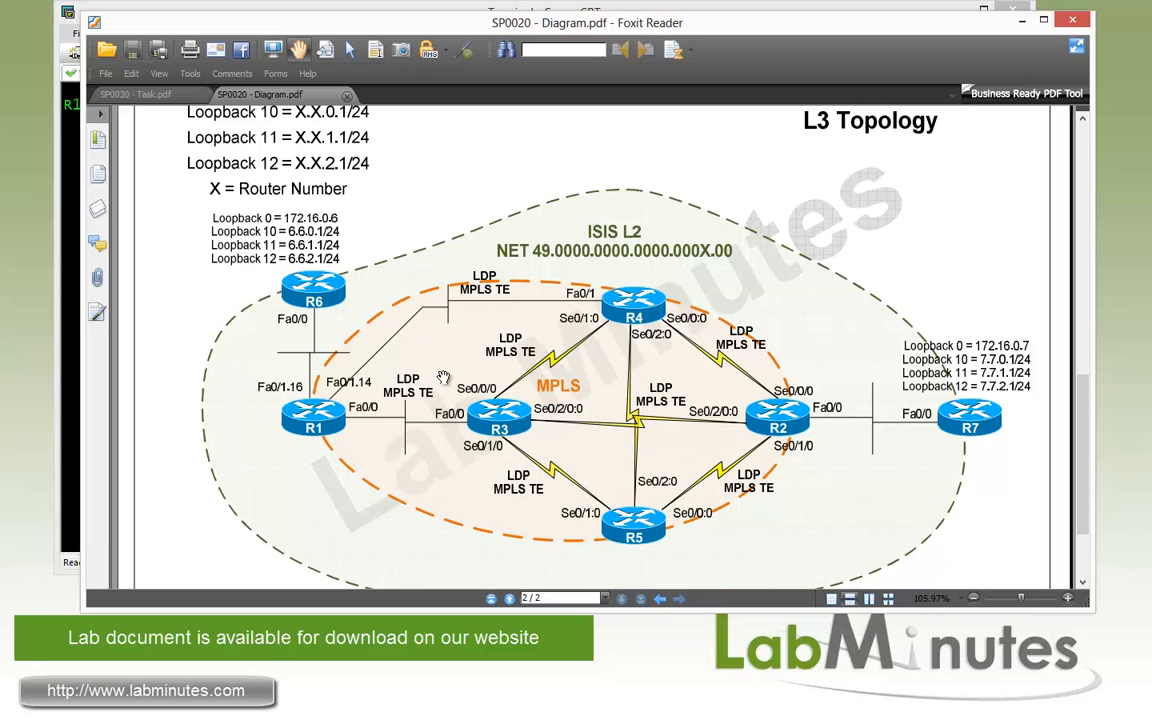
mouse_move(438, 360)
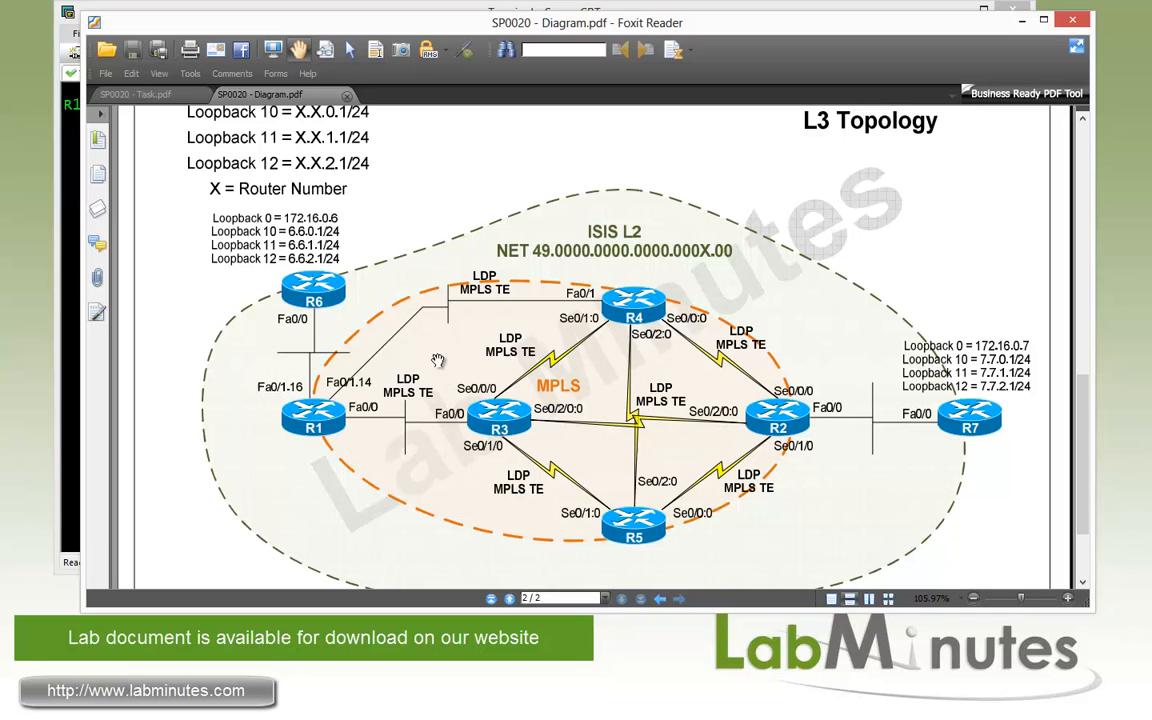
mouse_move(624, 270)
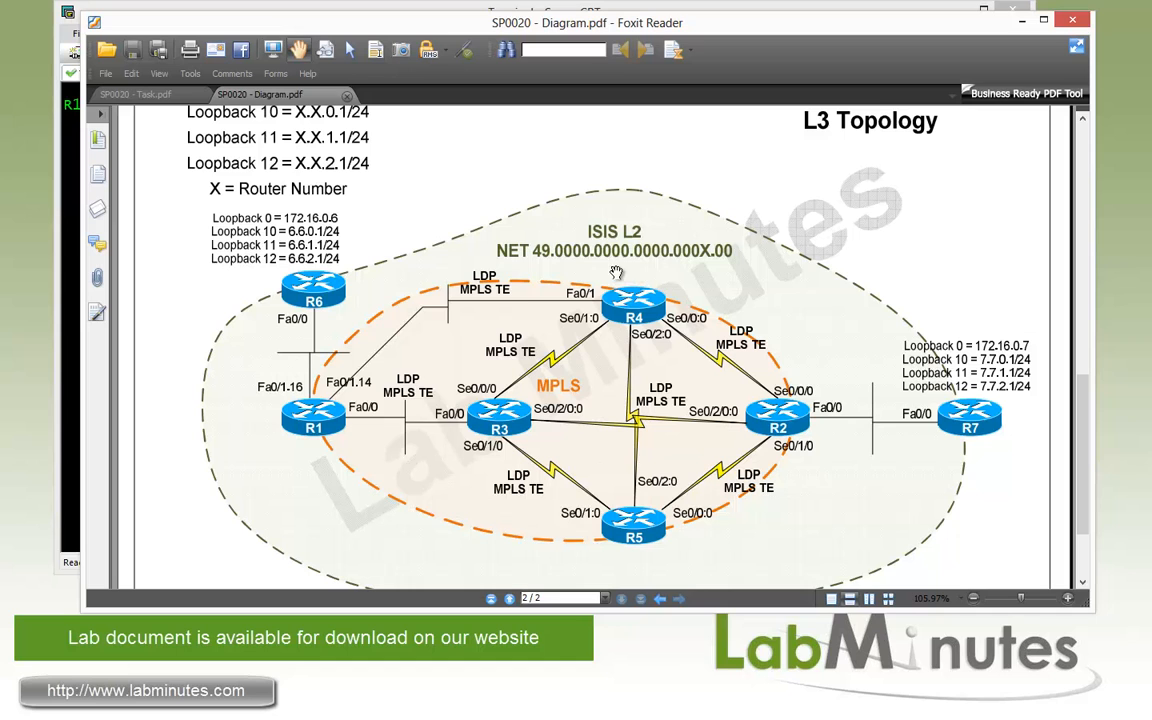
mouse_move(708, 274)
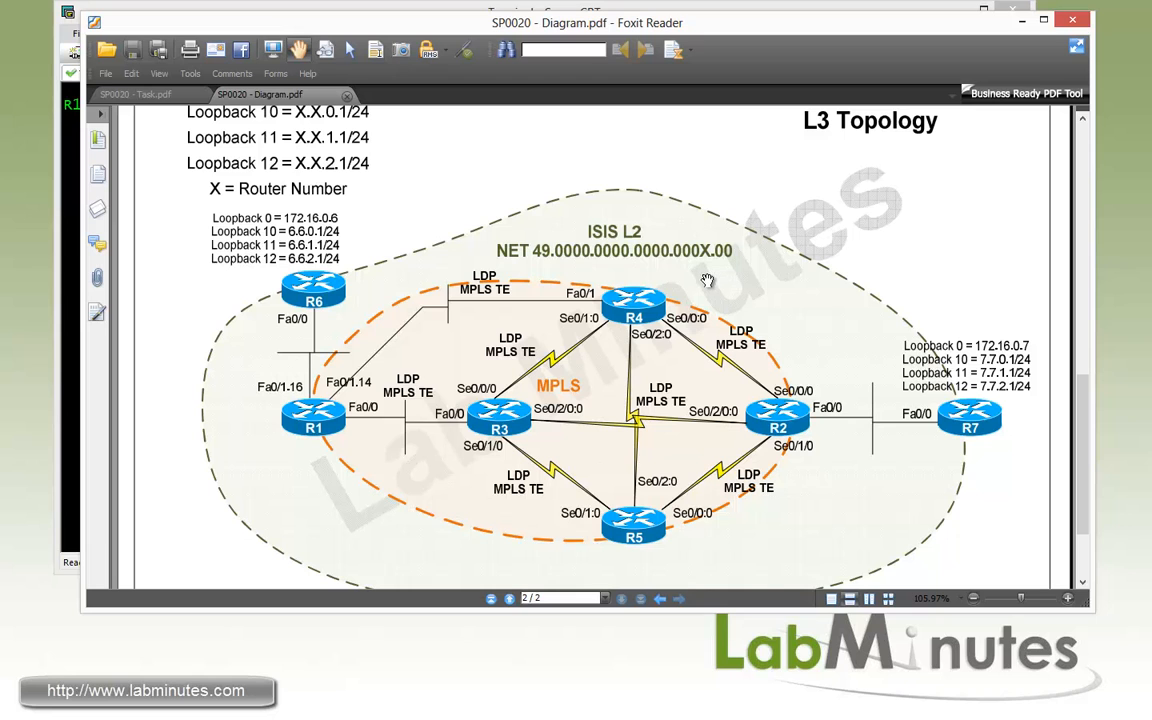
mouse_move(352, 318)
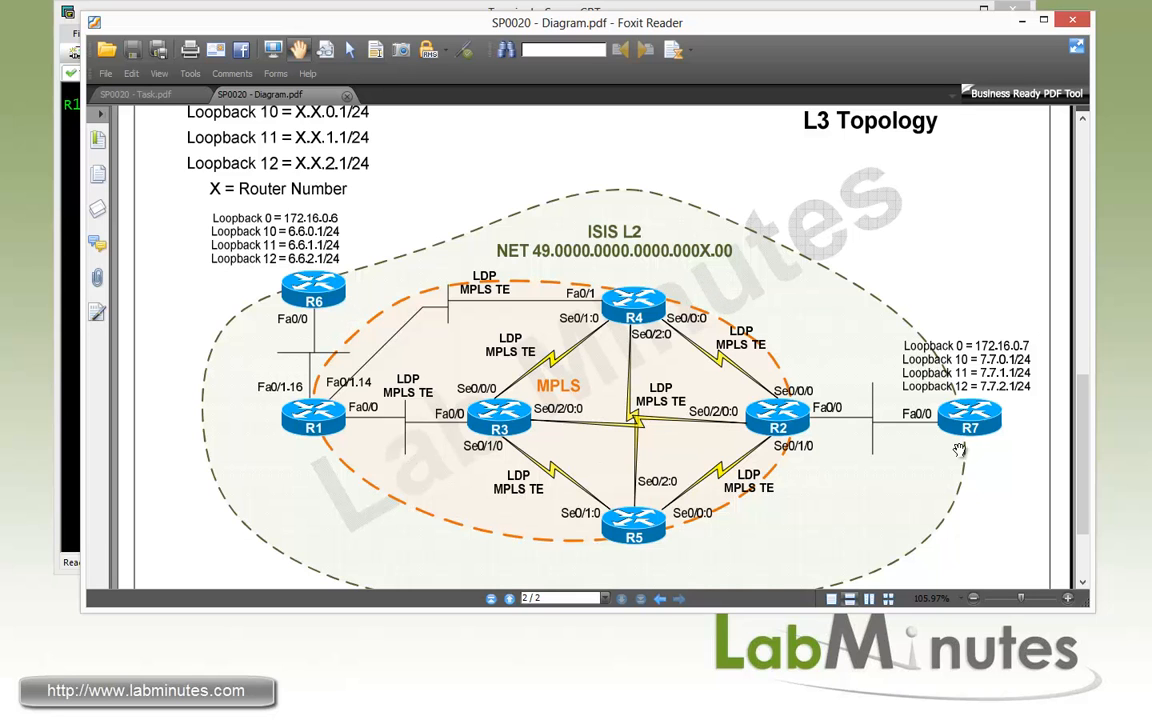
mouse_move(349, 304)
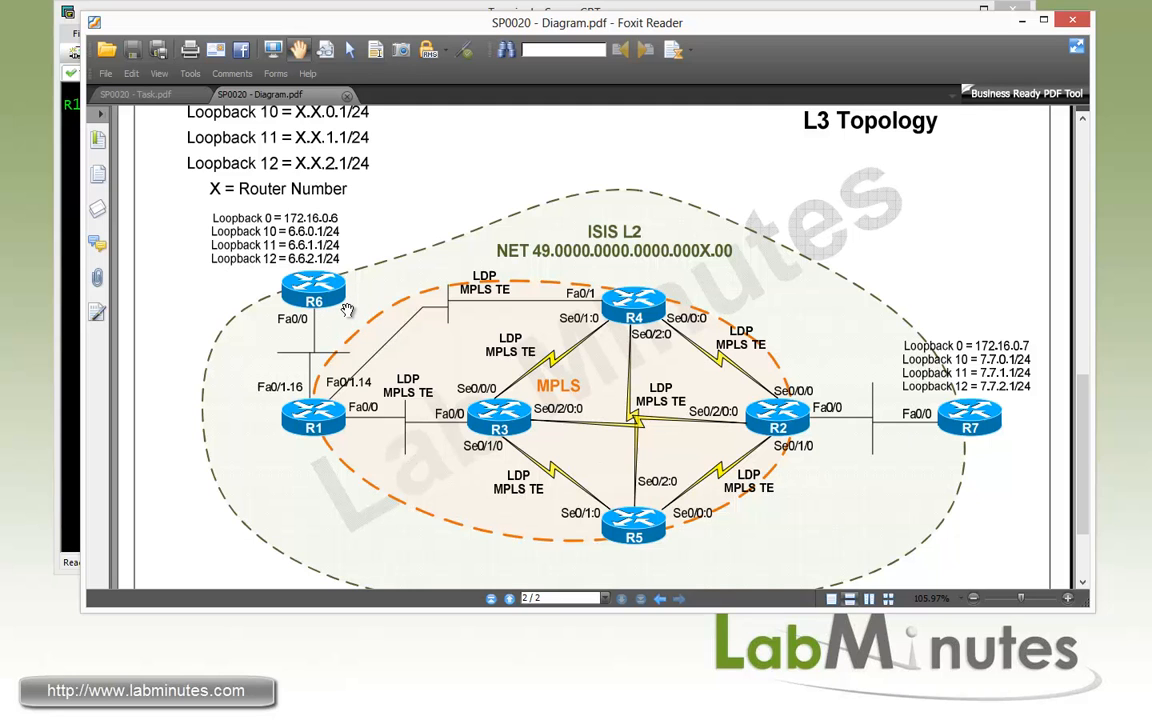
mouse_move(360, 305)
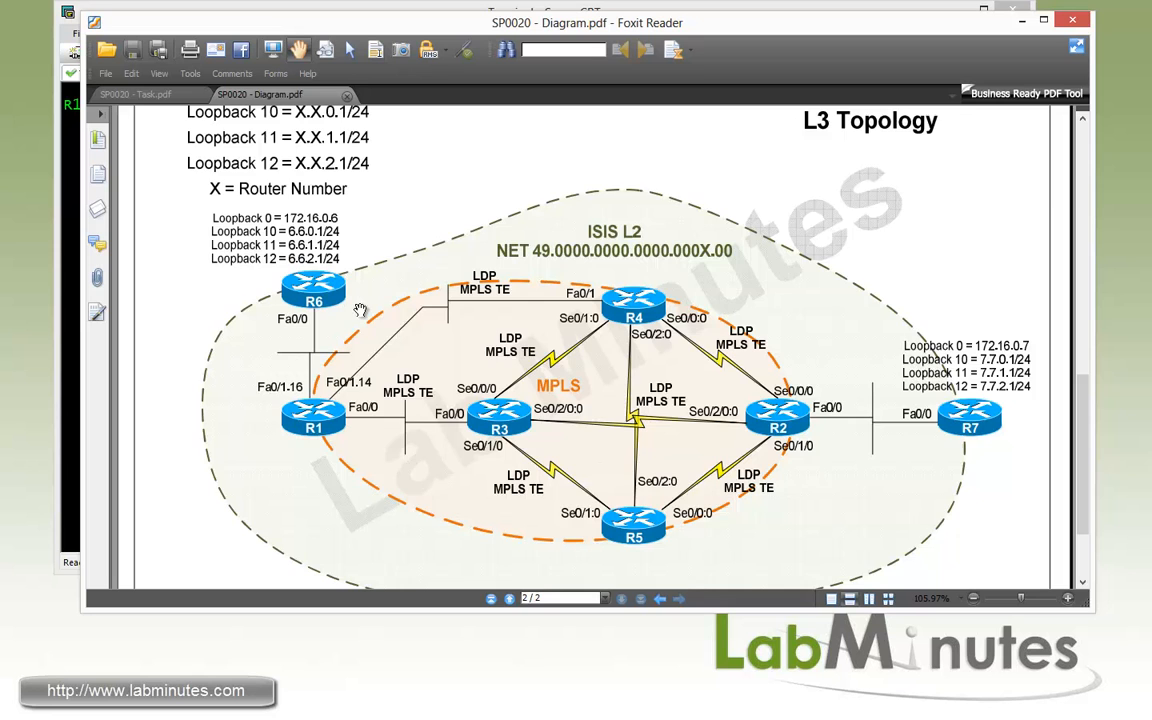
Return to SP0020 - Task.pdf and scroll to Task 1's Tunnel TE Metric steps.
left_click(133, 94)
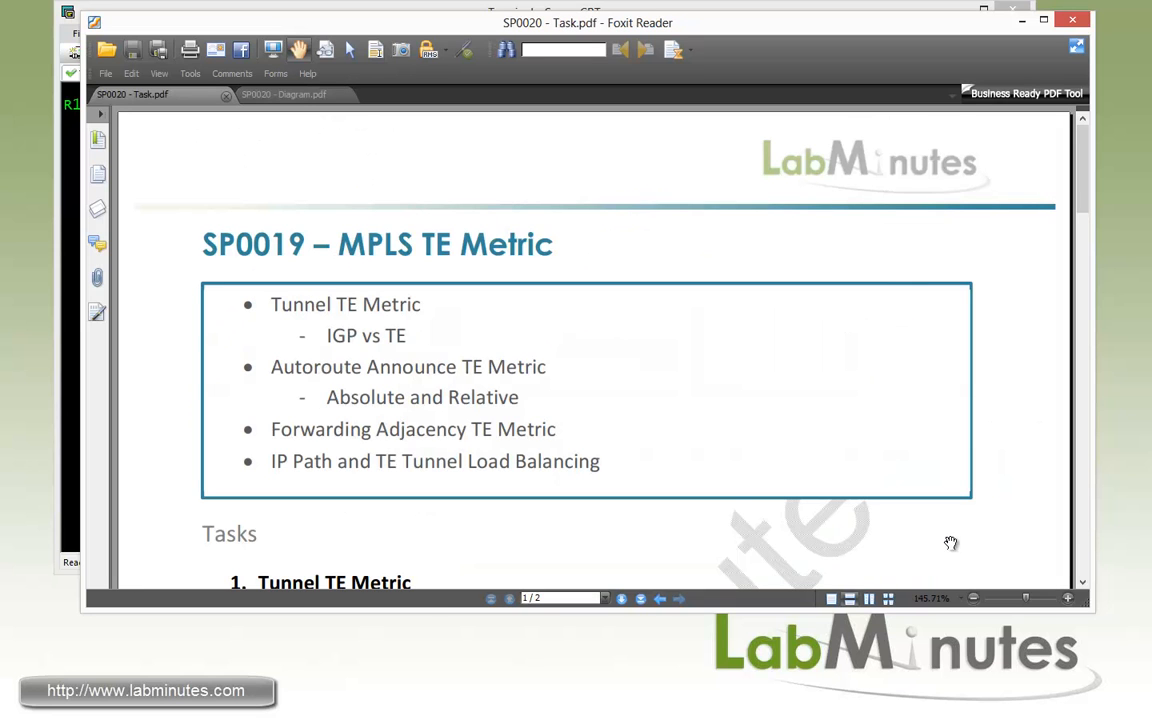
scroll("down", 3)
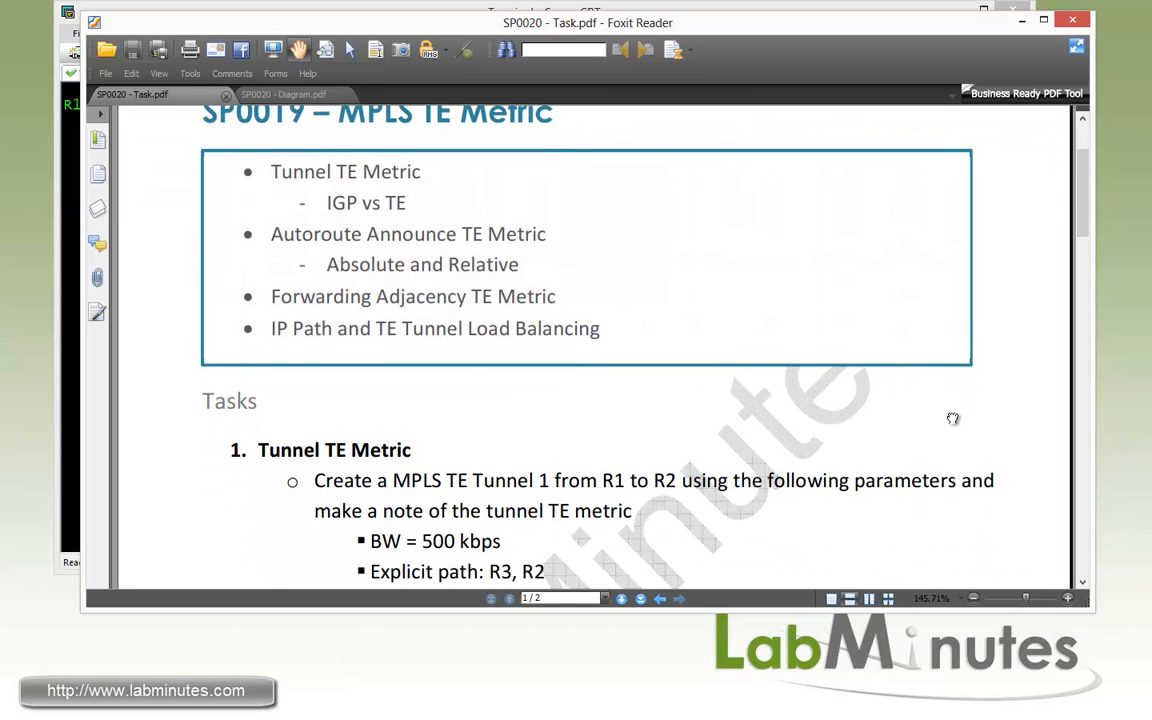
scroll("down", 3)
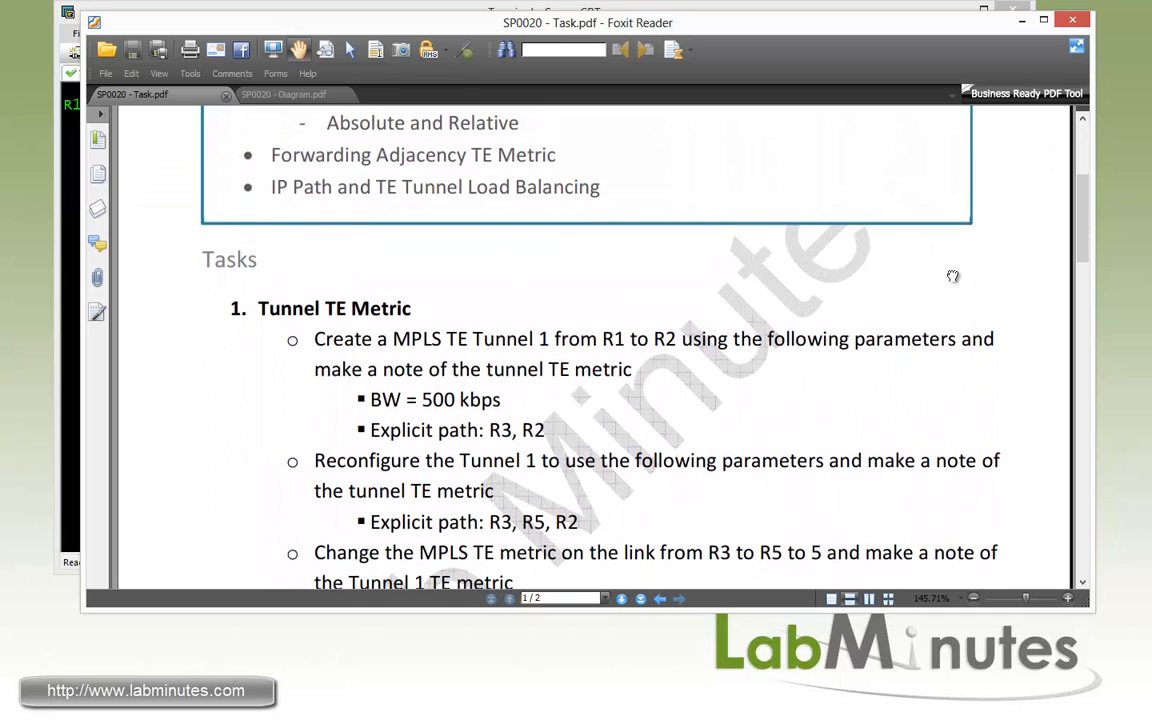
scroll("down", 3)
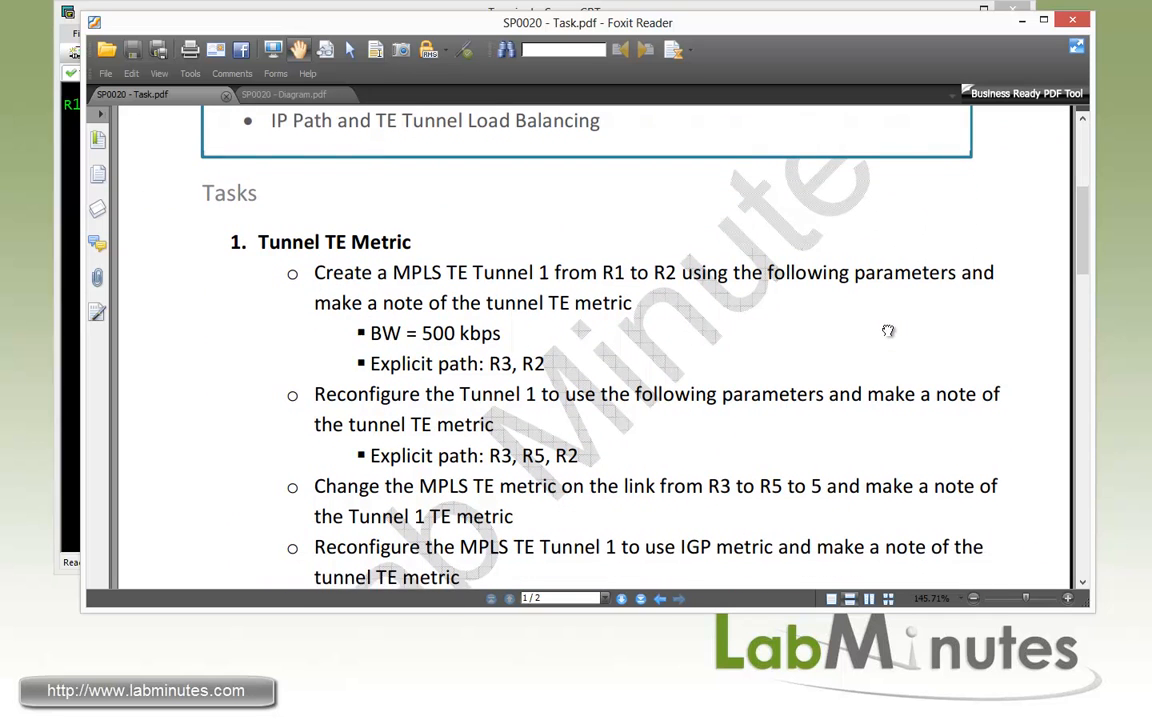
scroll("up", 3)
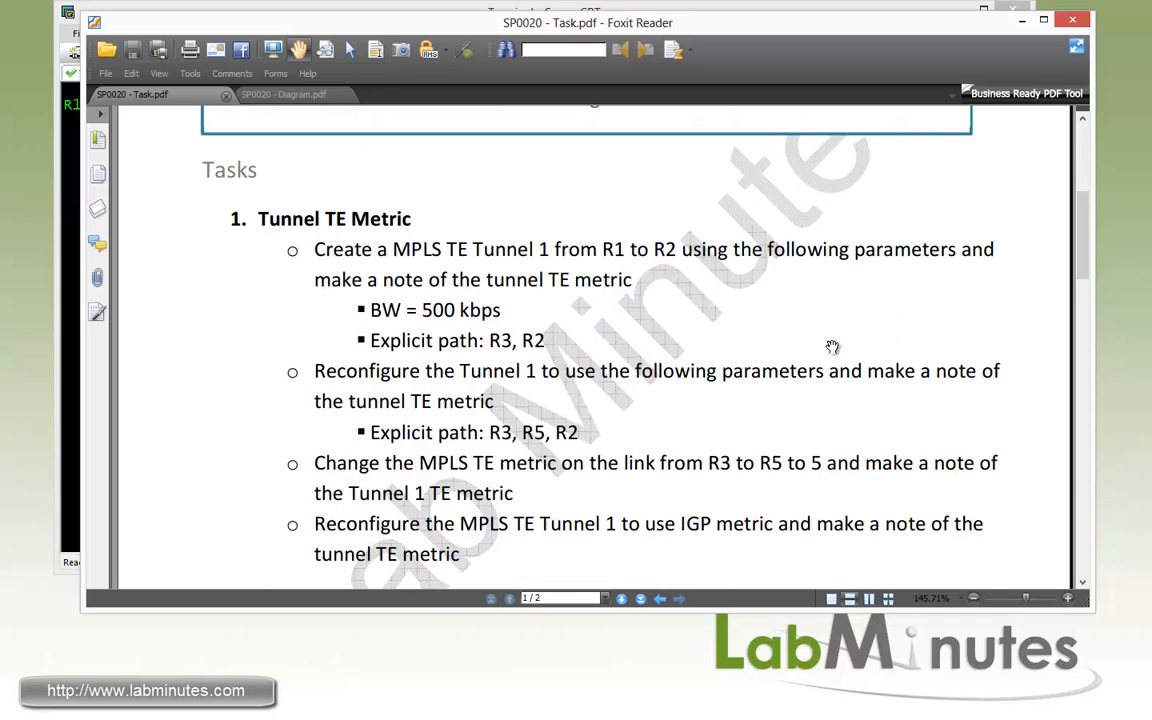
mouse_move(742, 312)
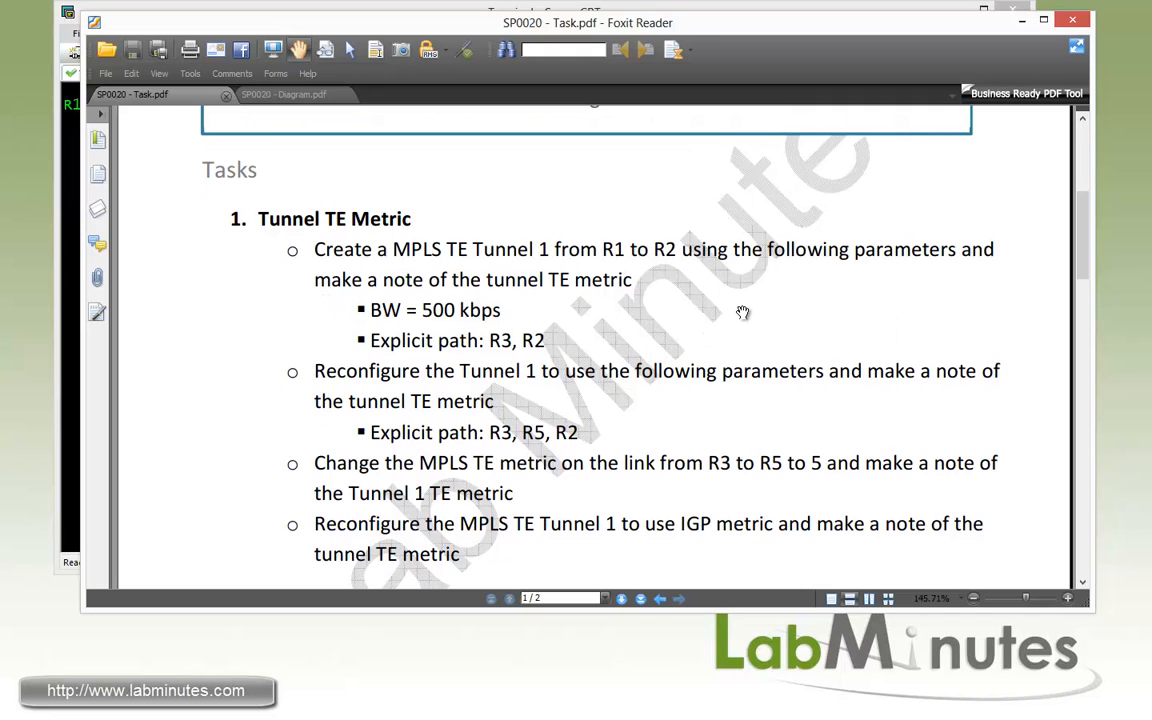
mouse_move(718, 318)
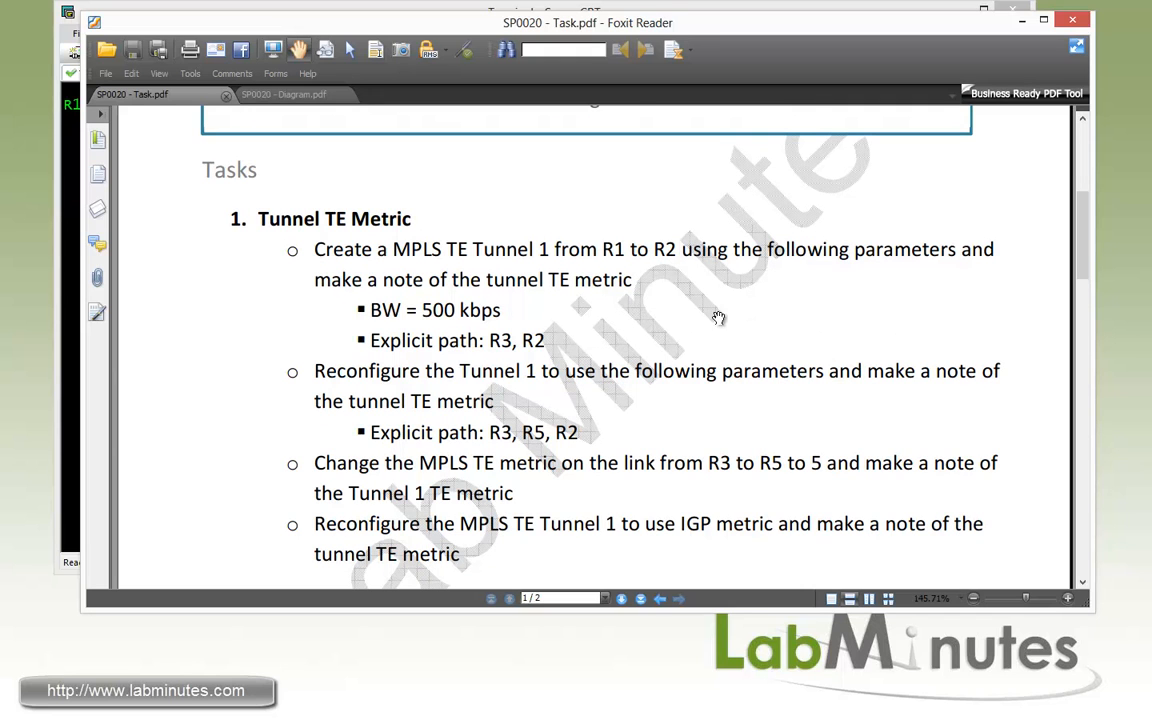
mouse_move(736, 348)
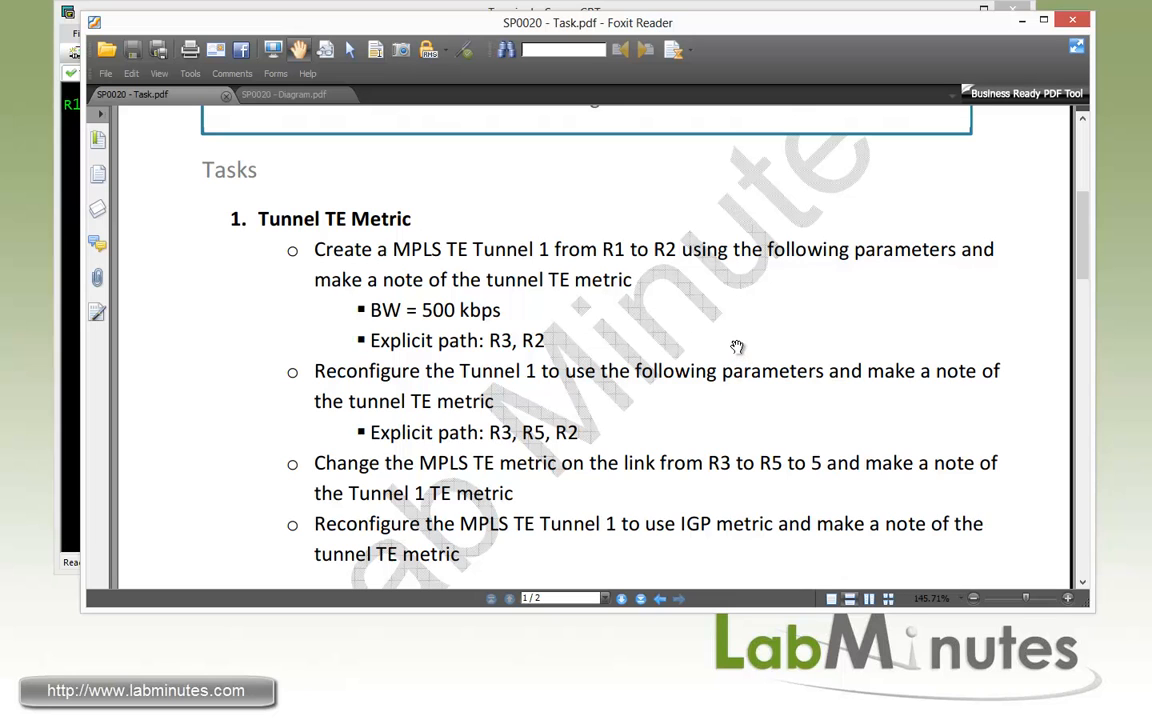
mouse_move(355, 270)
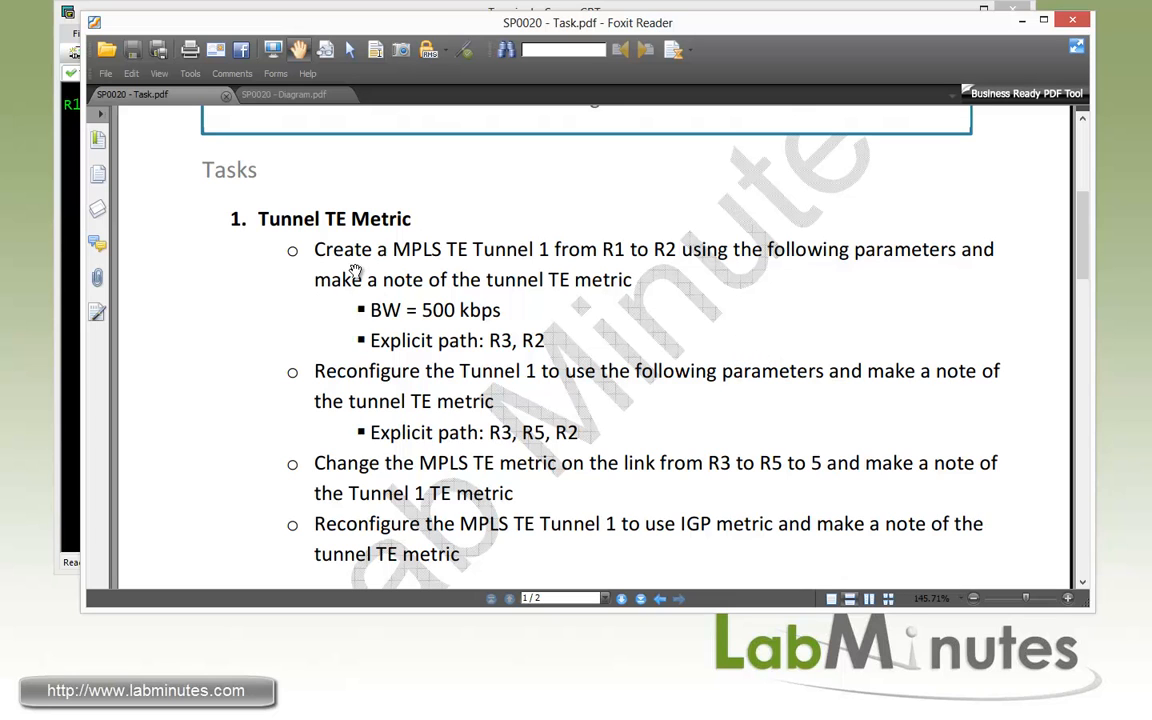
mouse_move(518, 275)
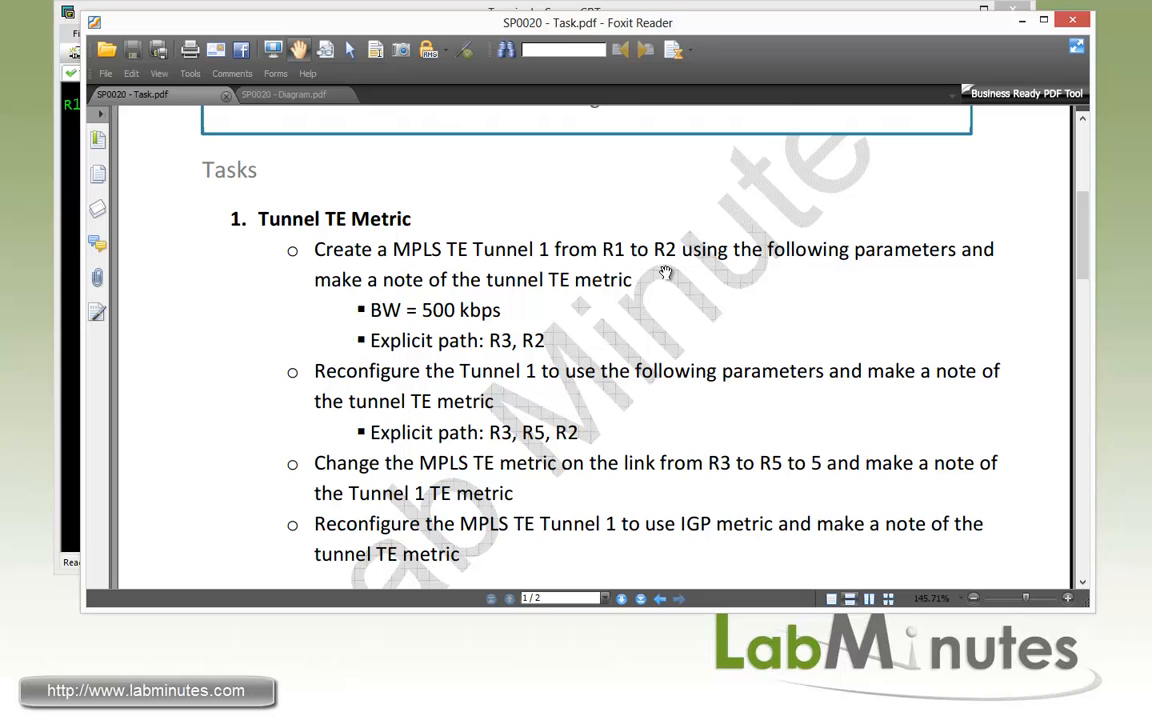
mouse_move(929, 284)
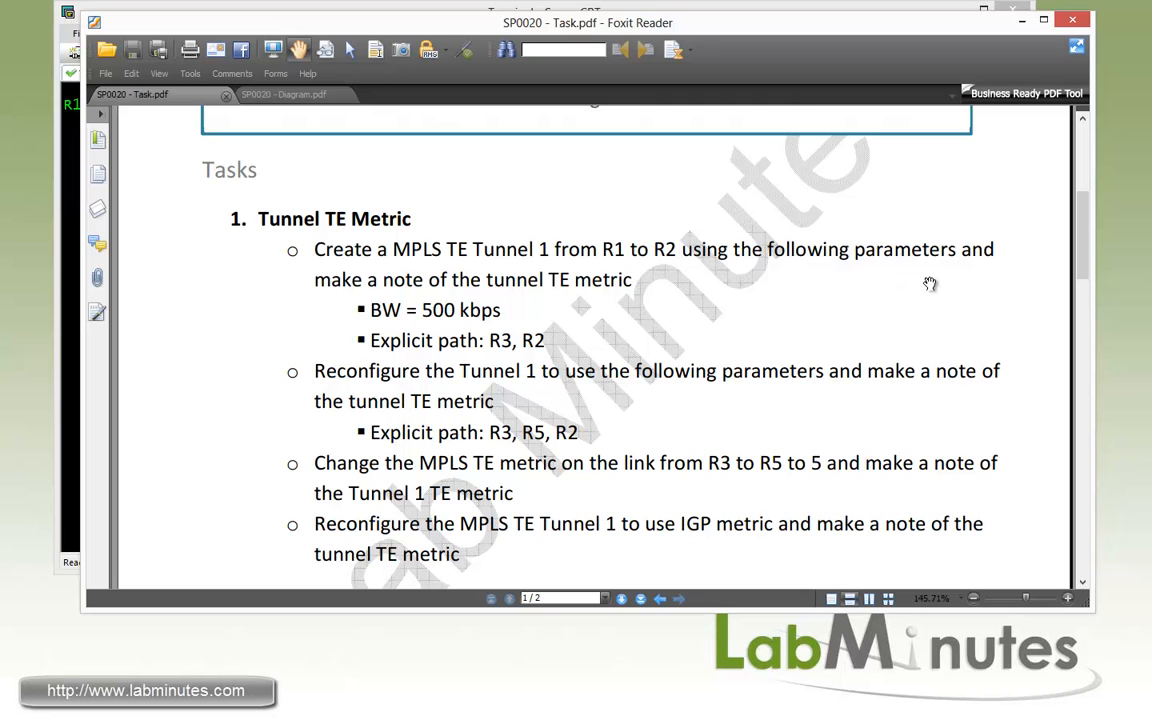
mouse_move(557, 303)
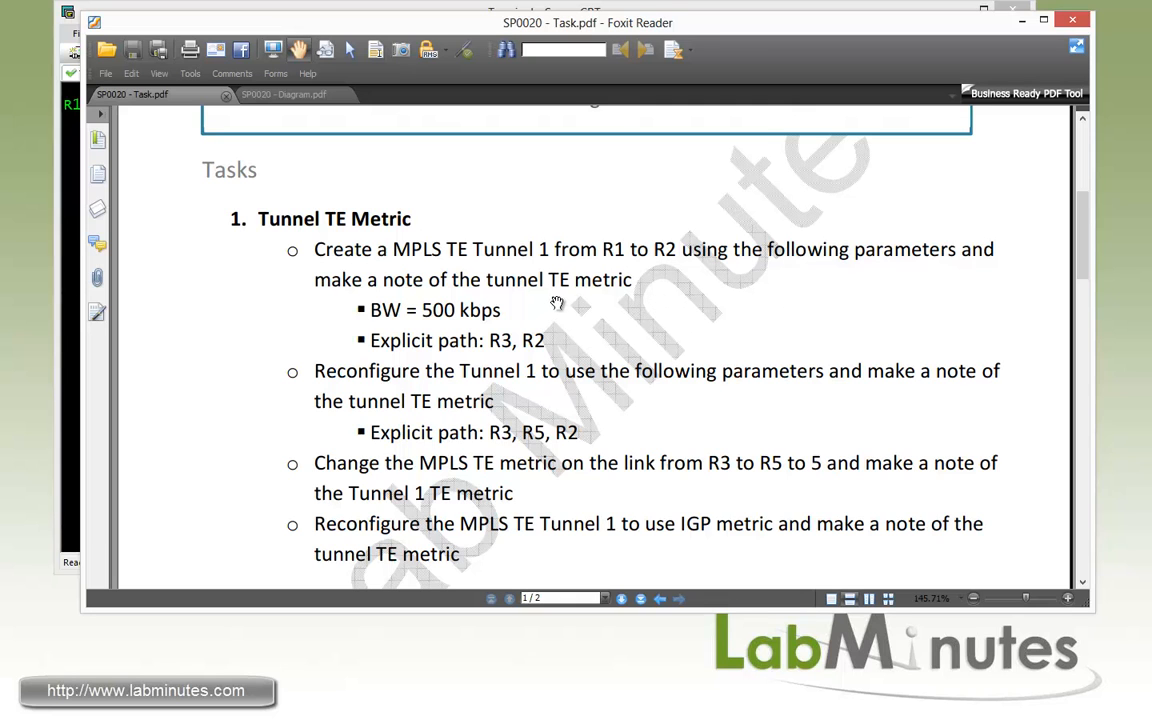
mouse_move(403, 326)
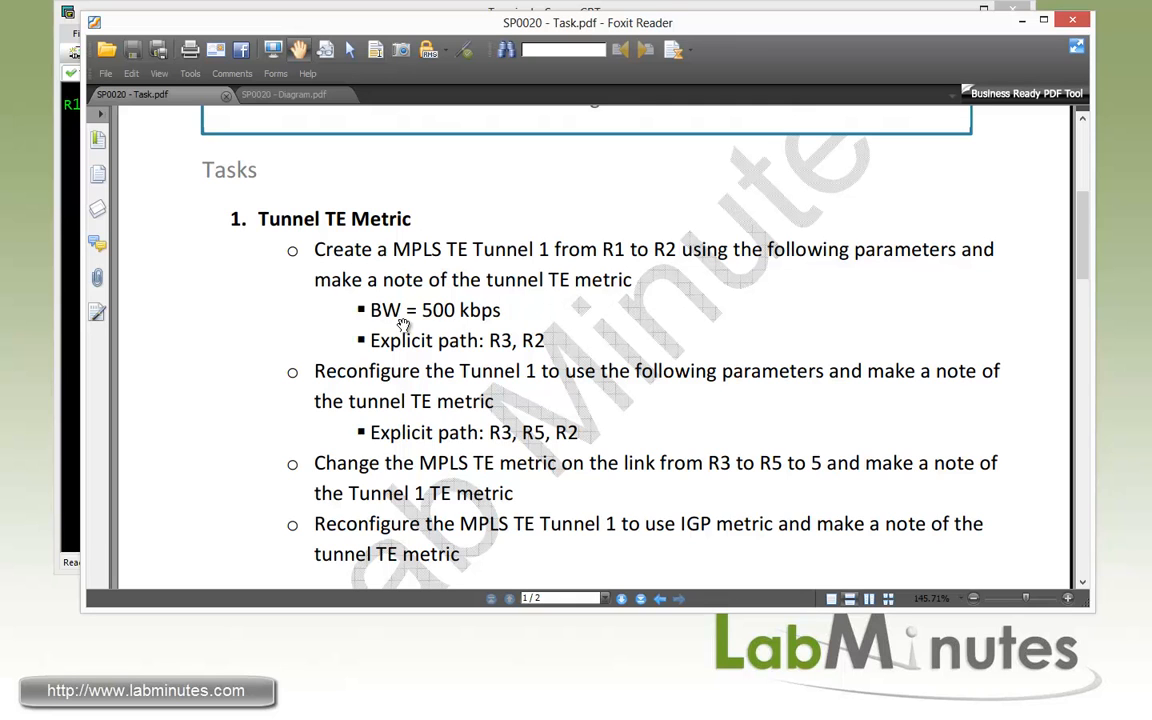
mouse_move(420, 351)
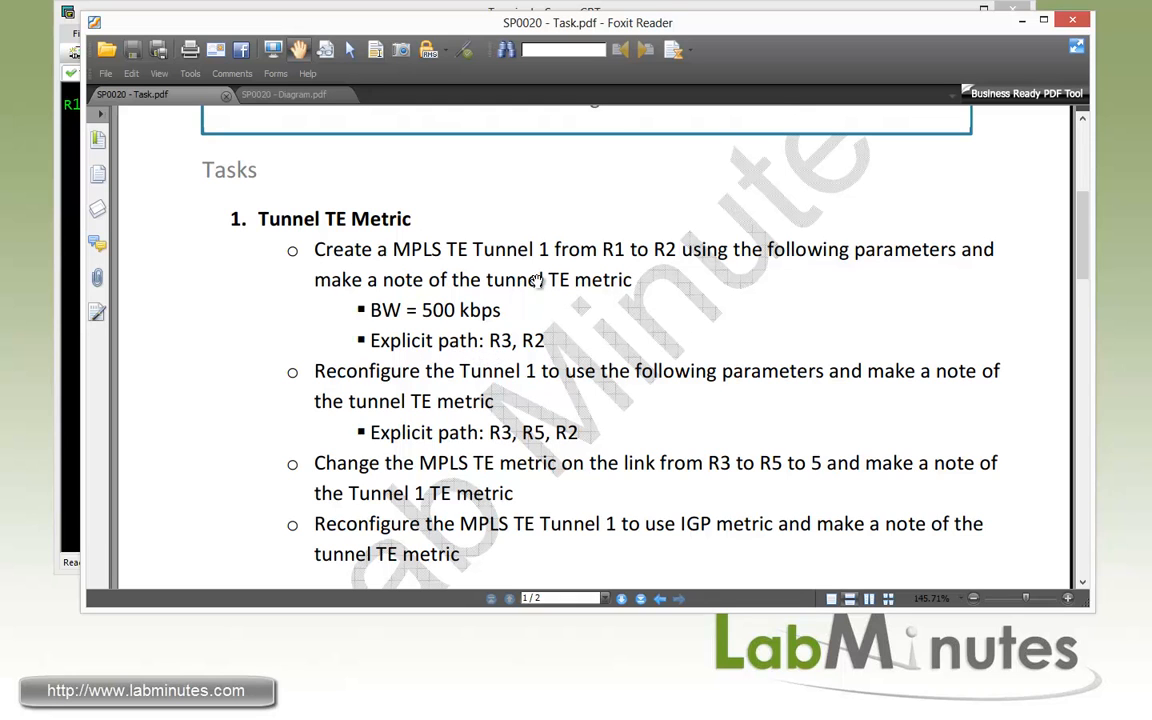
mouse_move(545, 356)
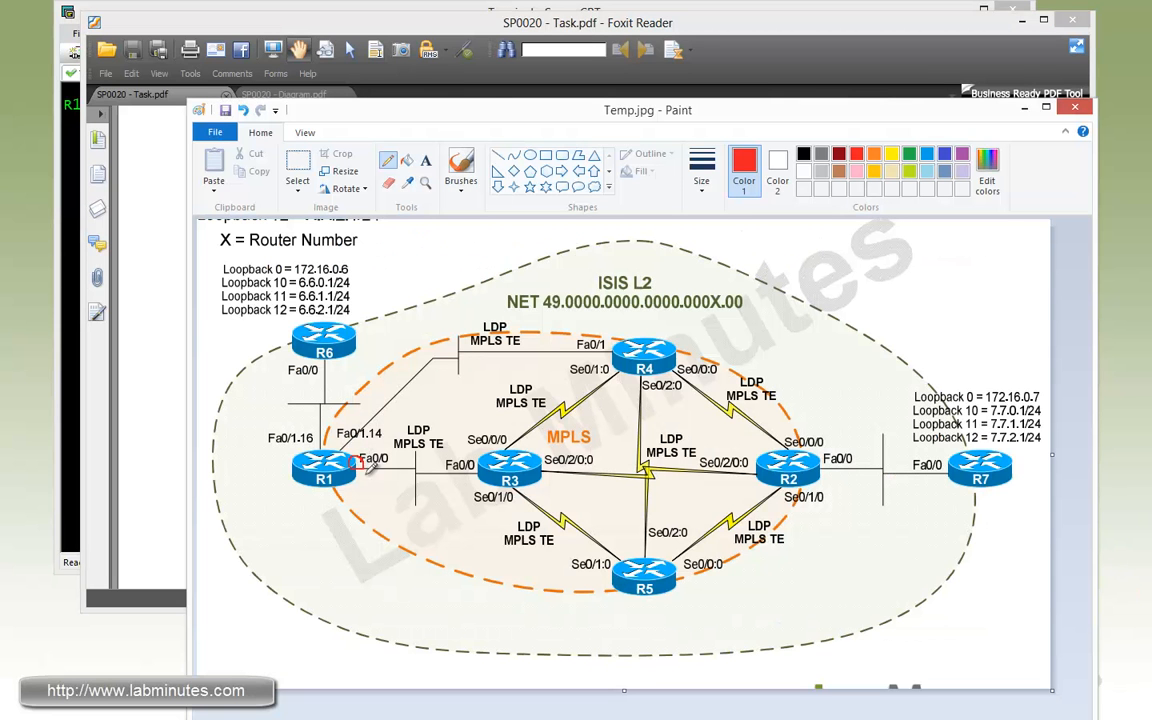
View the Temp.jpg topology diagram of routers R1–R7 in Paint.
left_click_drag(360, 465, 440, 465)
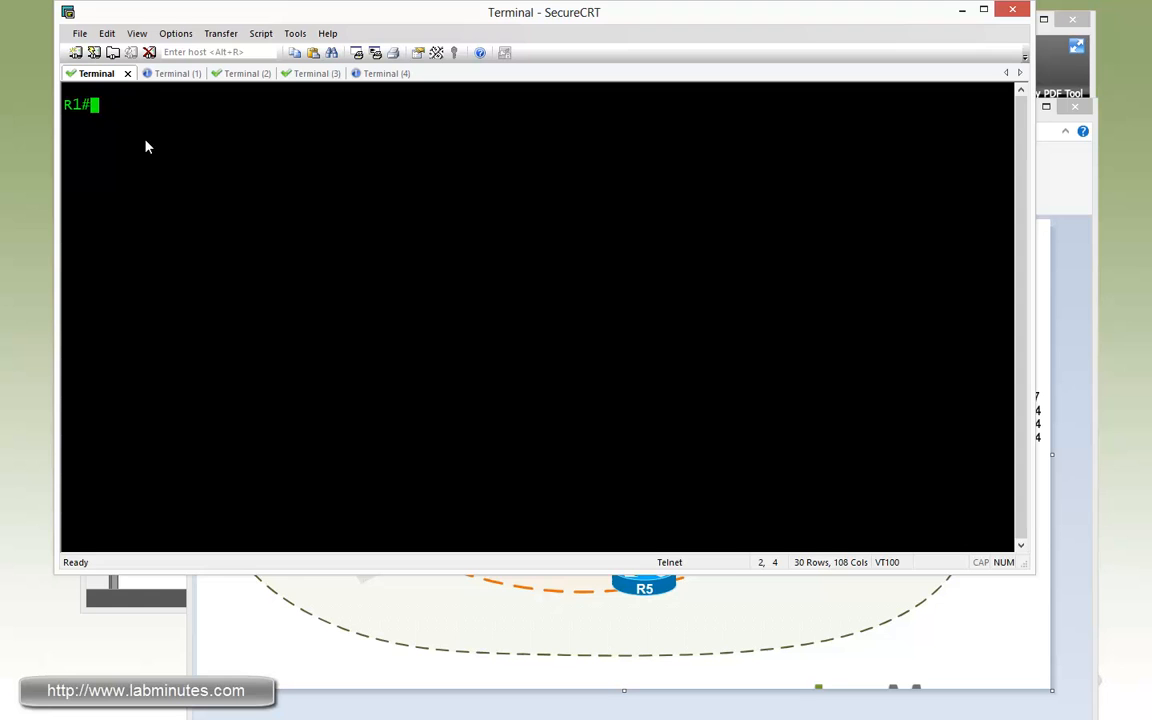
On R1, create explicit path R32en with next-addresses 172.16.0.3 and 172.16.0.2.
type("conf t")
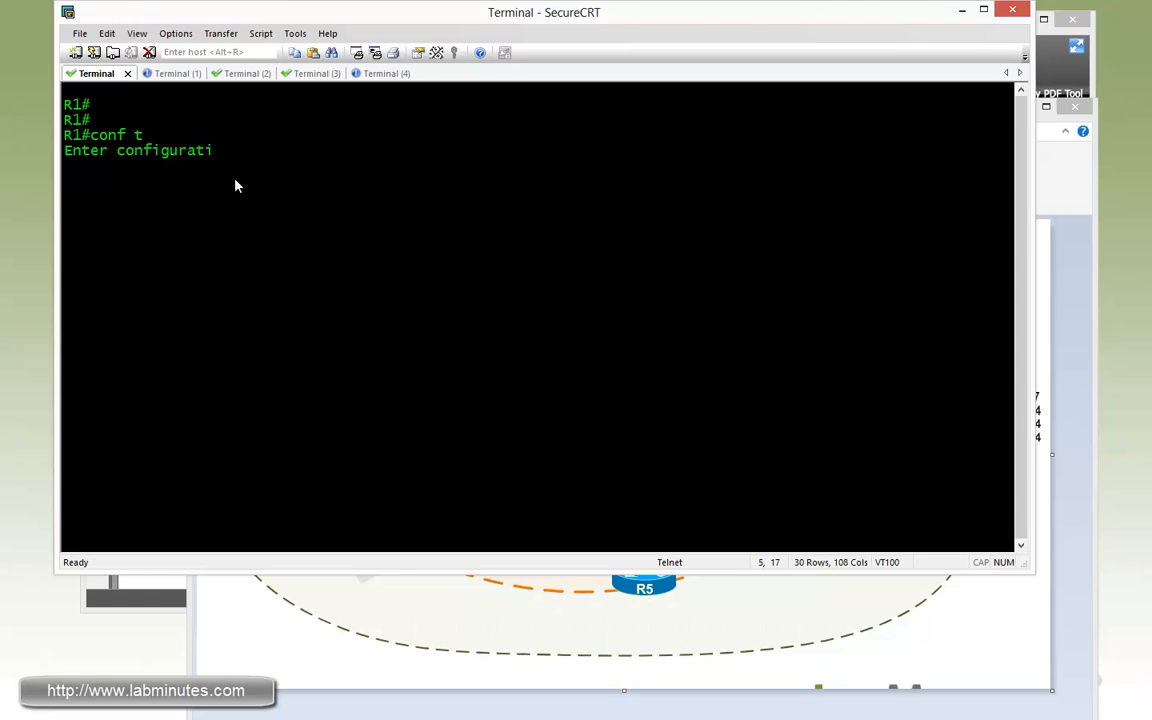
type("uip")
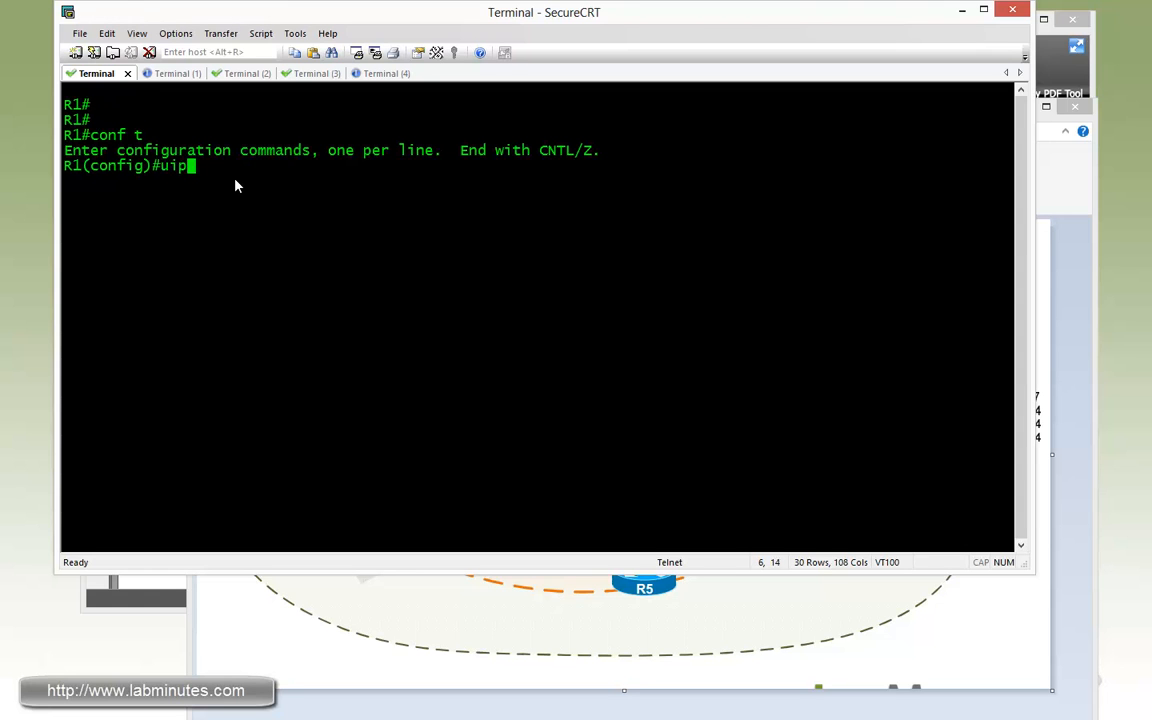
type("ip ex-l")
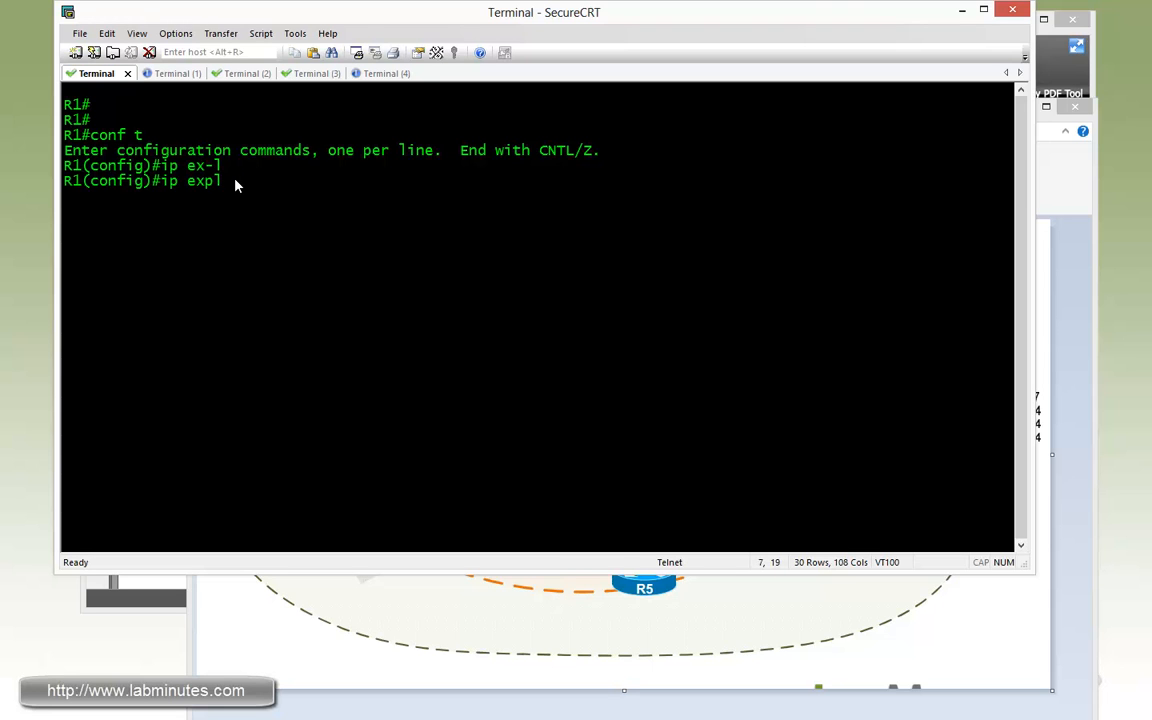
type("ip explicit-path name")
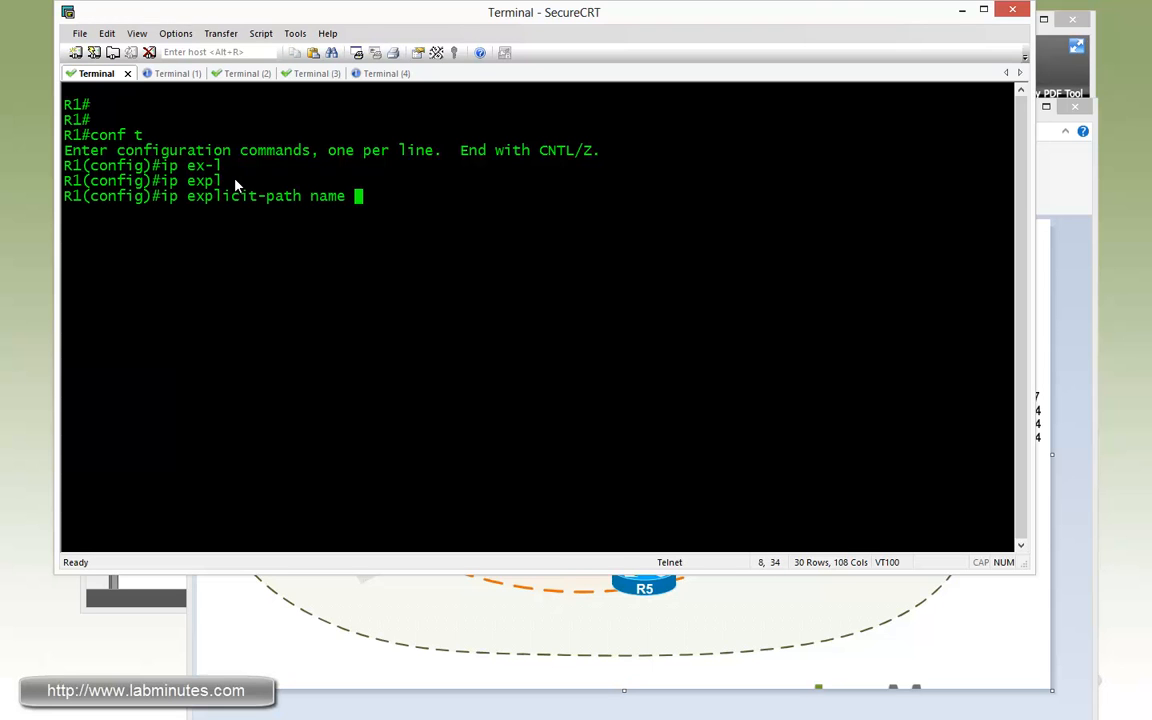
type("R32en")
type("next-address")
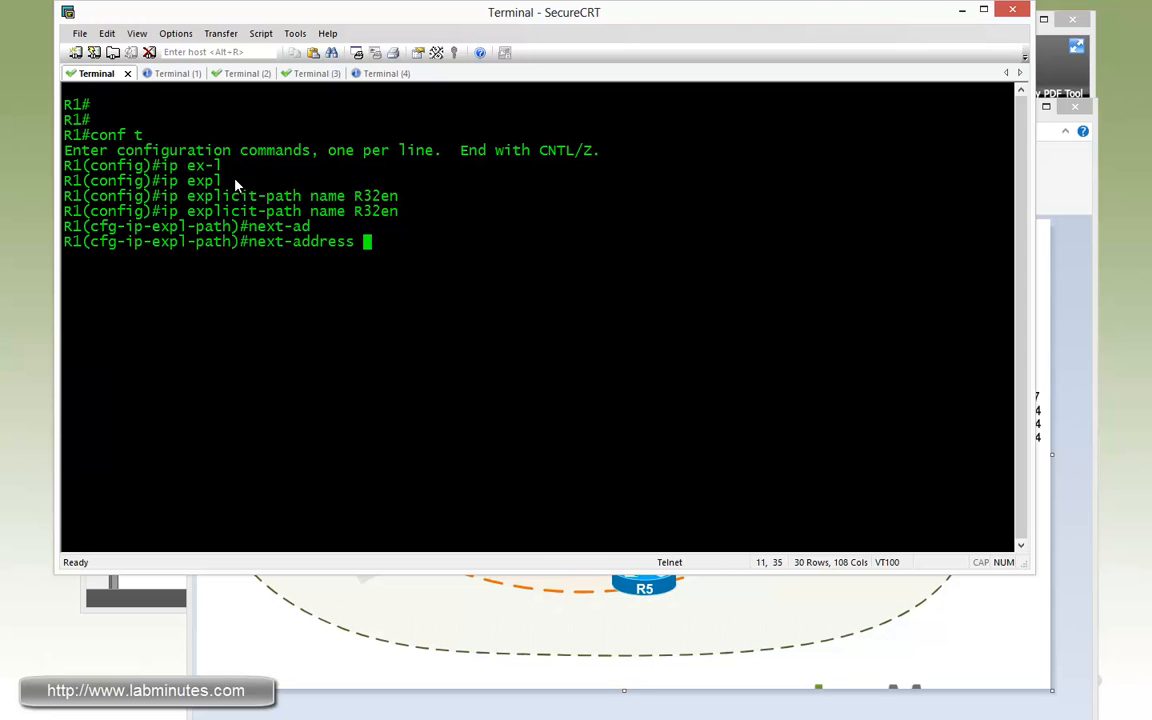
type("172.16.0.")
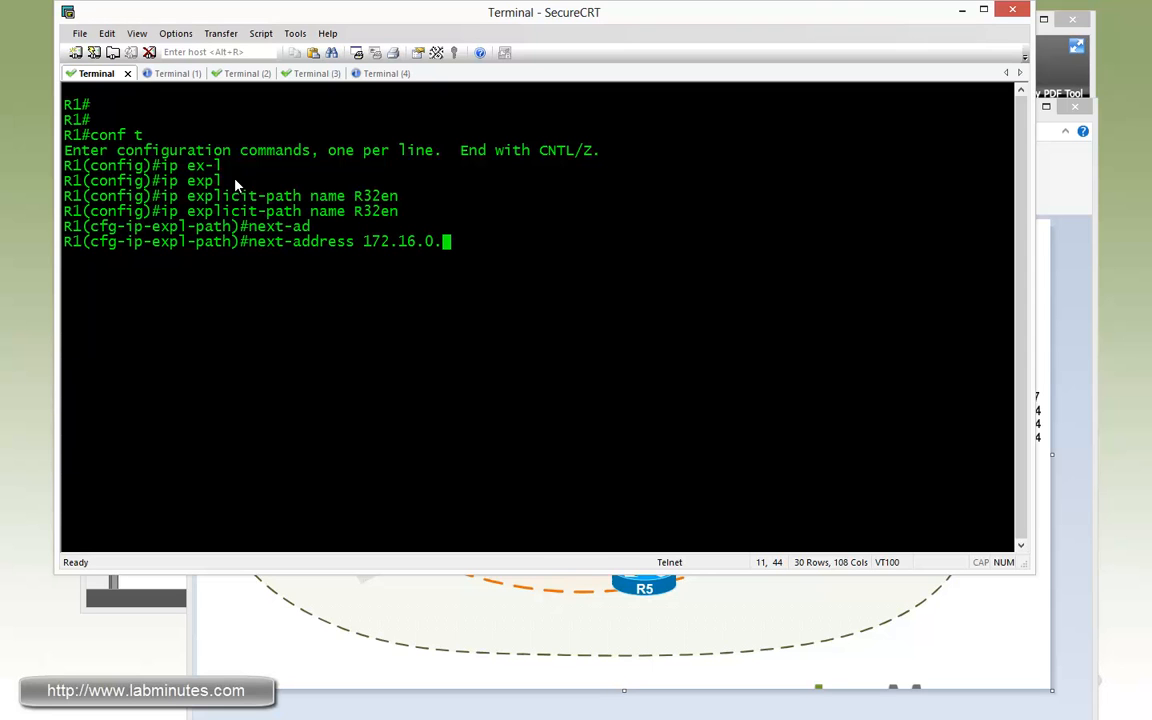
key("Return")
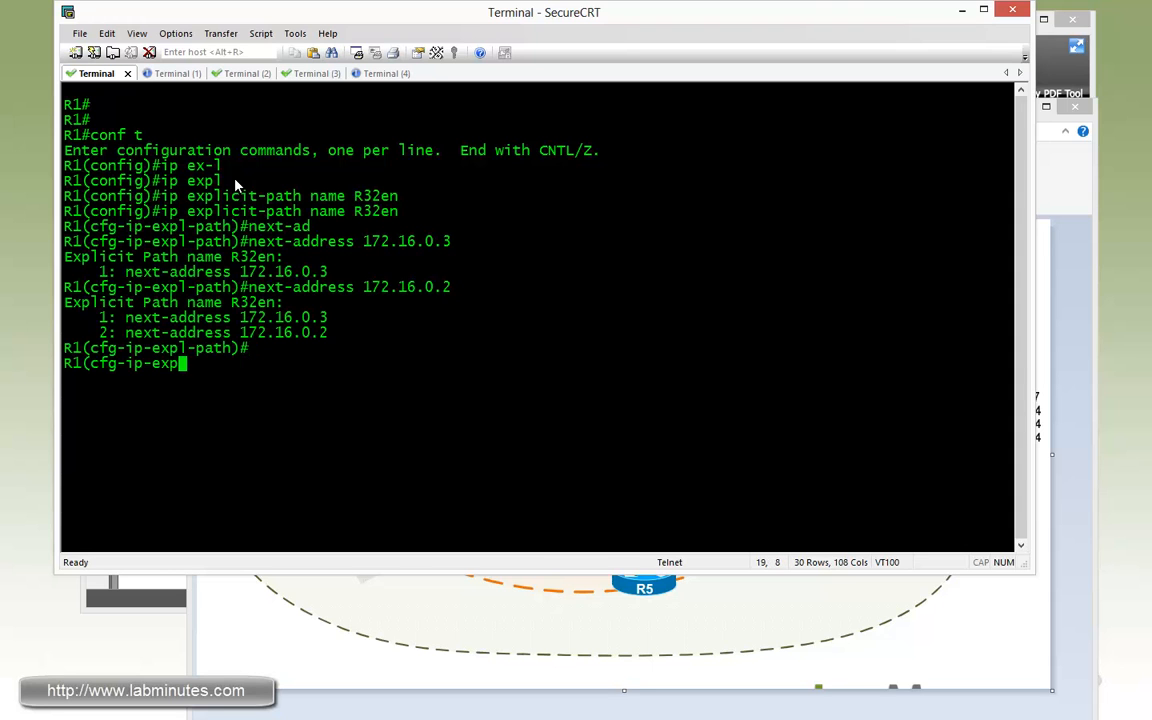
key("Return")
type("int tu1")
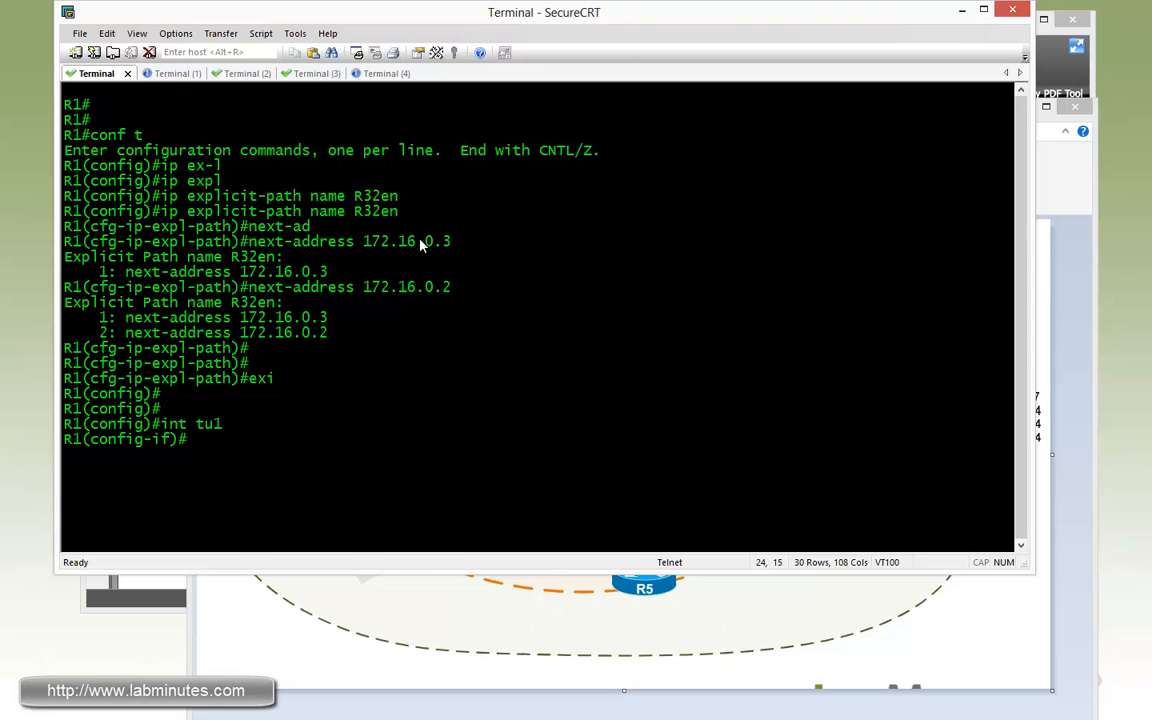
Give Tunnel1 unnumbered lo0, destination 172.16.0.2, MPLS TE mode, 500 bandwidth, explicit path R32.
type("ip unnumbered lo0")
type("tunnel de")
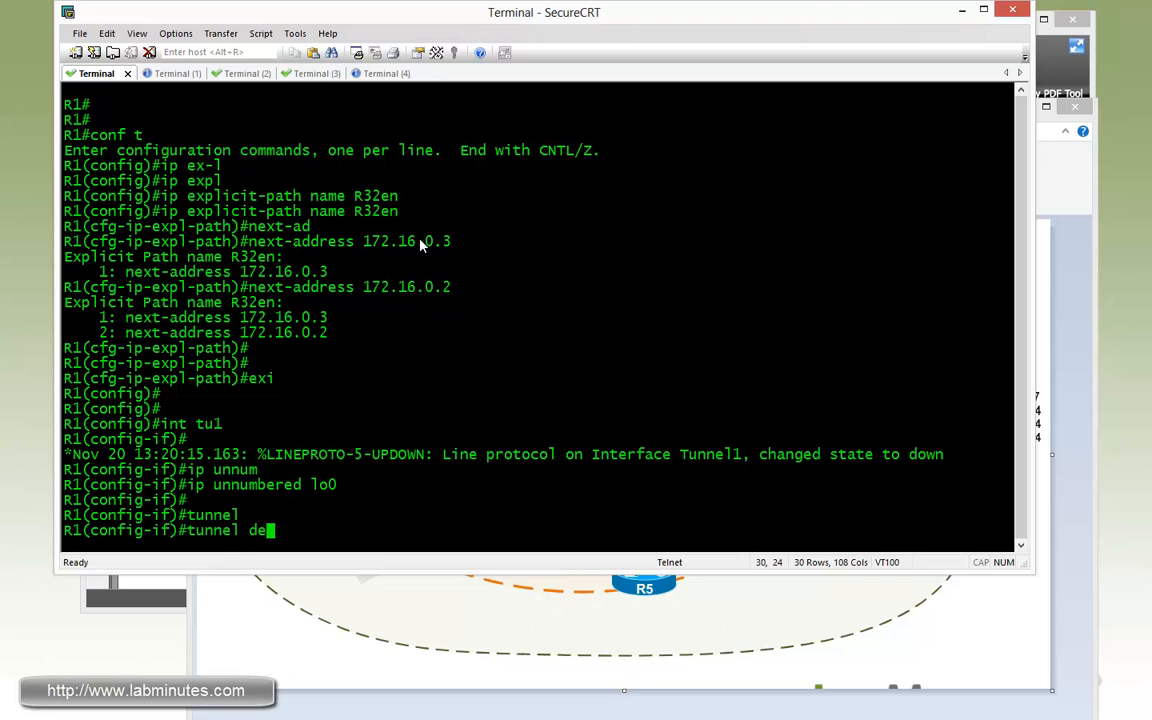
type("s 172.16.0.2")
type("tunnel mode")
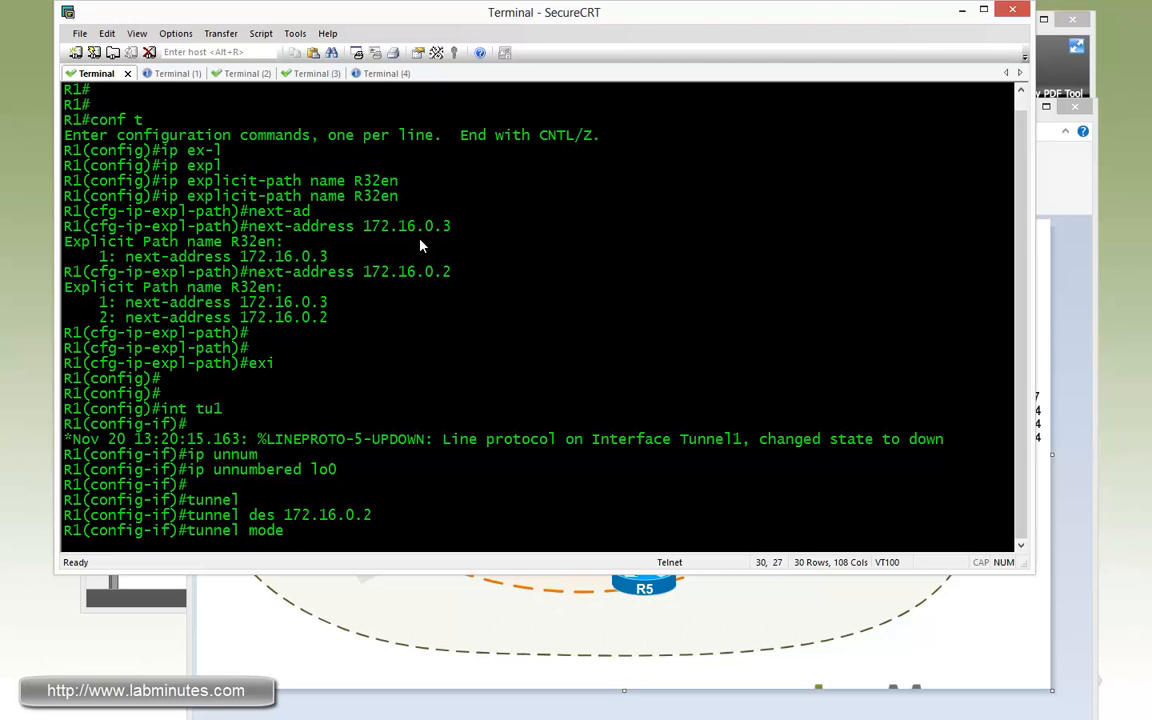
type("mpls traffic-eng")
type("tunnel")
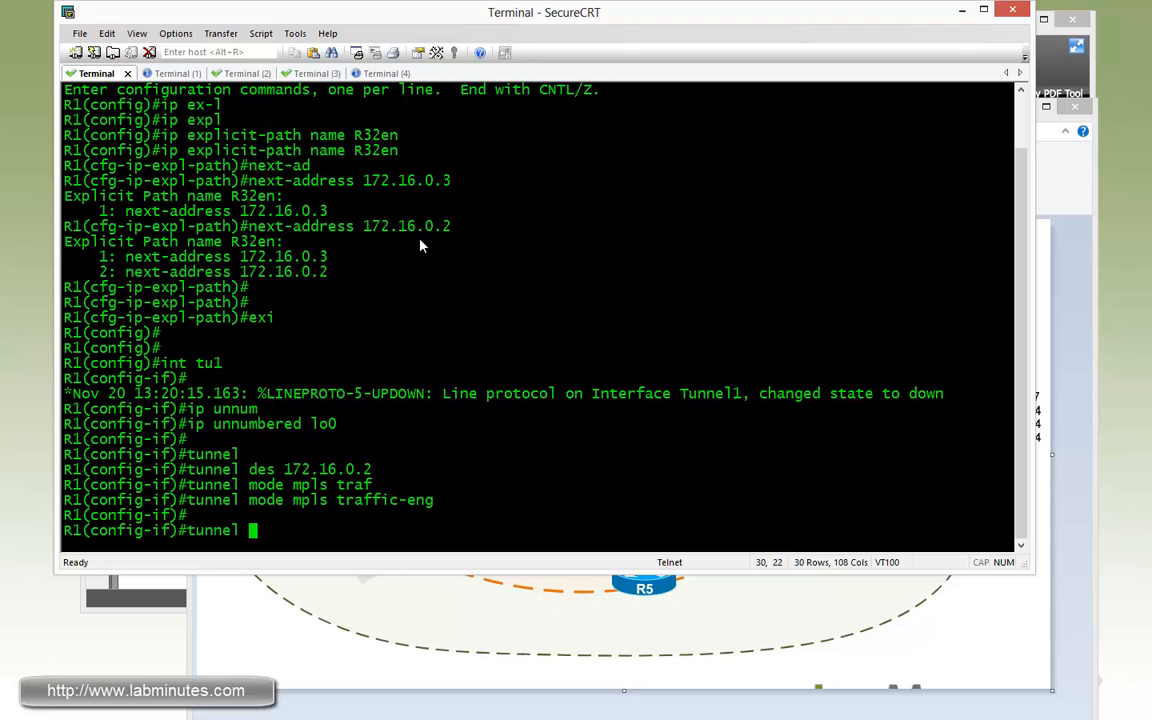
type("mpls trad")
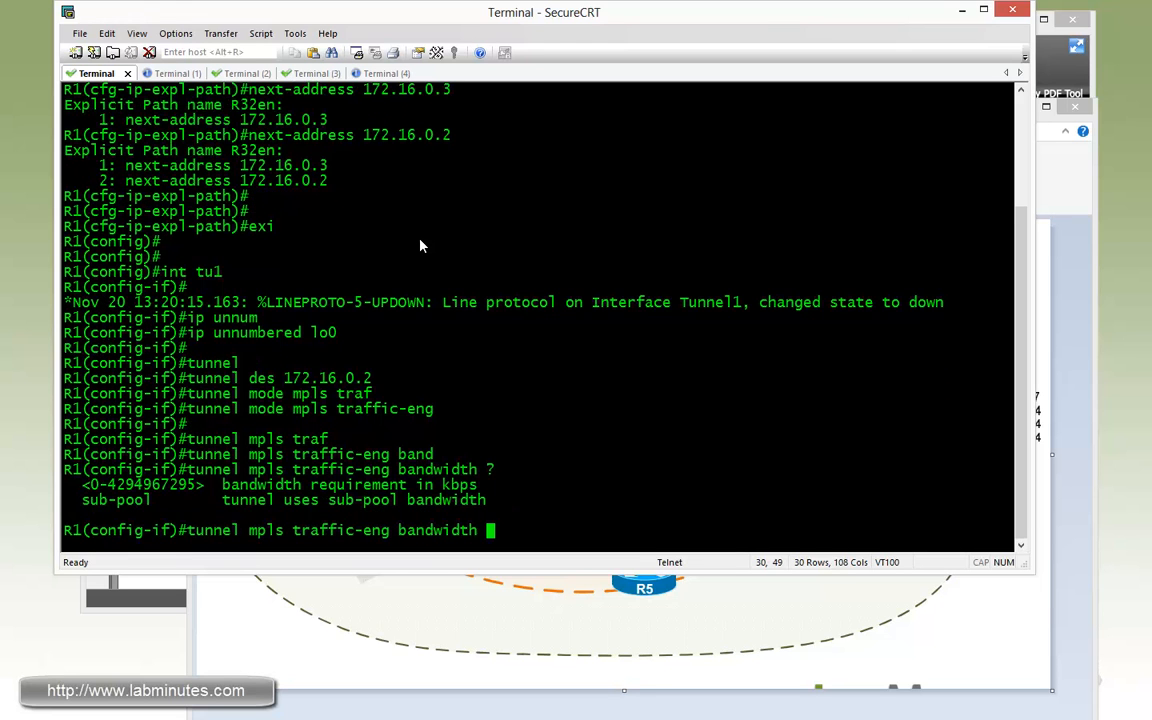
type("500")
type("tunnel mpls traffic-eng p")
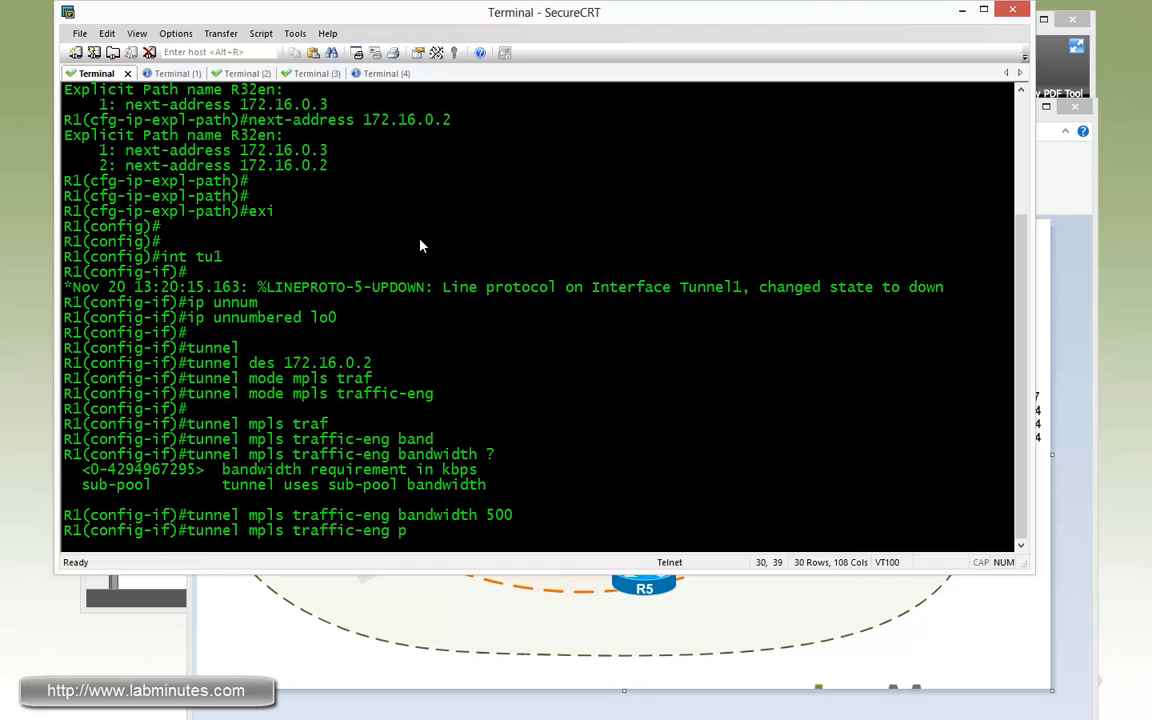
type("ah")
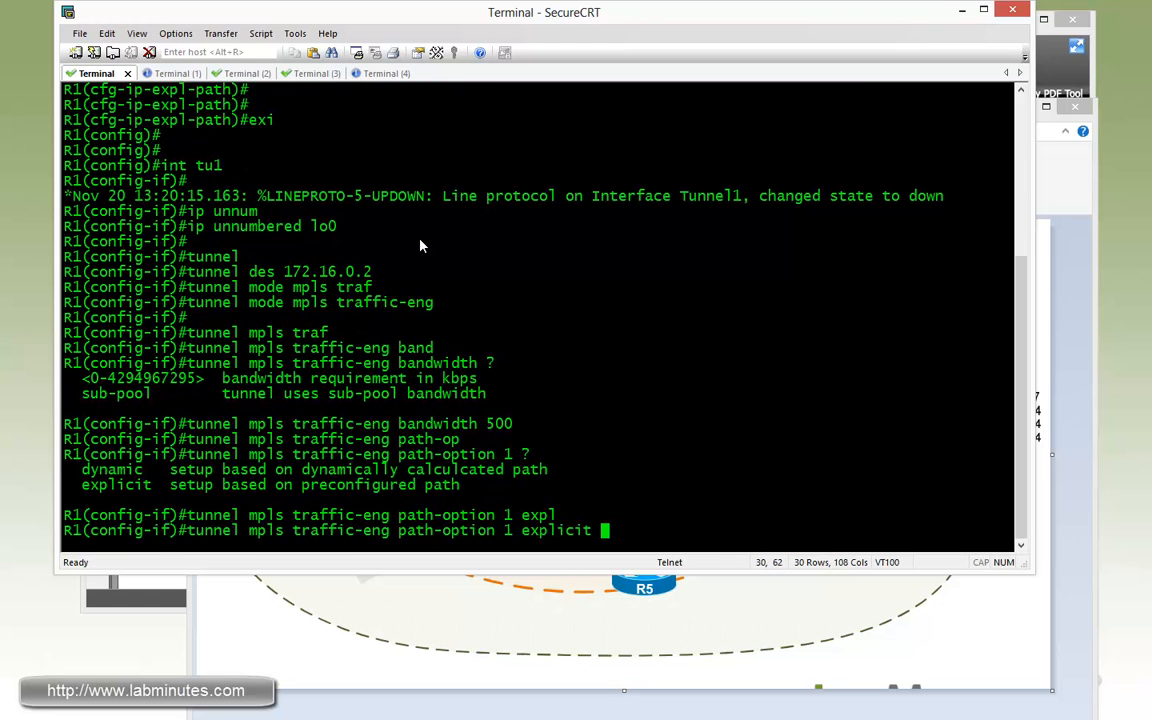
type("name R32")
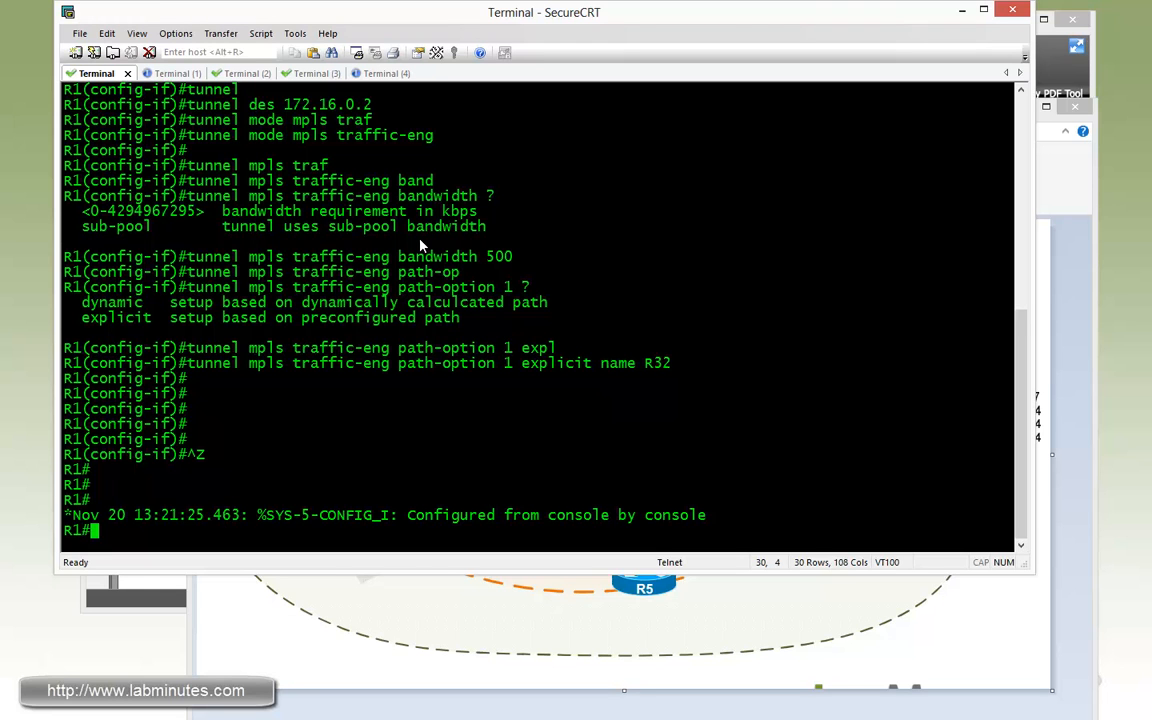
Run 'show mpls traffic-eng topology' on R1 and page through the link metrics.
type("sh s")
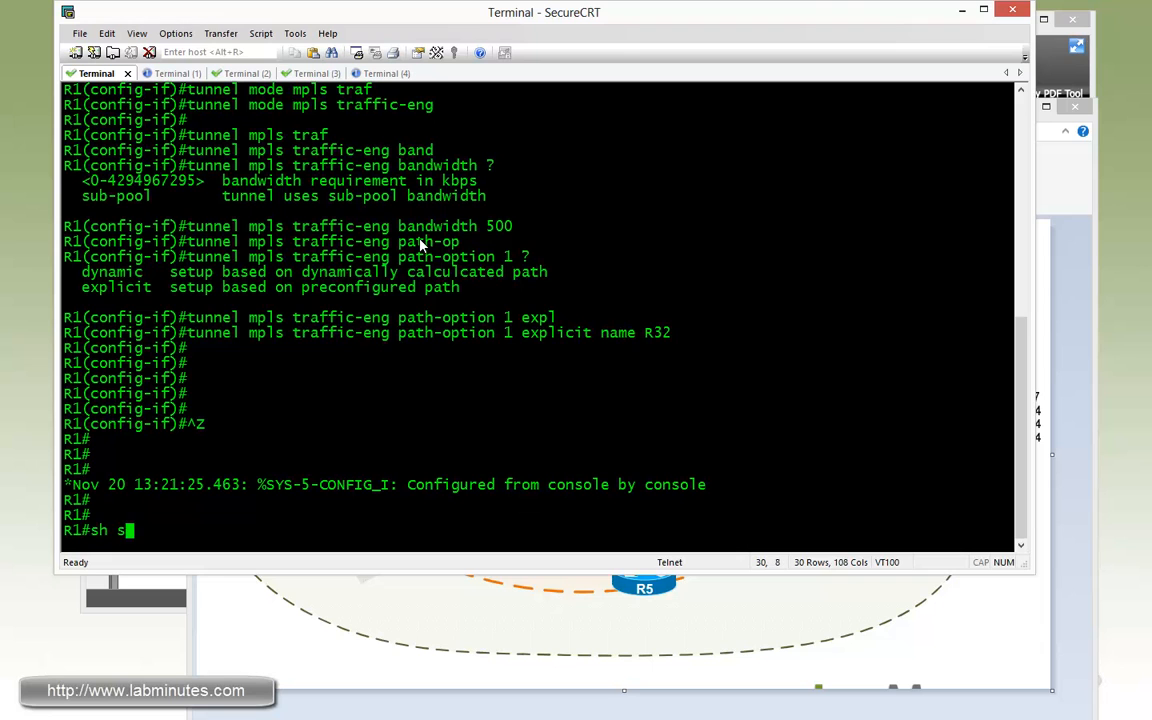
type("mpls tra")
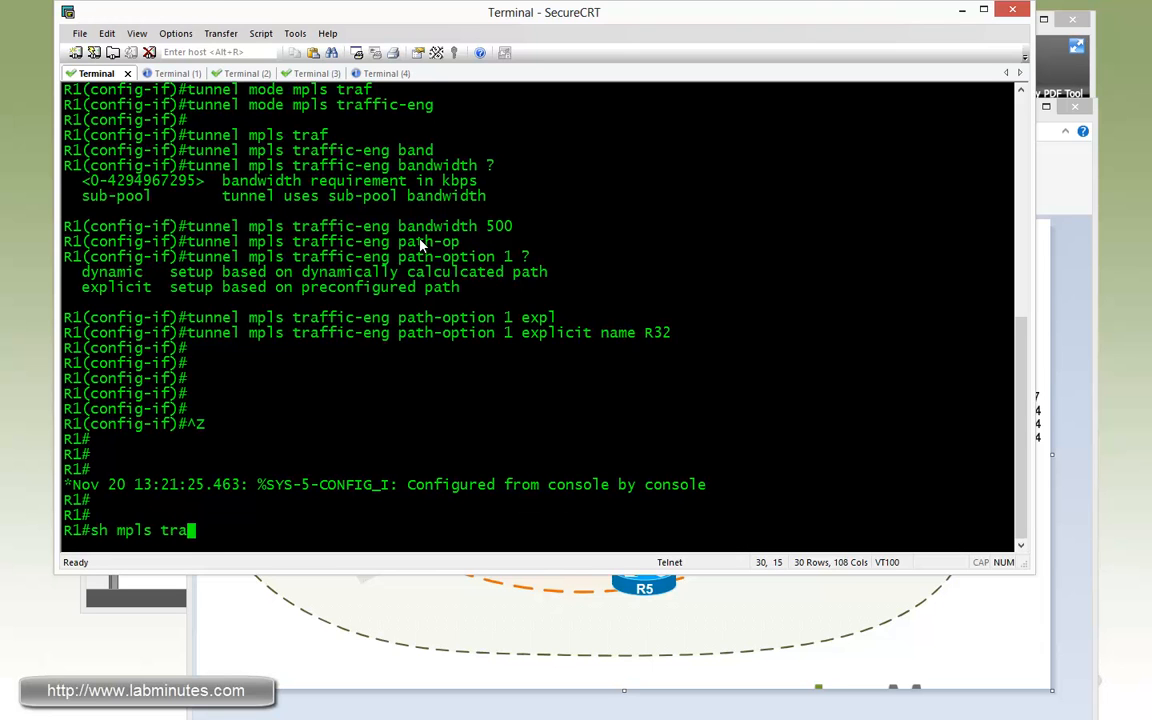
type("ffic-eng to")
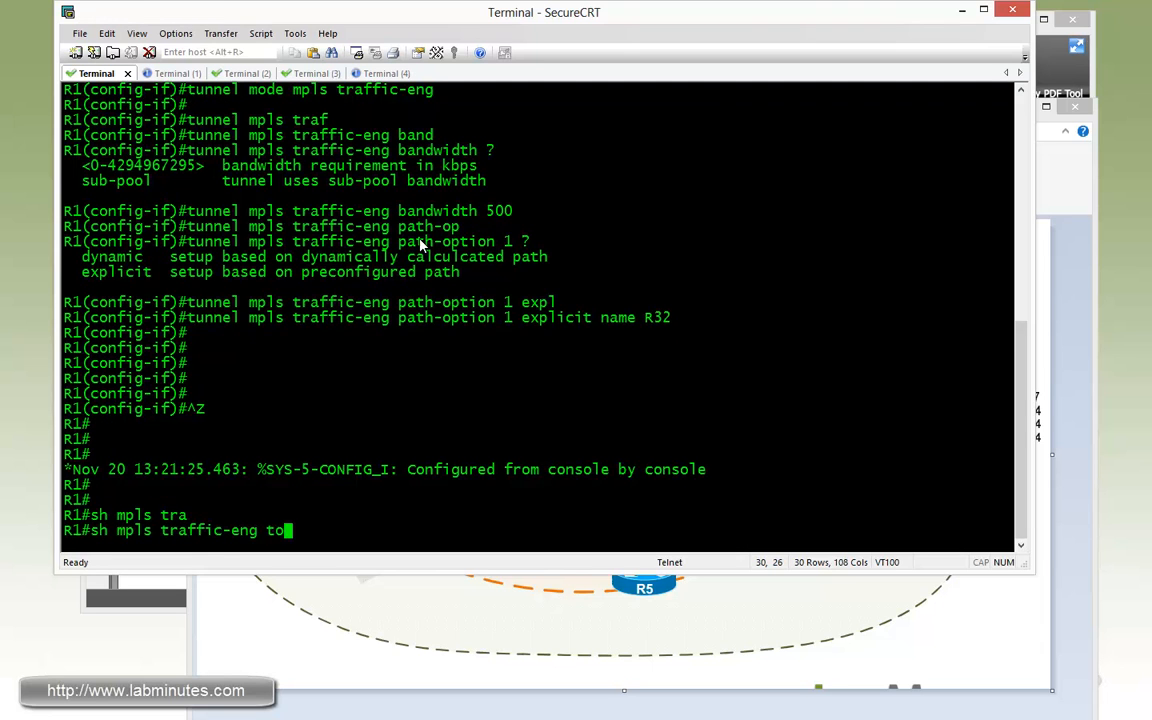
key("Return")
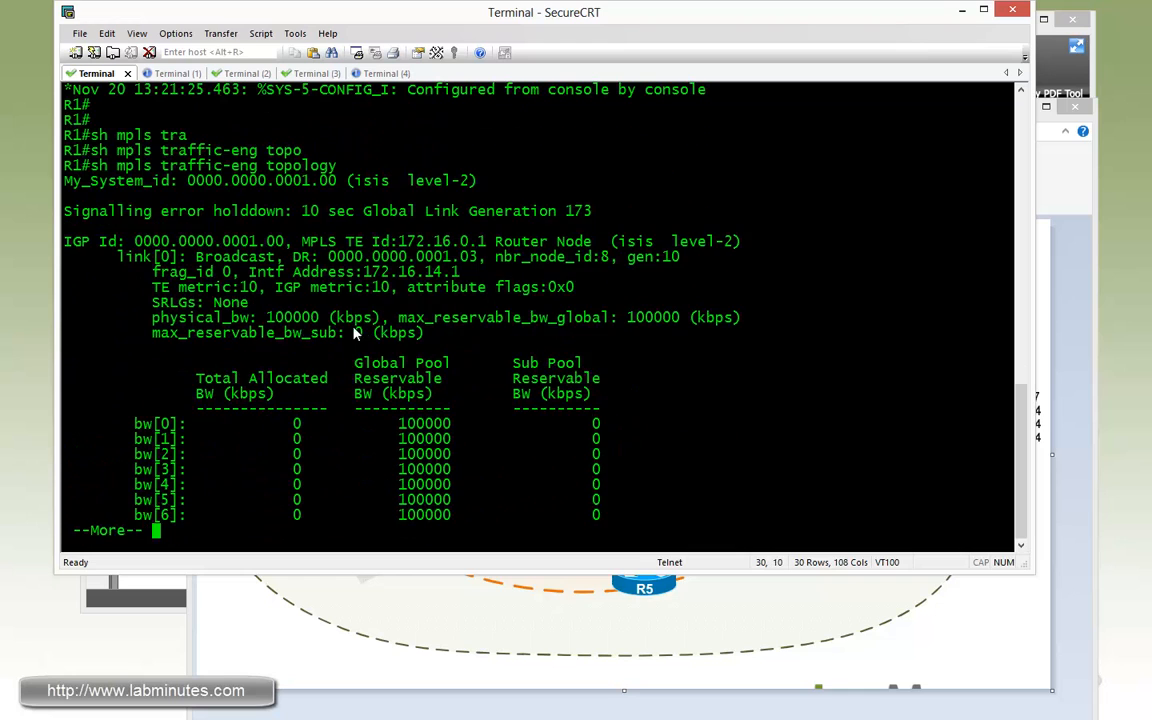
key("space")
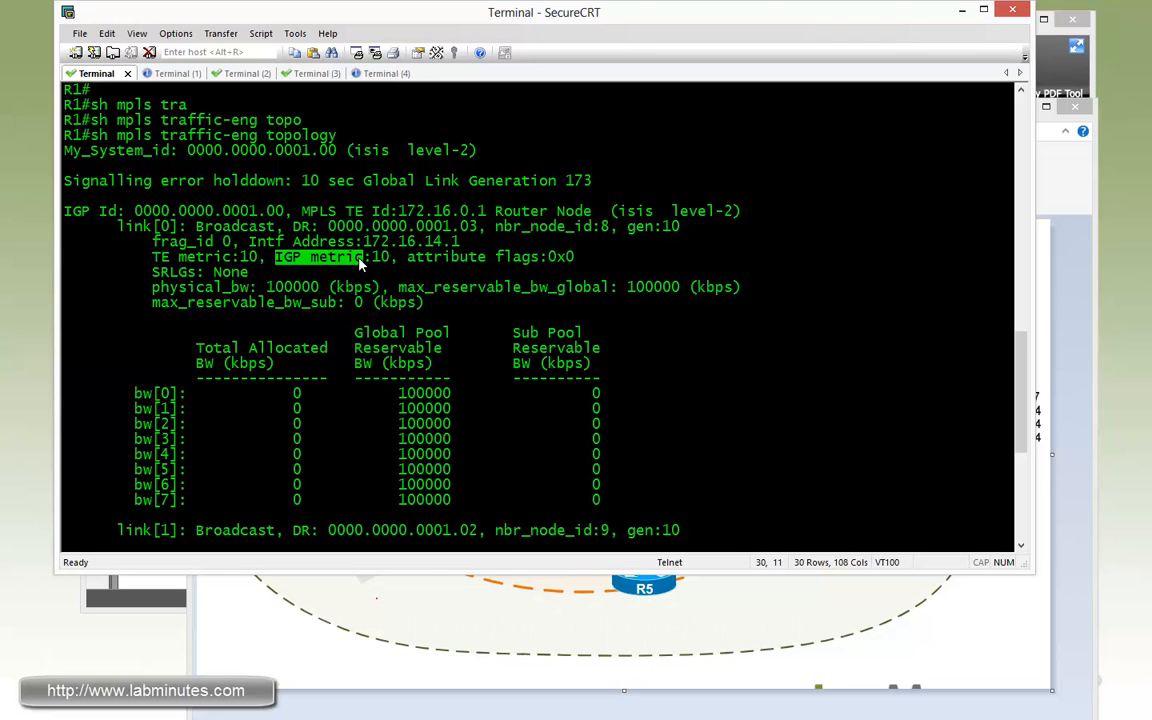
mouse_move(372, 277)
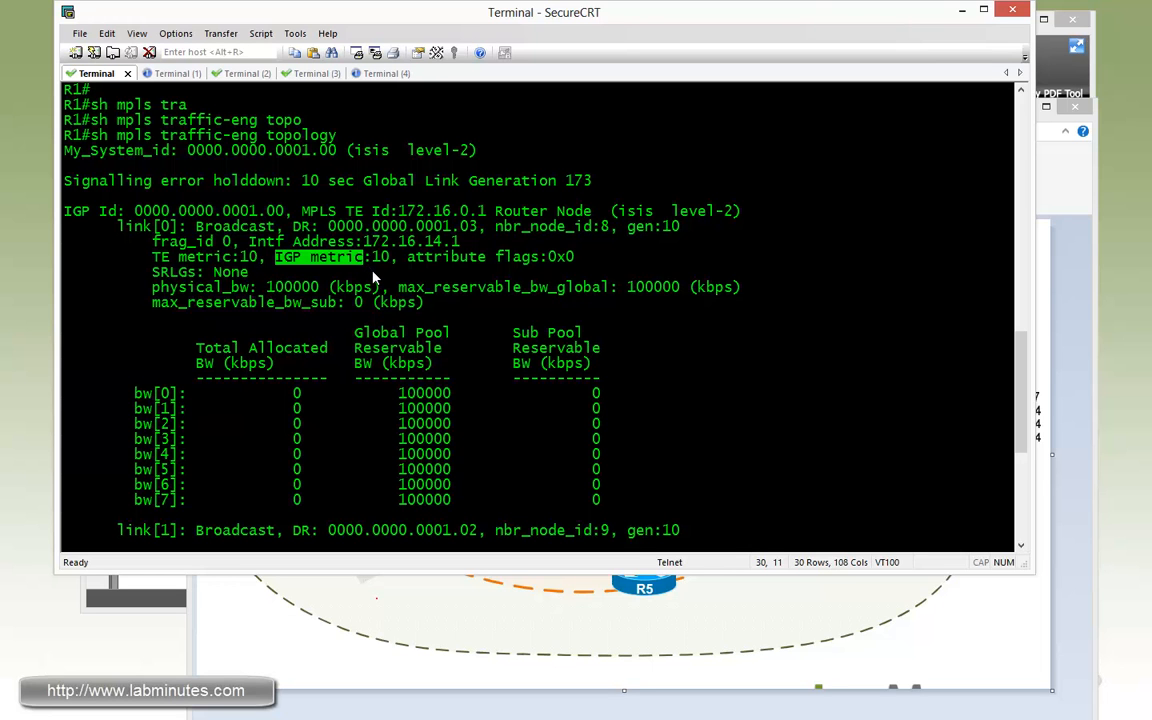
mouse_move(388, 267)
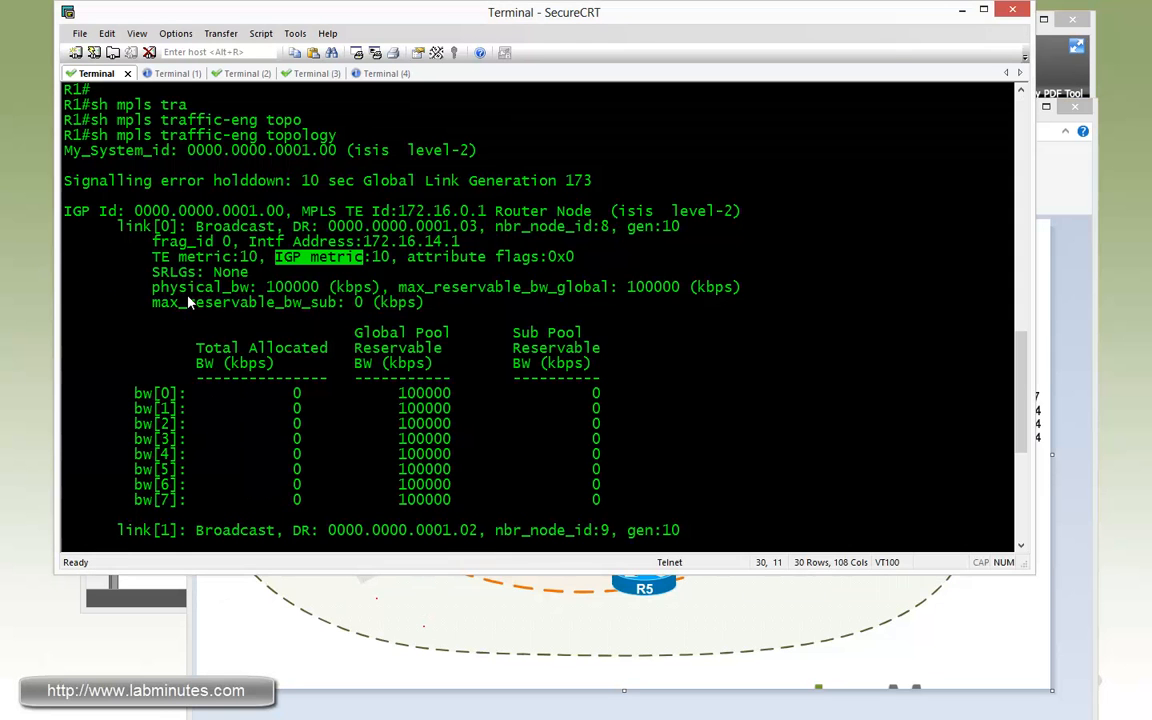
scroll("down", 3)
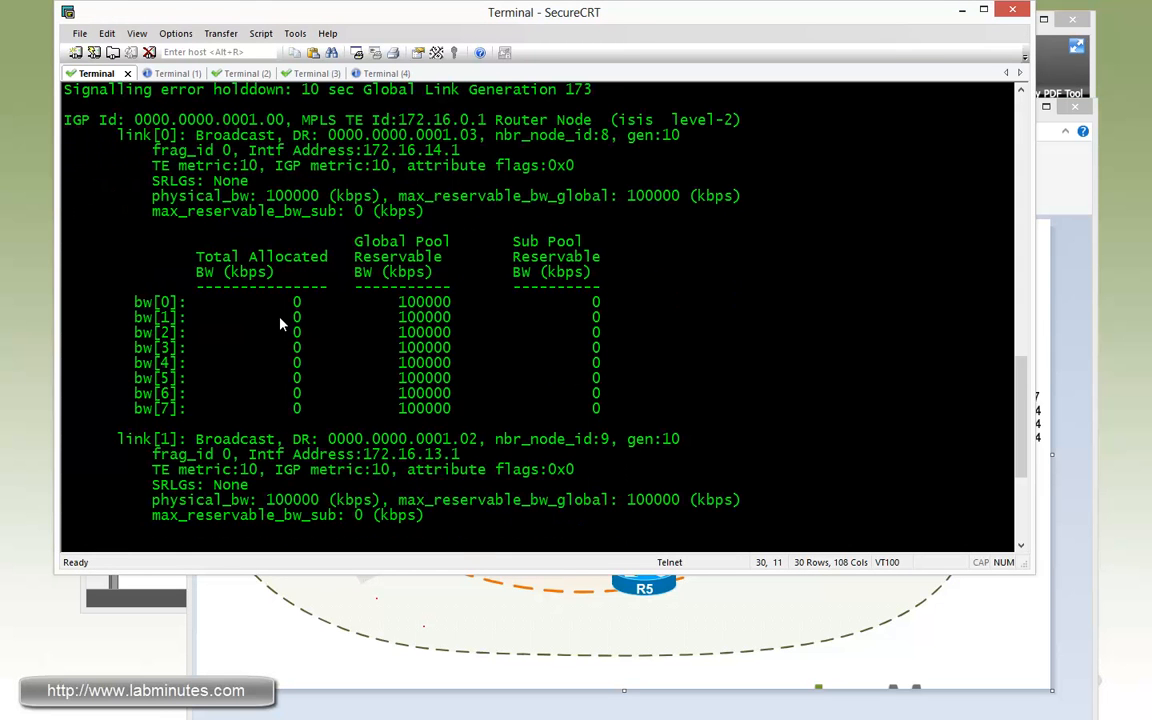
scroll("down", 3)
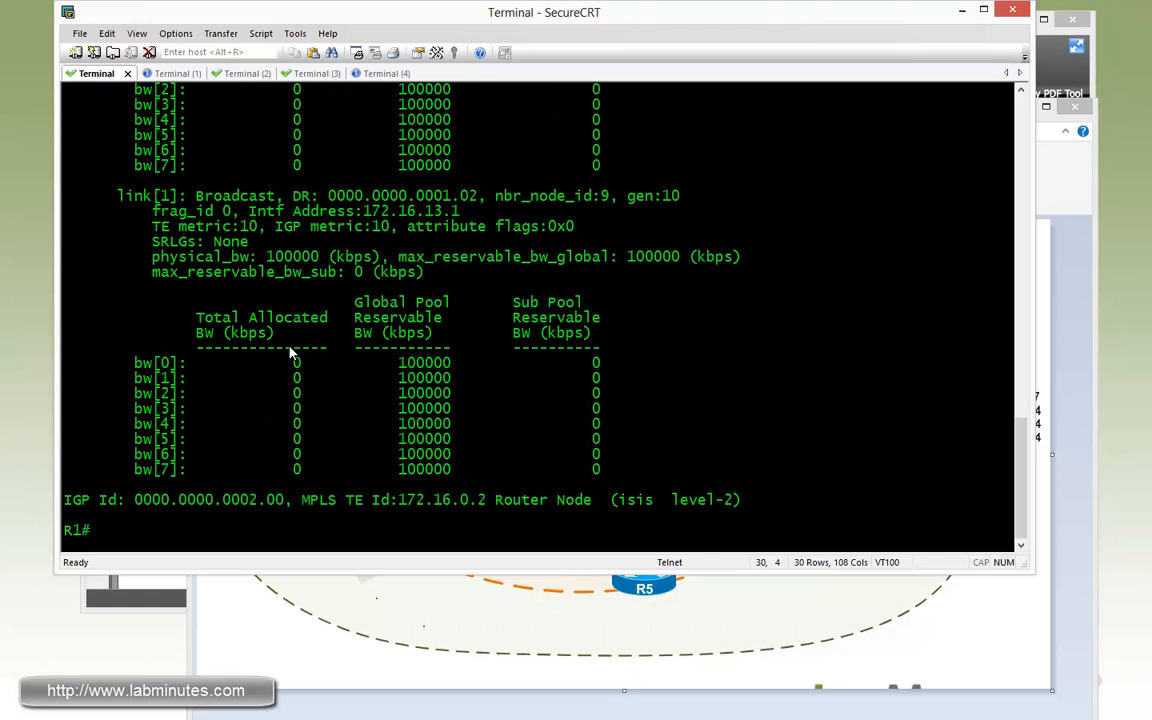
Check Tunnel1's TE status, then view the running config from the explicit path onward.
type("sh mpls t")
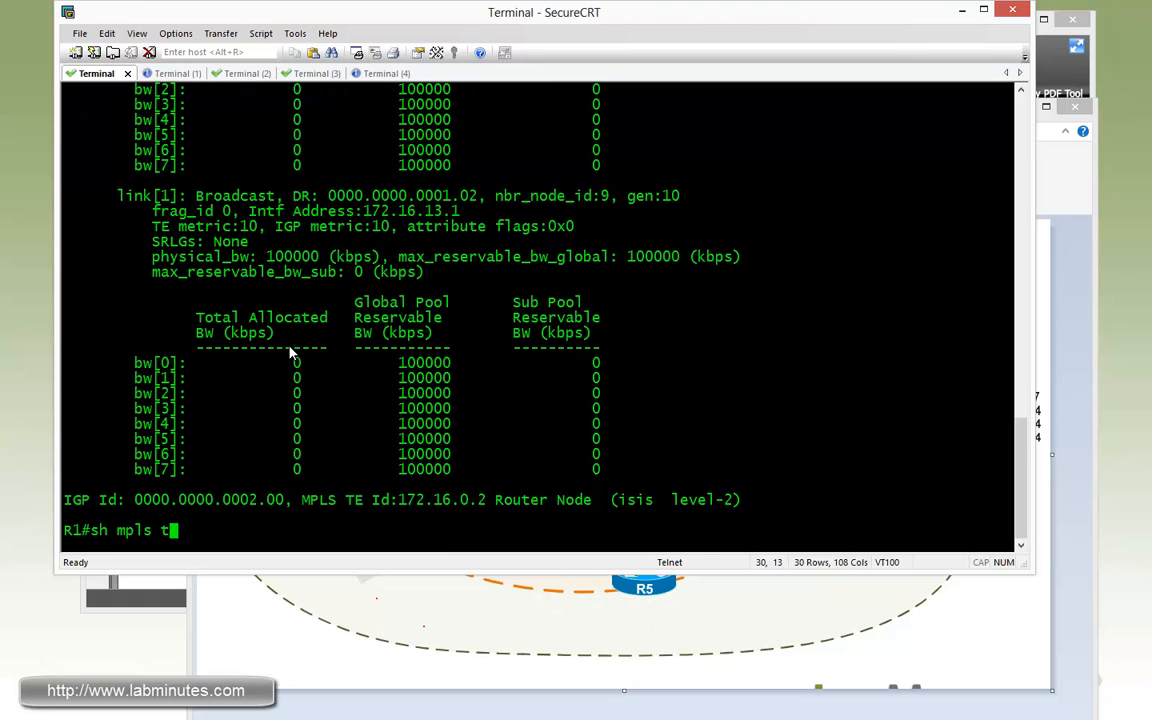
key("Return")
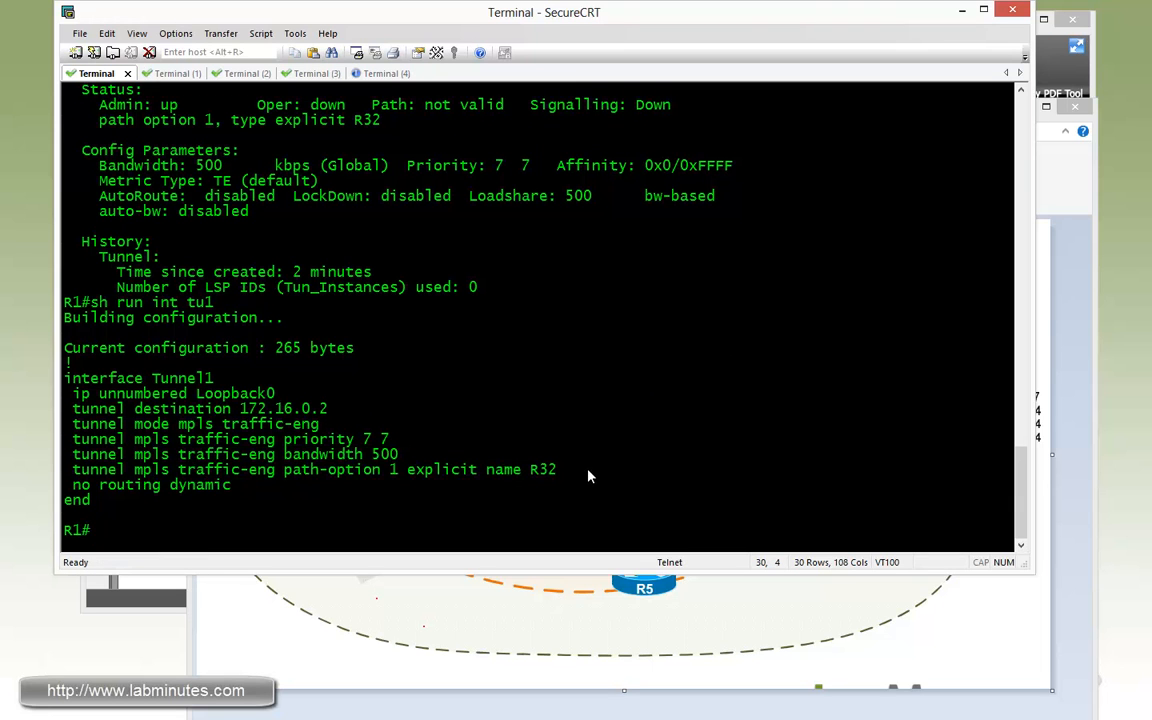
type("sh ru")
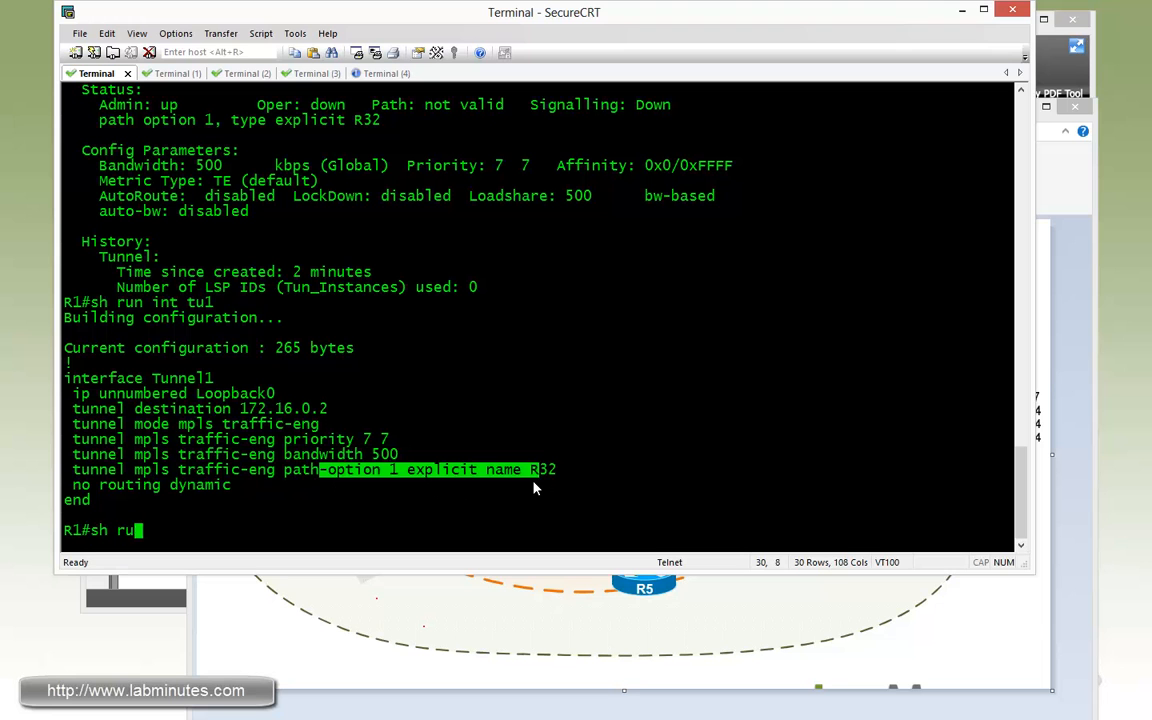
type("n | b")
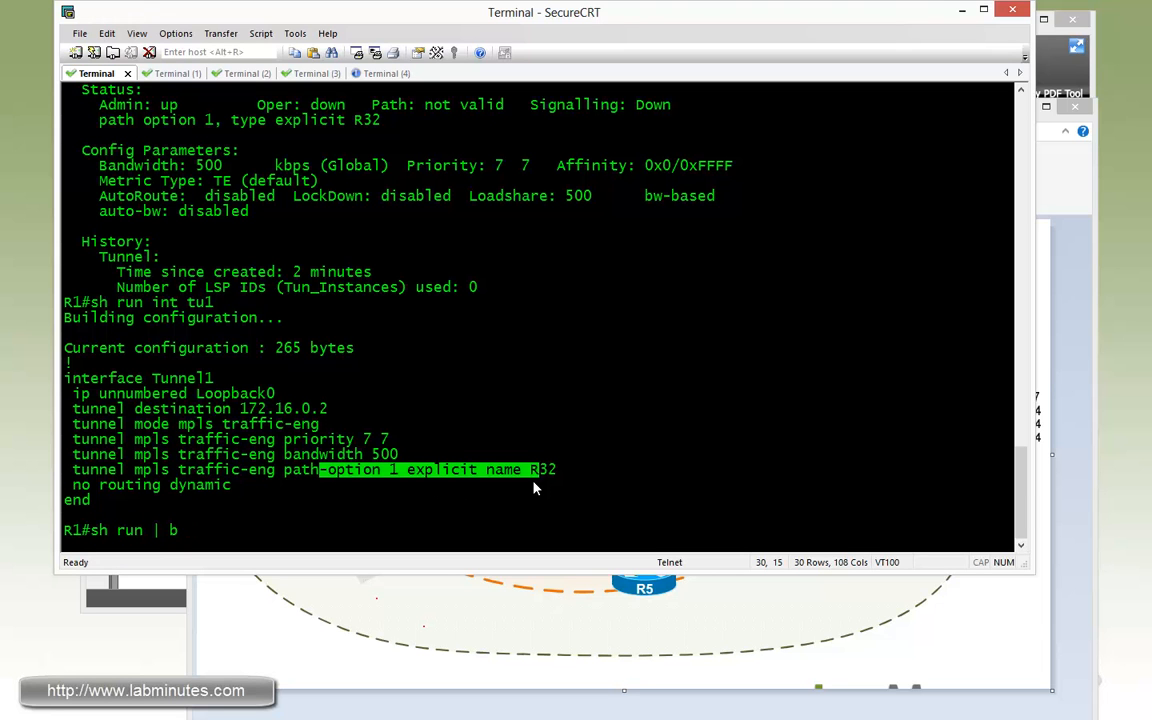
key("Return")
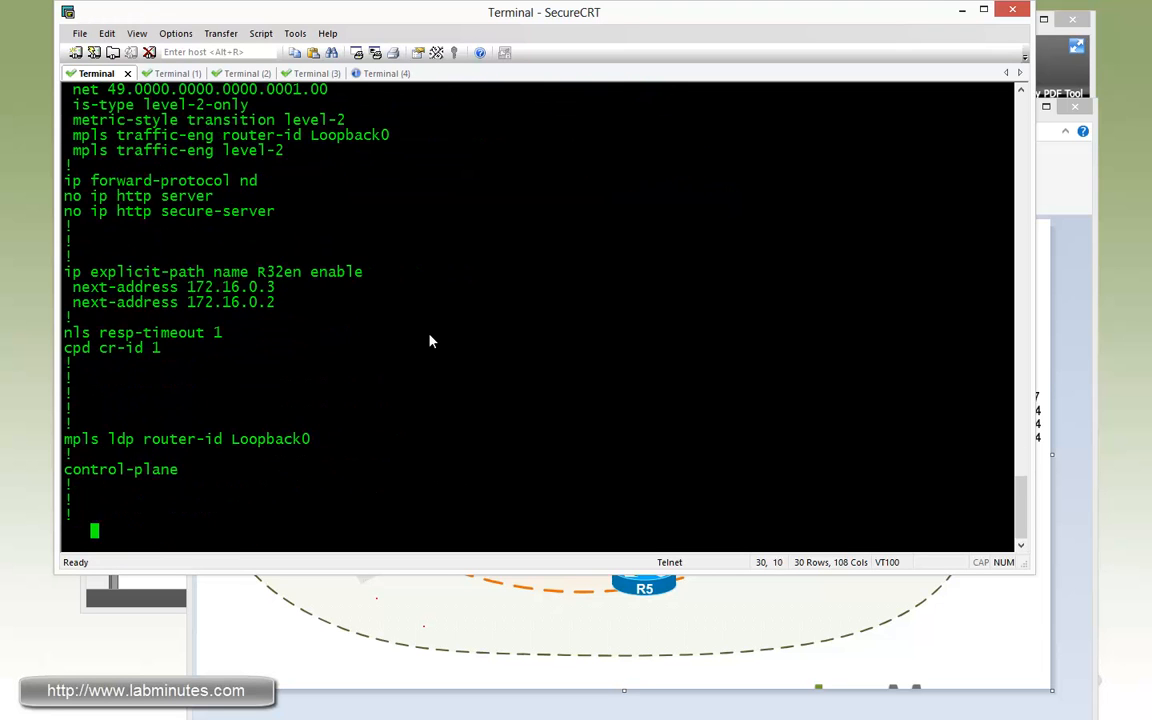
scroll("down", 3)
type("sh")
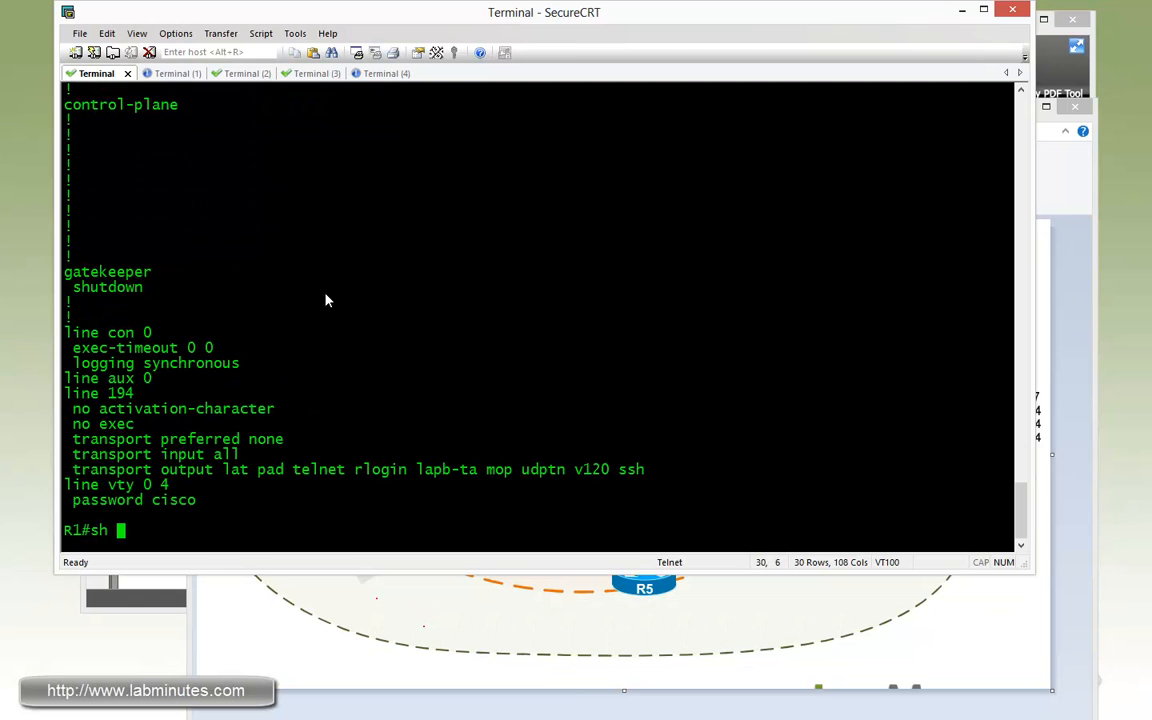
Look up R1's route to 172.16.0.2, then select the misnamed path R32en.
type("ip route 172.16")
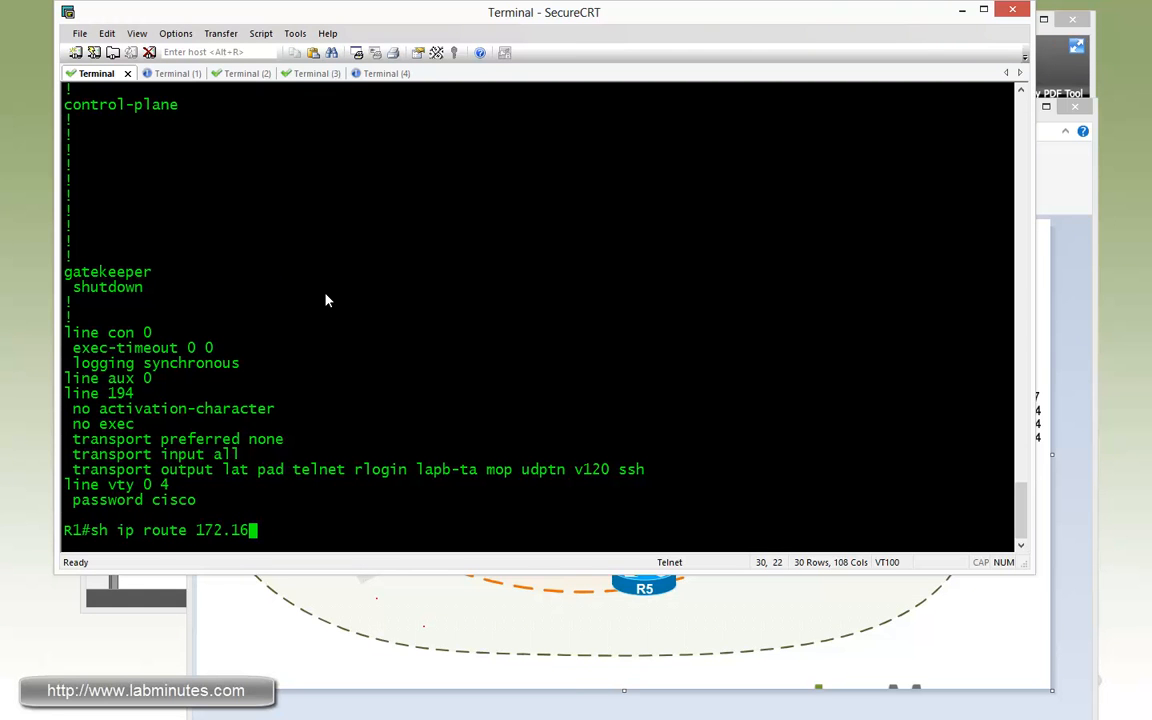
key("Return")
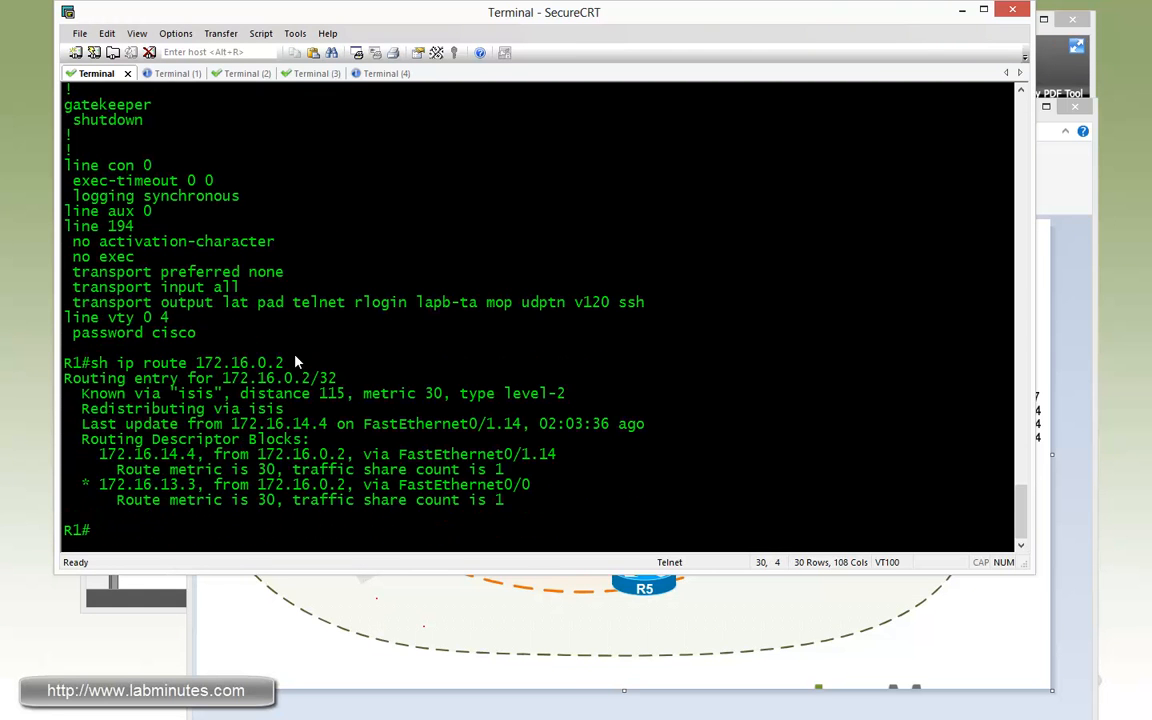
double_click(235, 362)
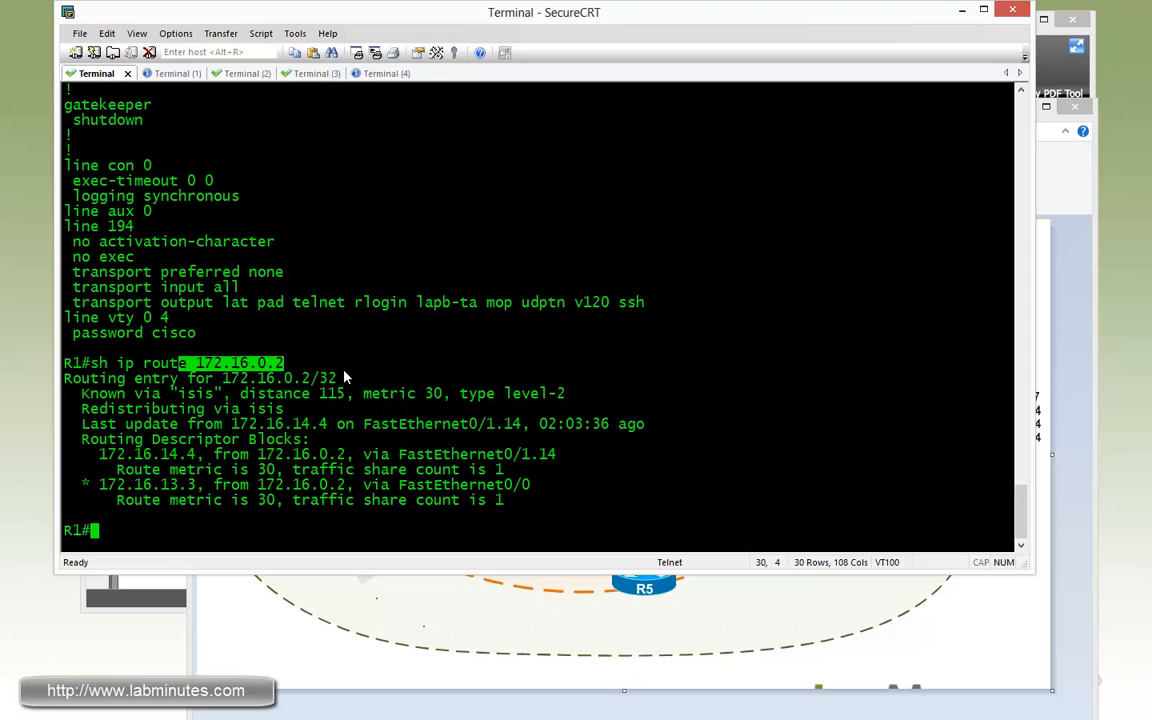
scroll("up", 3)
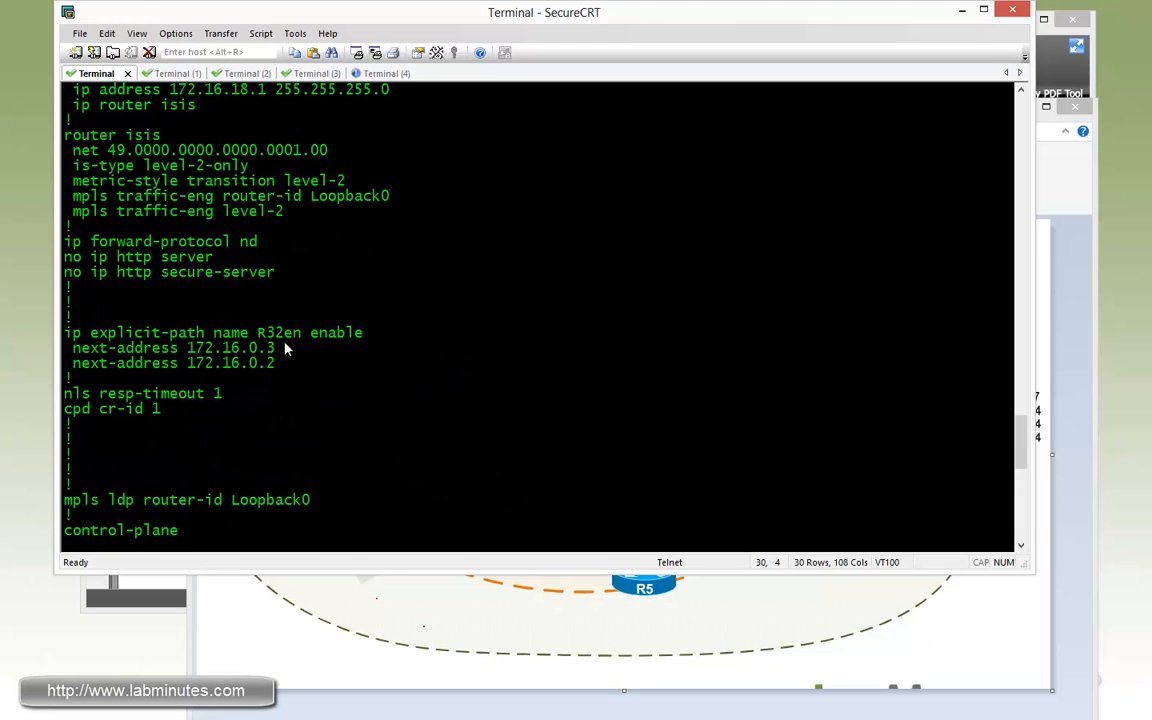
mouse_move(272, 340)
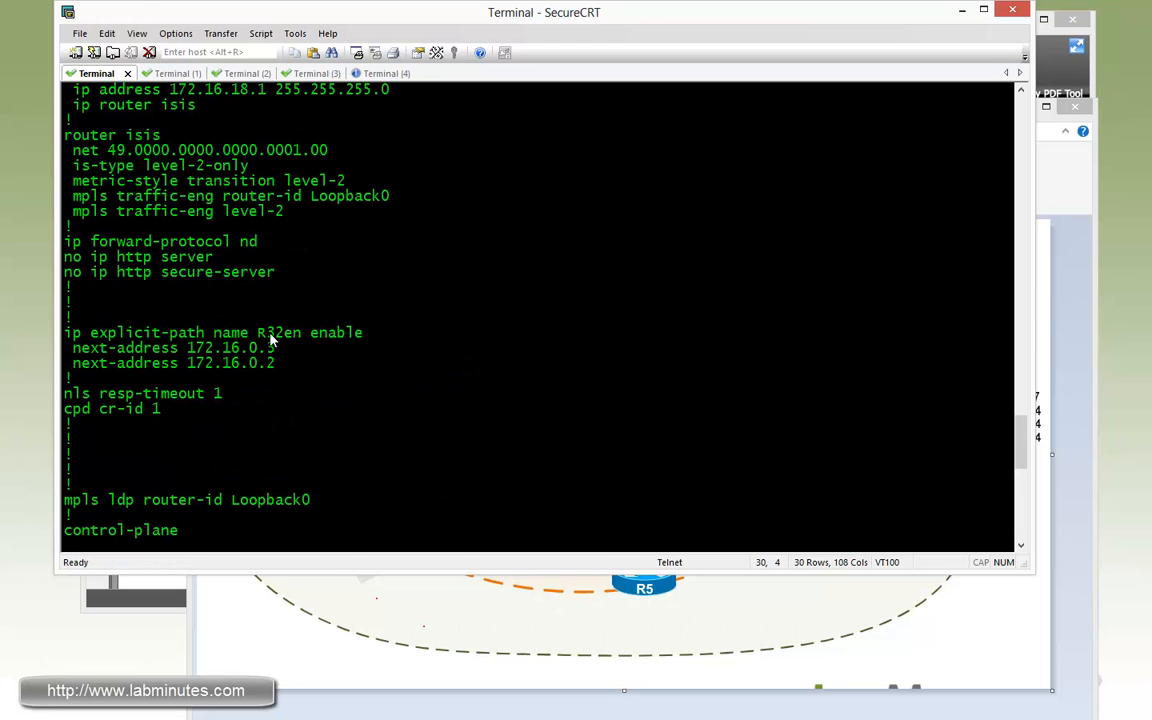
double_click(180, 332)
type("ip explicit-path name R32e")
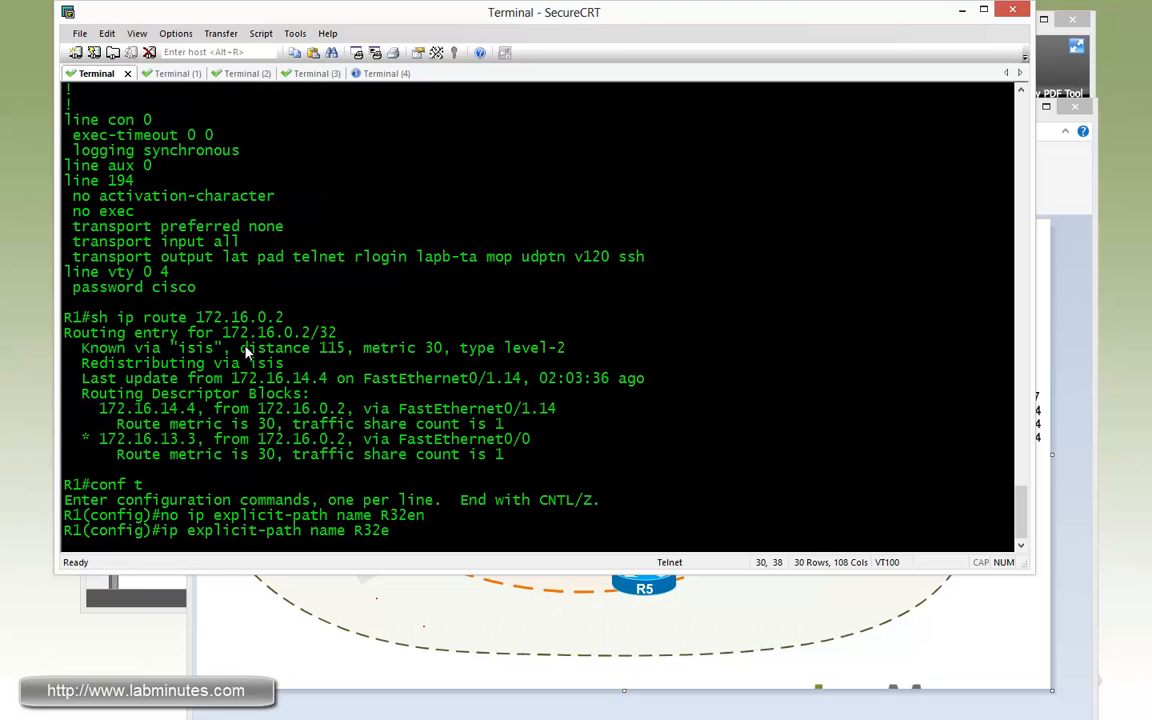
Add next-address hops 172.16.0.3 and 172.16.0.2 to the recreated explicit path R32.
type("next")
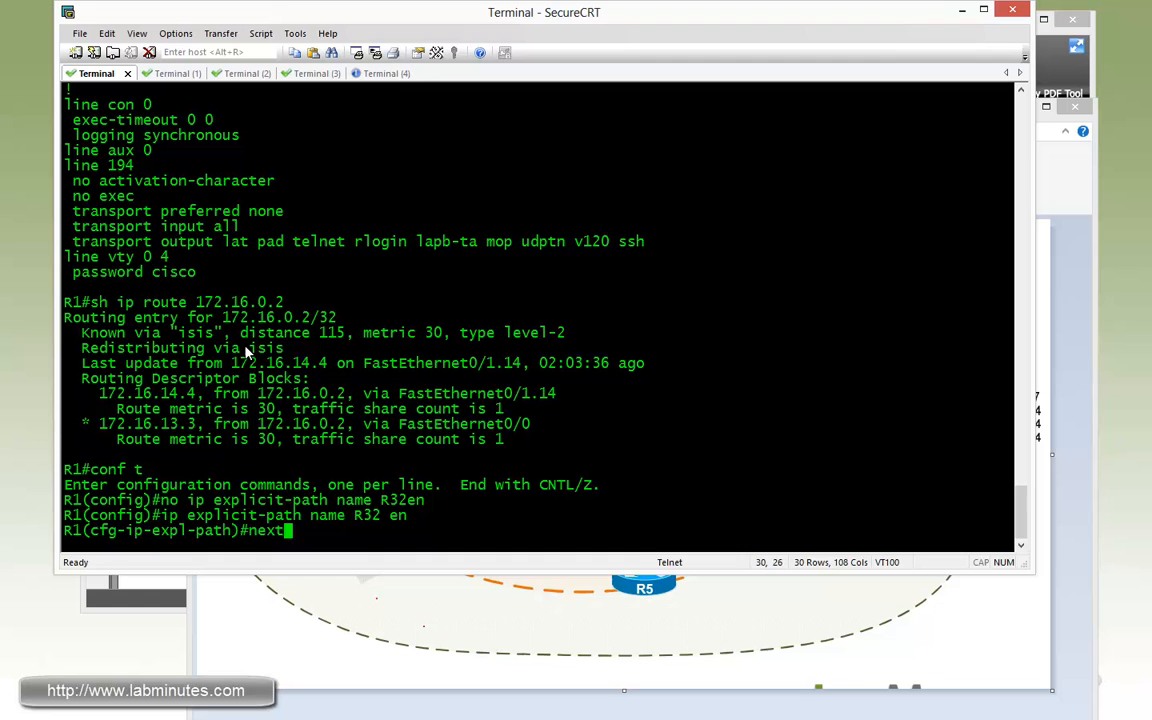
type("172.16.0.2")
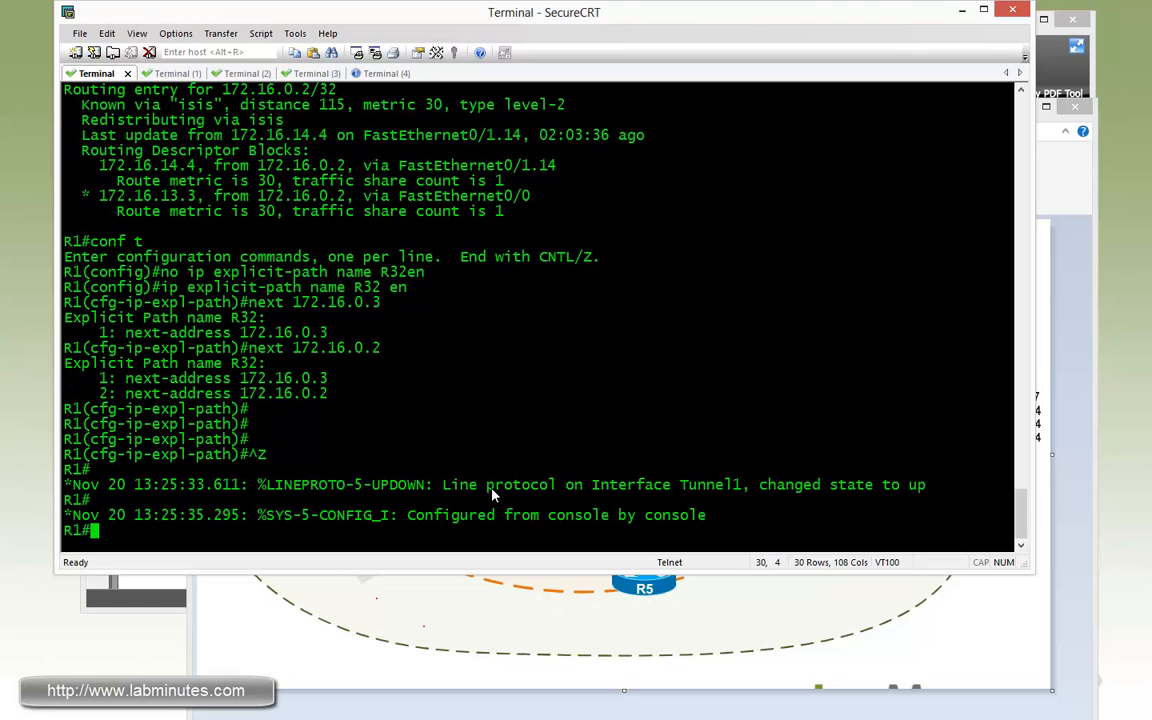
mouse_move(463, 471)
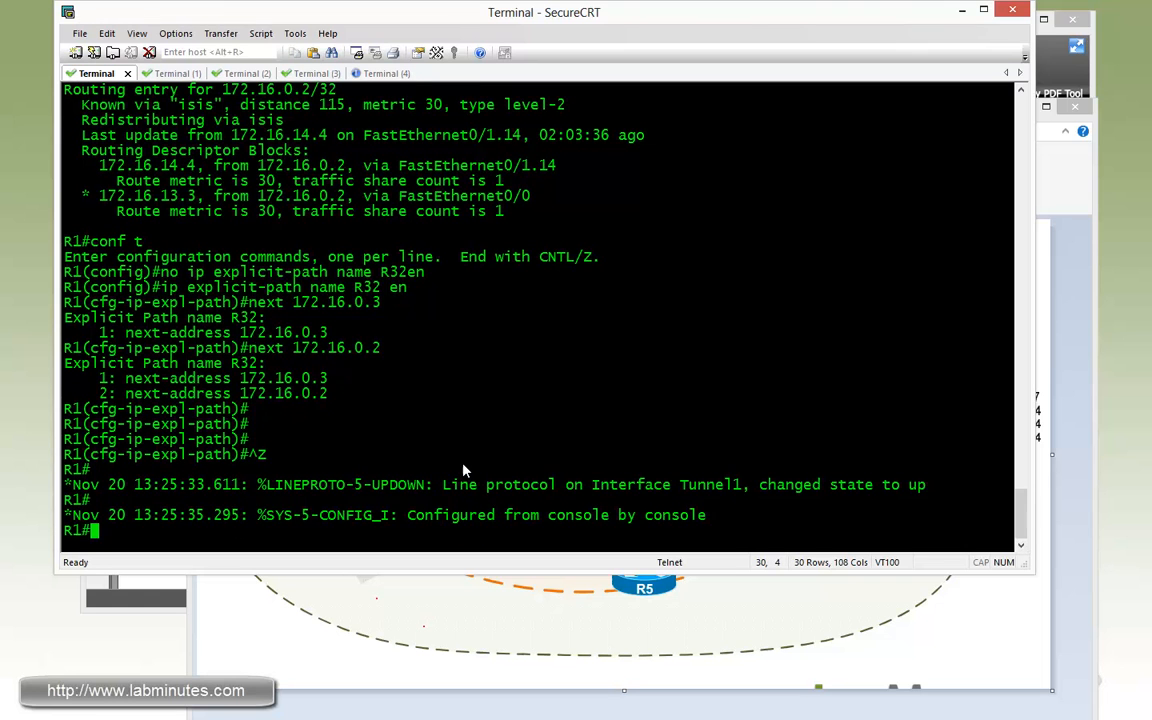
Display the MPLS TE tunnel status to check R1_t1's explicit path R32 and weight 20.
type("sh mpls tra tu")
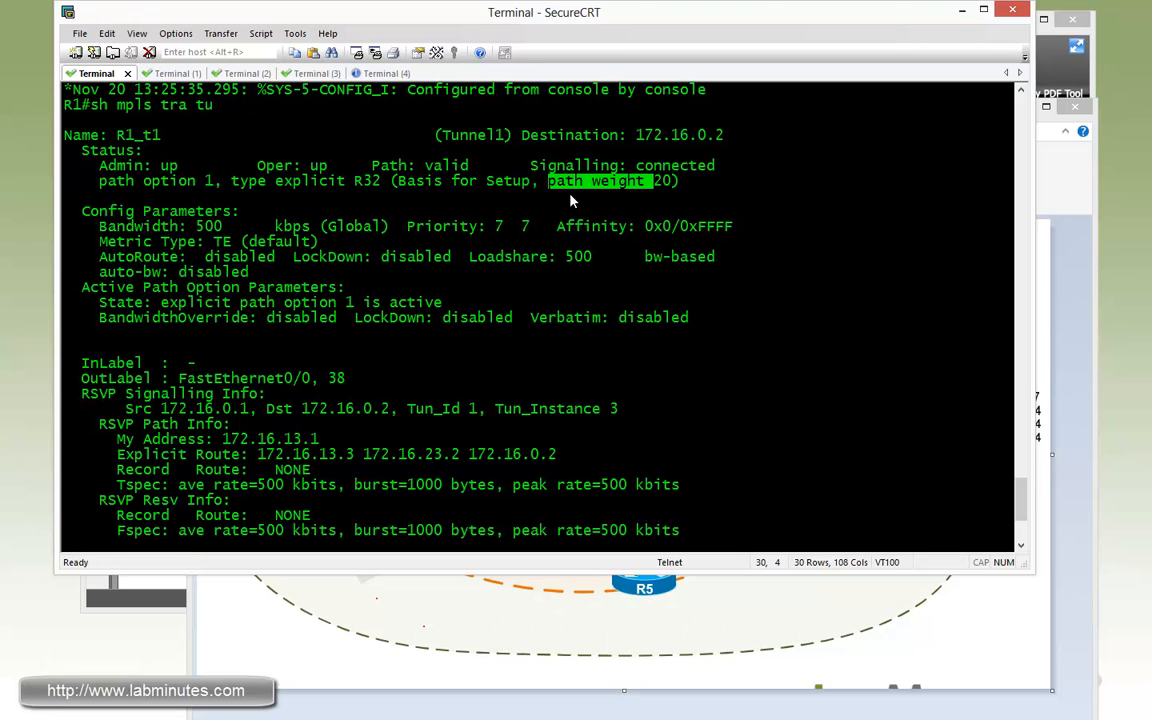
mouse_move(675, 185)
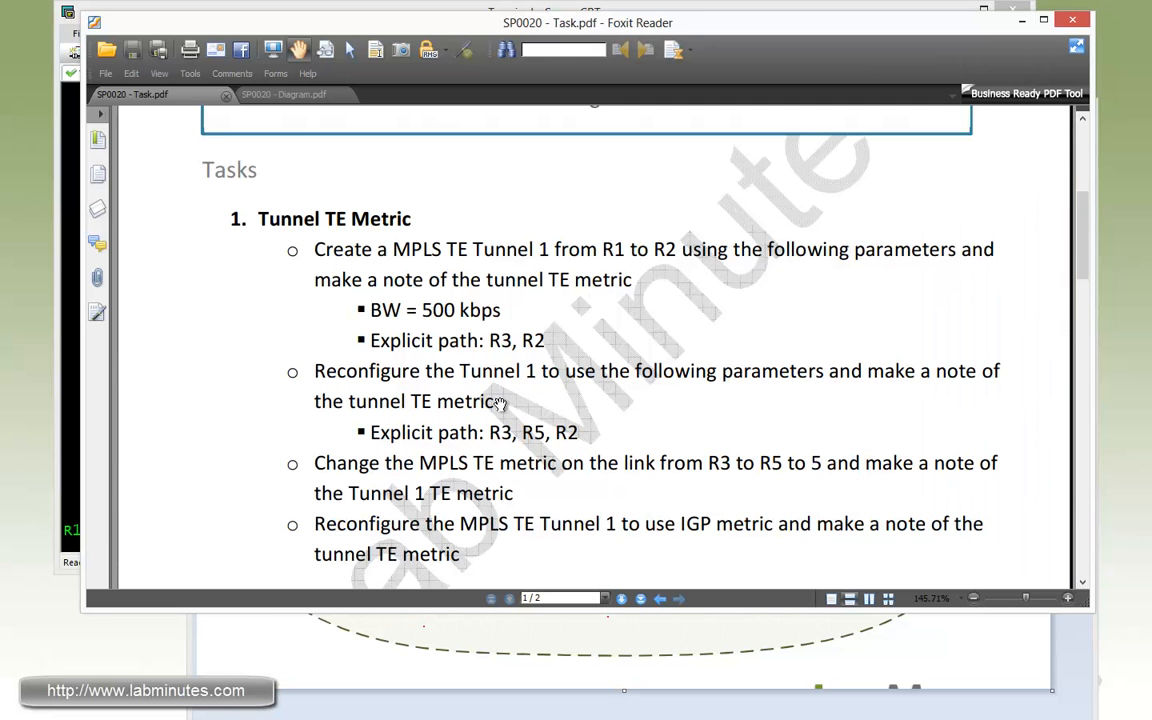
mouse_move(585, 390)
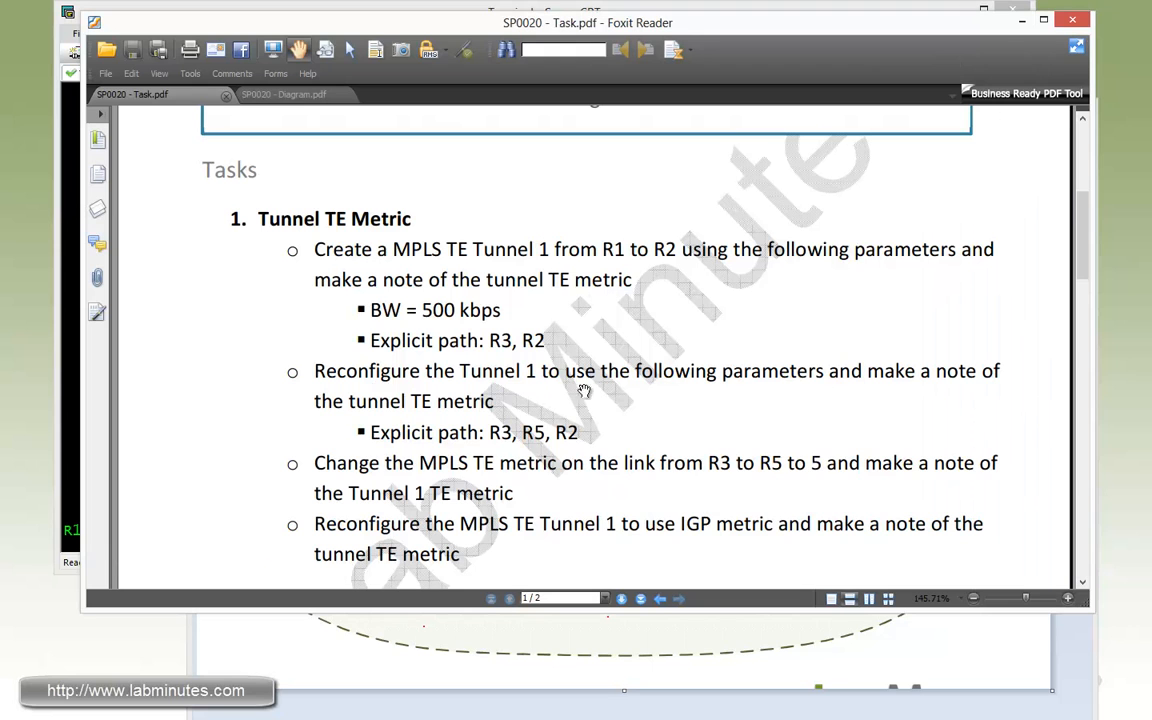
mouse_move(484, 401)
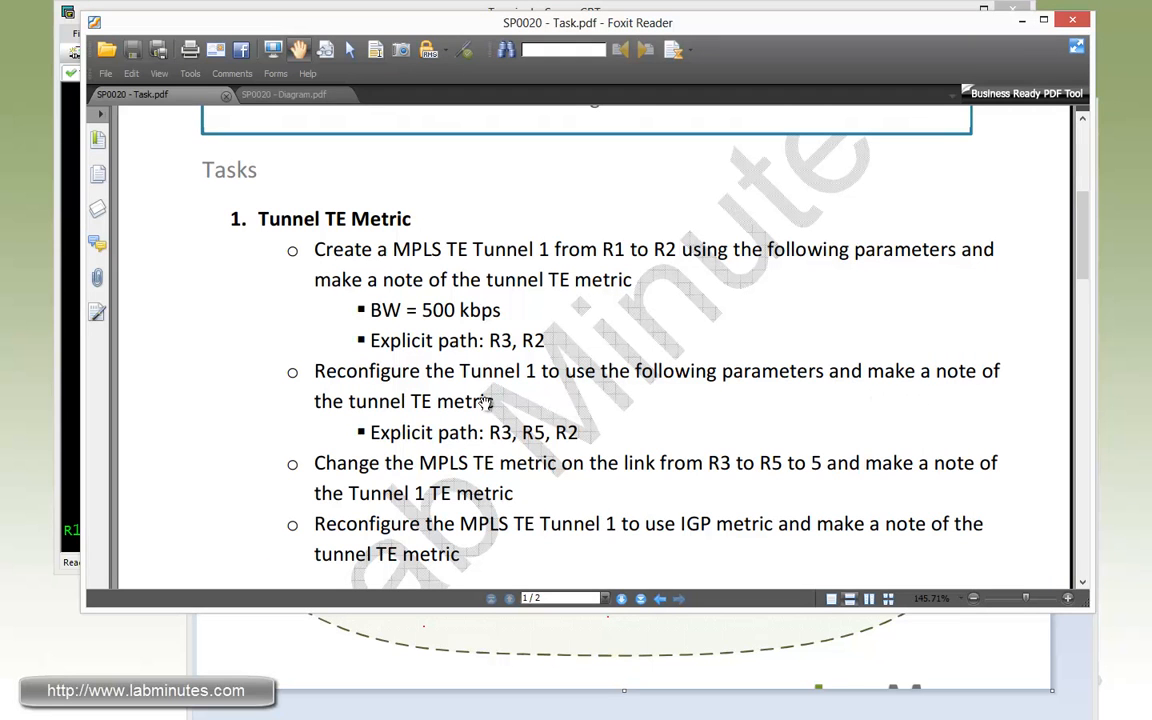
mouse_move(428, 442)
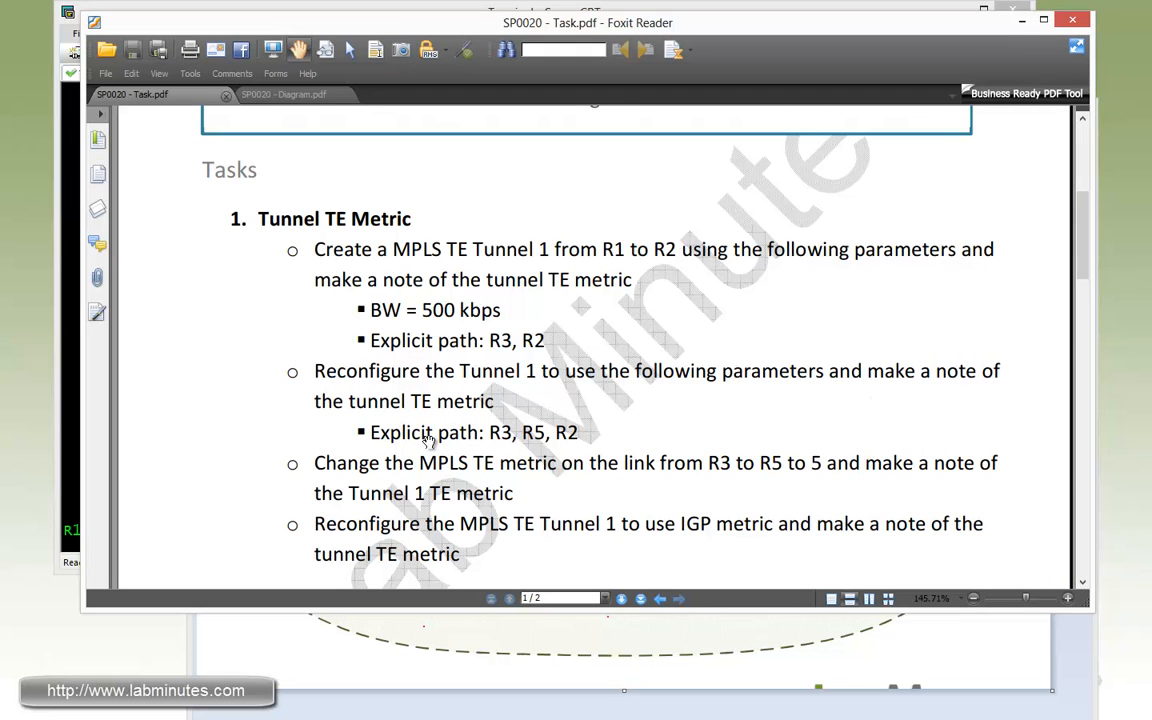
mouse_move(490, 448)
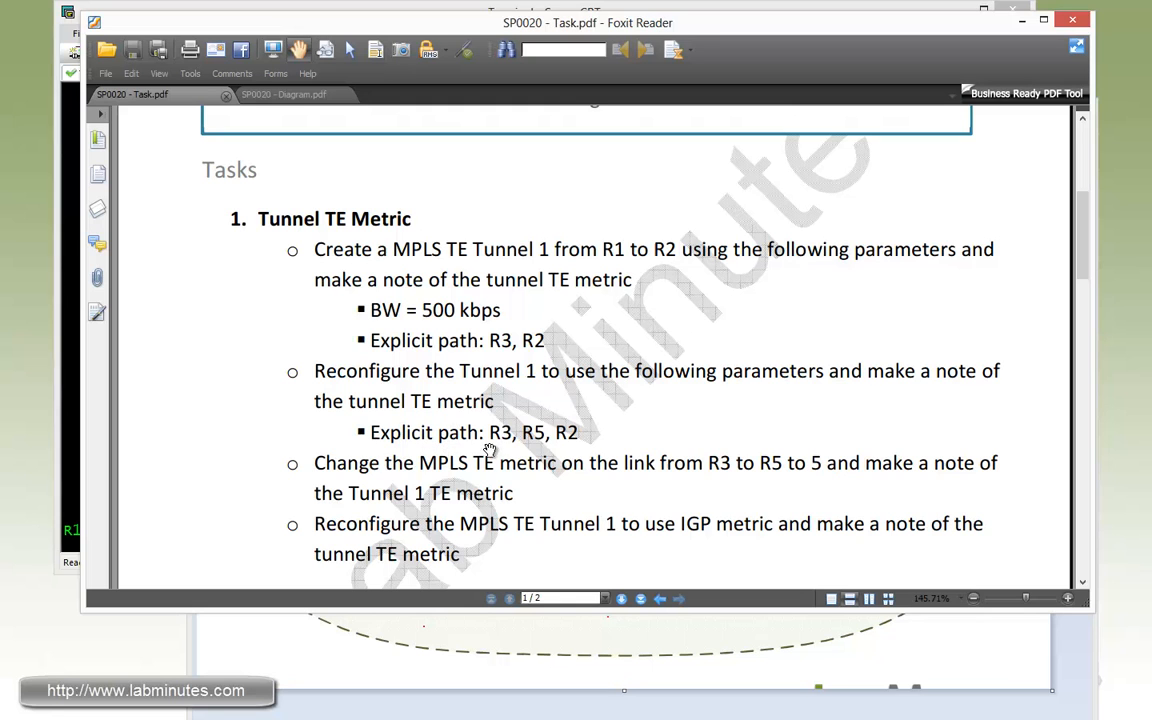
mouse_move(565, 440)
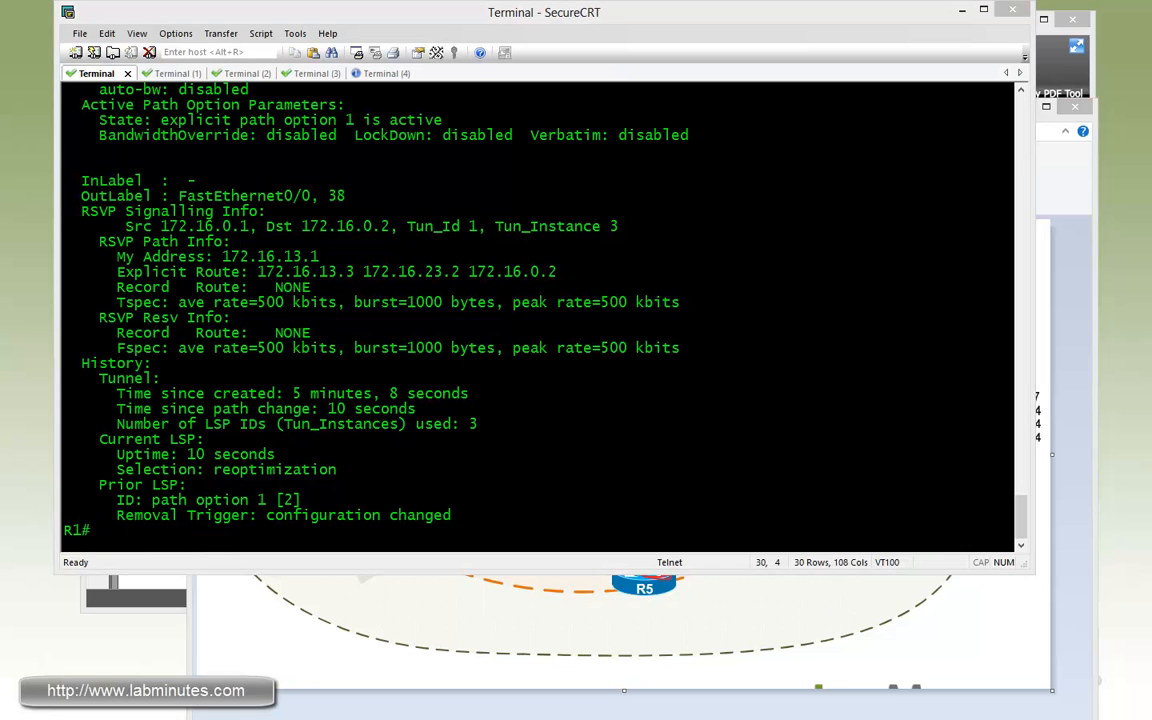
Build explicit path R352 with hops 172.16.0.3, 172.16.0.5, 172.16.0.2, removing wrong index 2.
type("conf t")
type("ip explicit-path")
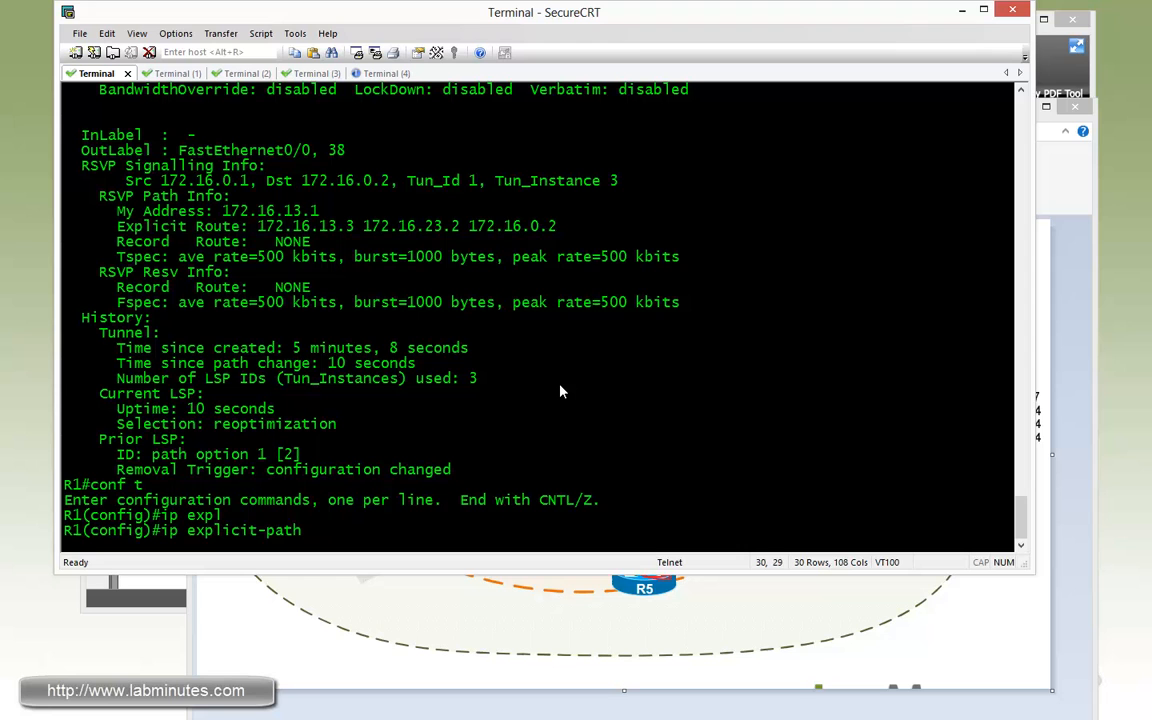
type("name R")
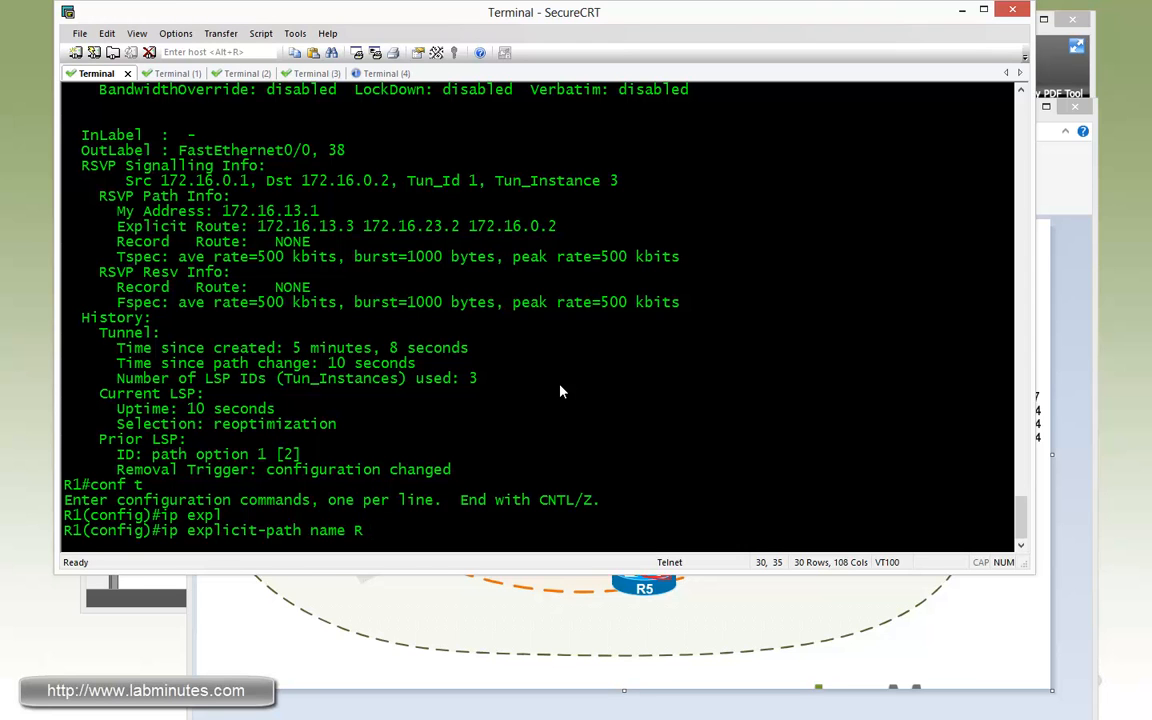
type("352 en")
type("nex 172.")
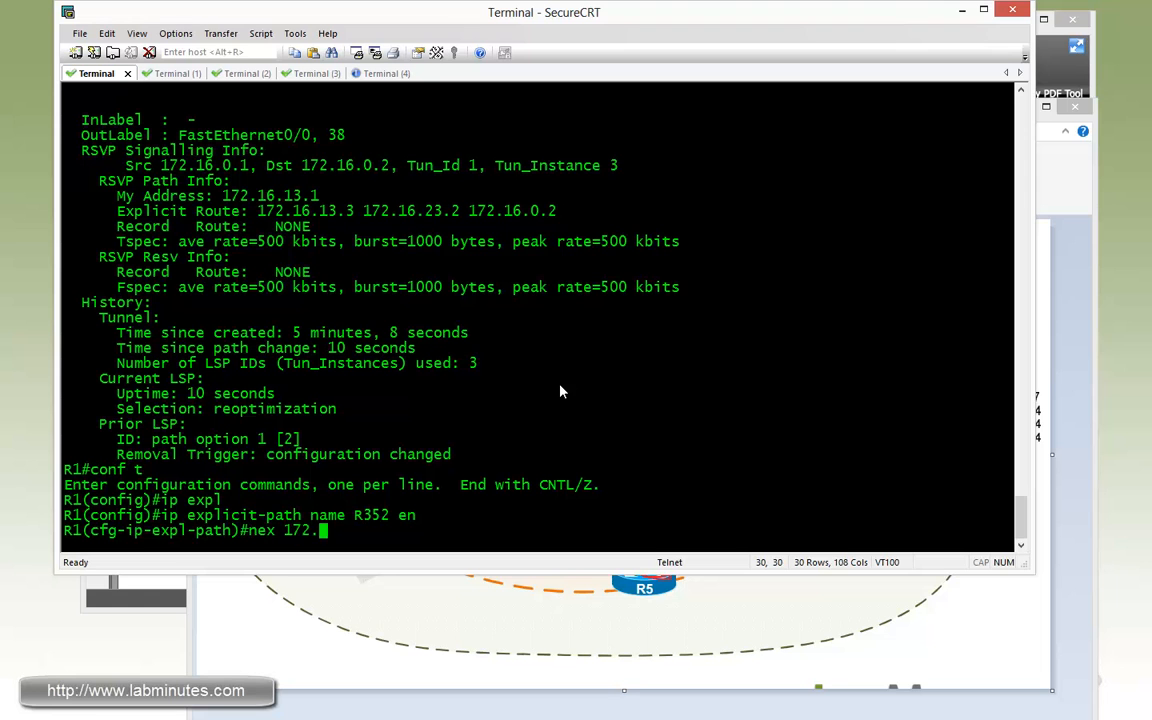
key("Return")
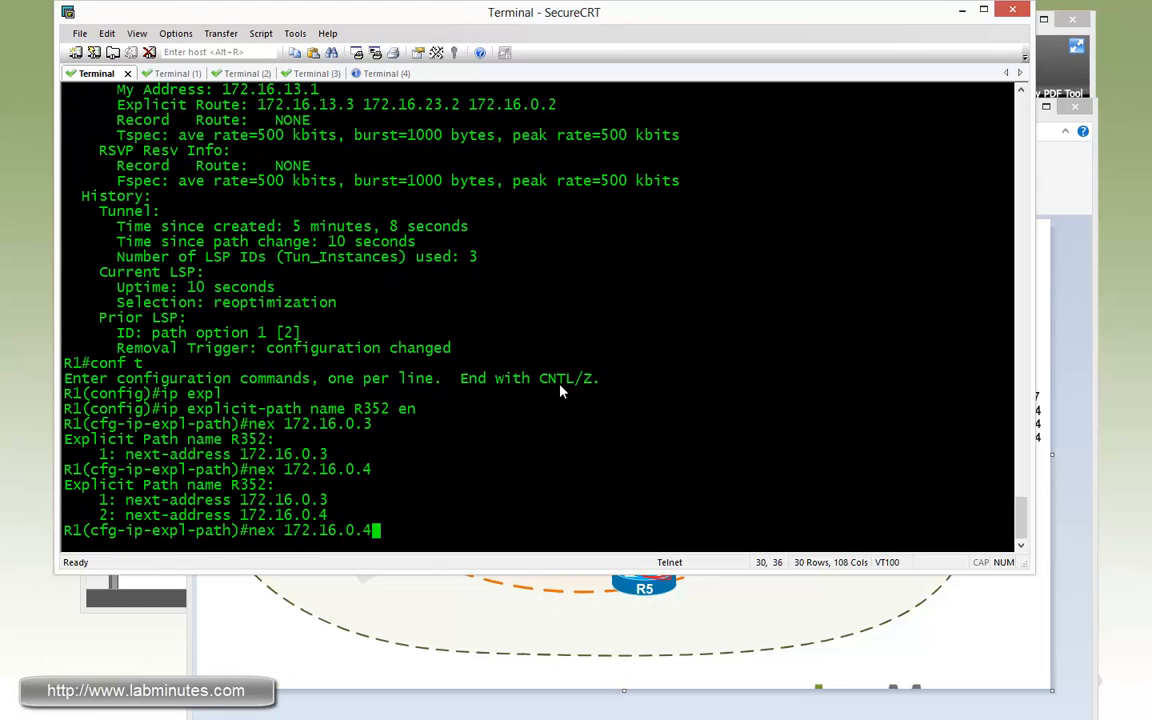
type("no ind")
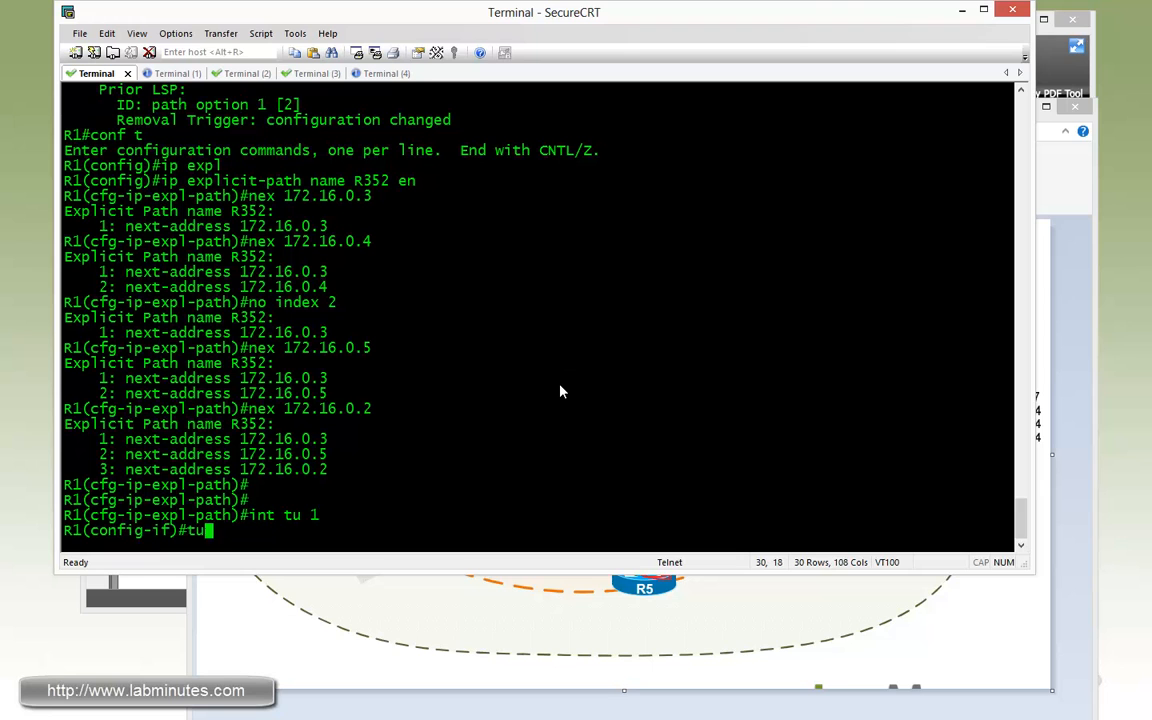
Set Tunnel 1 to path-option 1 explicit name R352.
type("nn mp,")
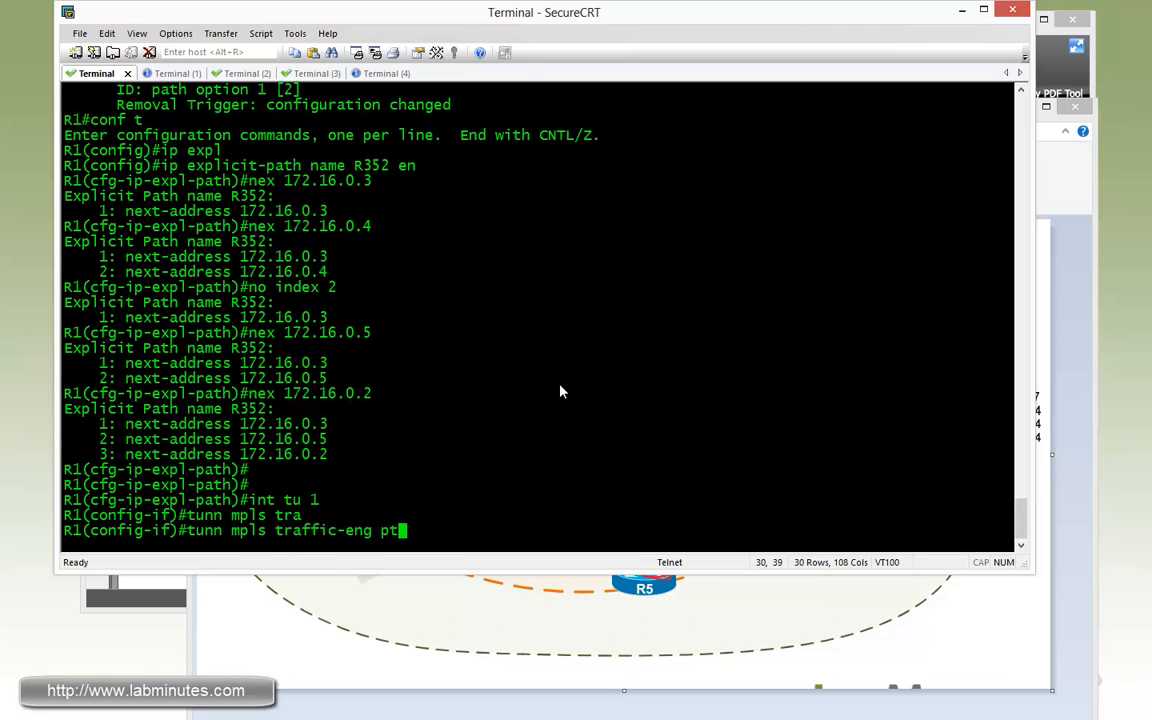
type("path-option 1 explicit name R352")
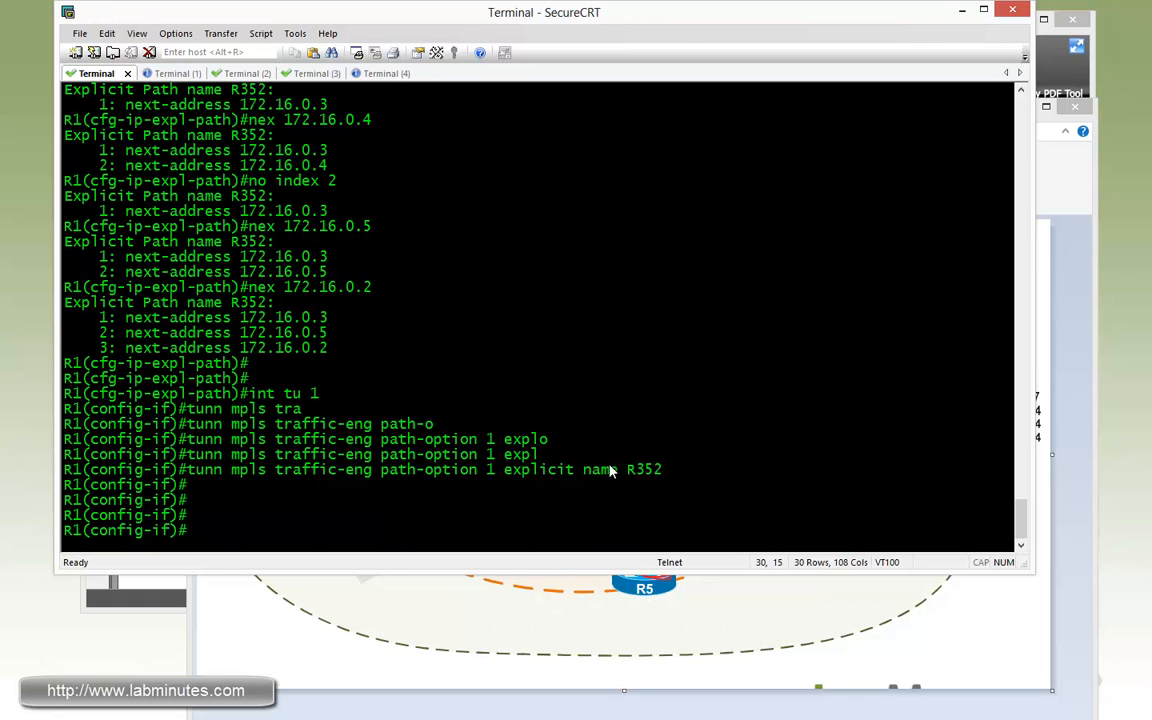
mouse_move(560, 480)
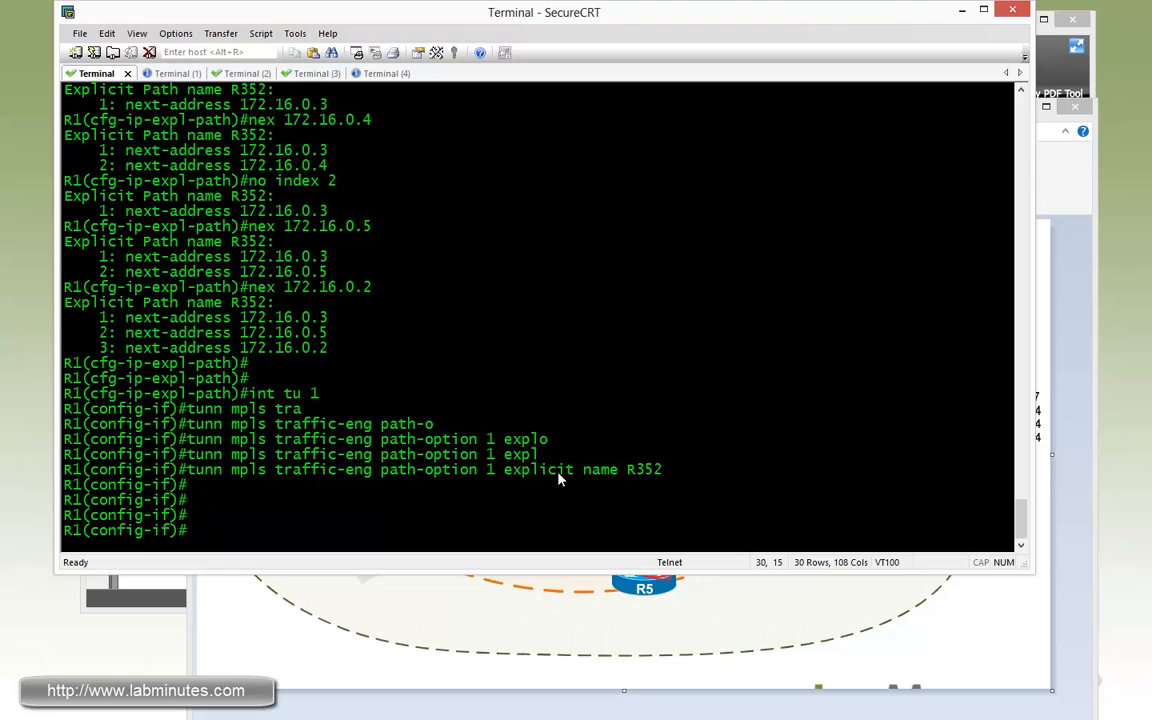
type("do")
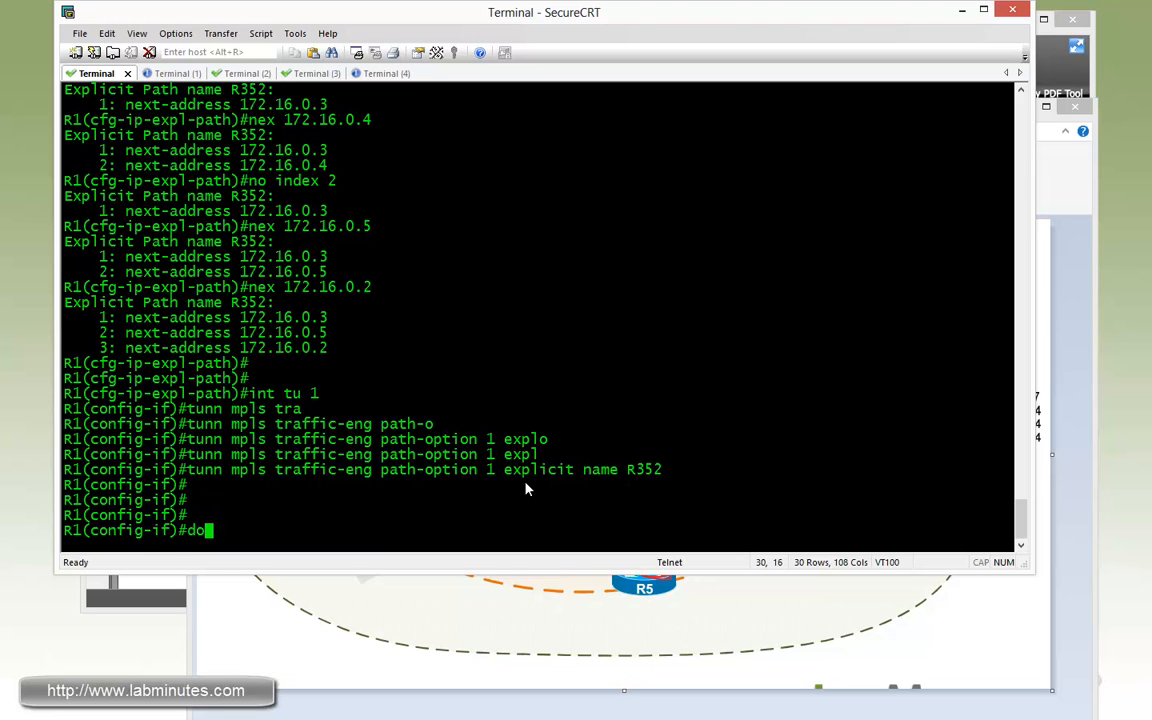
Show Tunnel1 details and highlight path weight 30 over explicit path R352 via 172.16.35.5.
type("sh mpls tr")
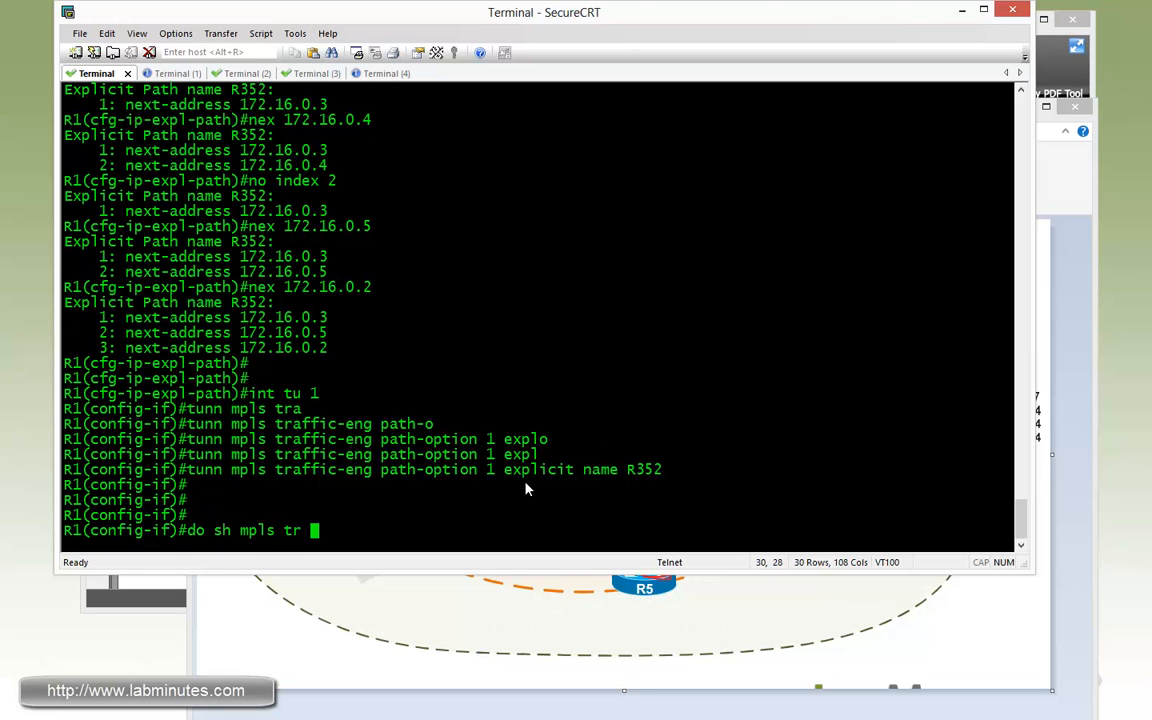
key("Return")
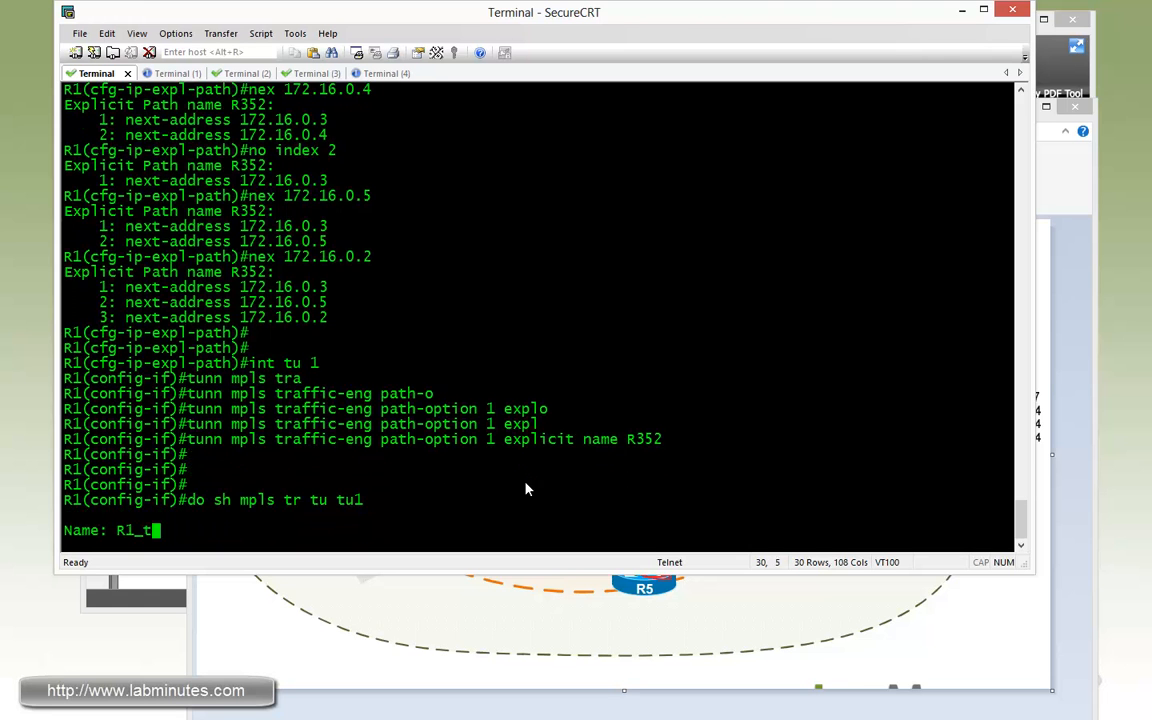
key("Return")
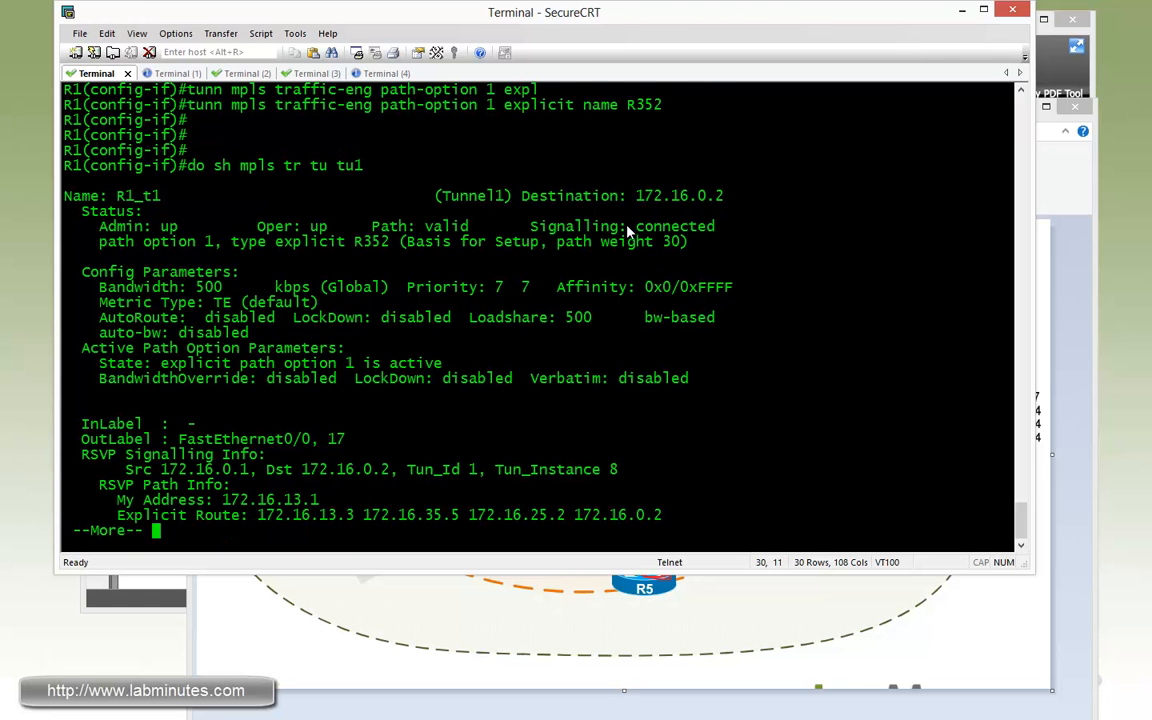
key("space")
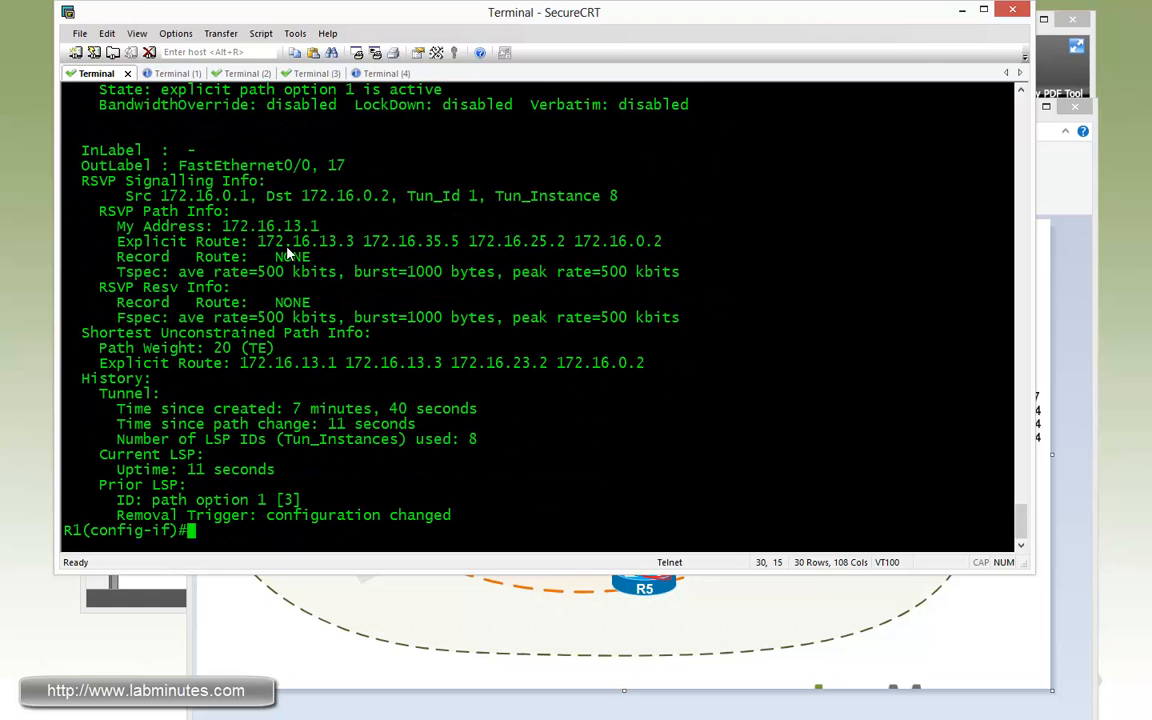
double_click(410, 241)
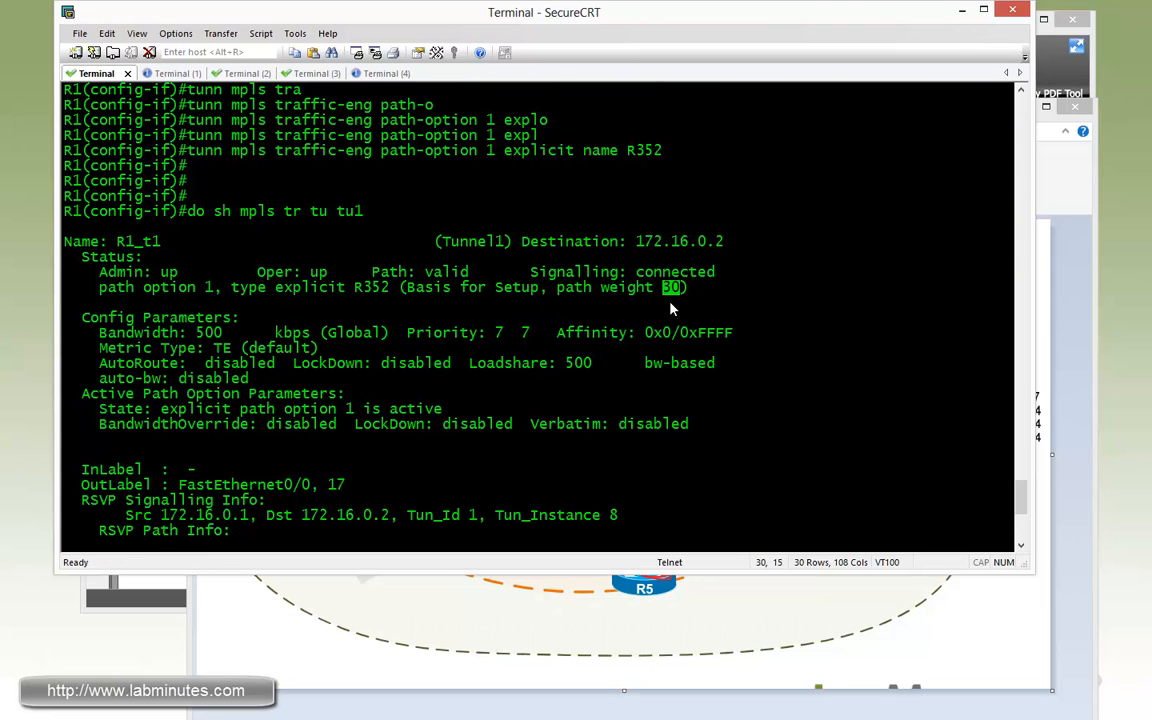
mouse_move(660, 290)
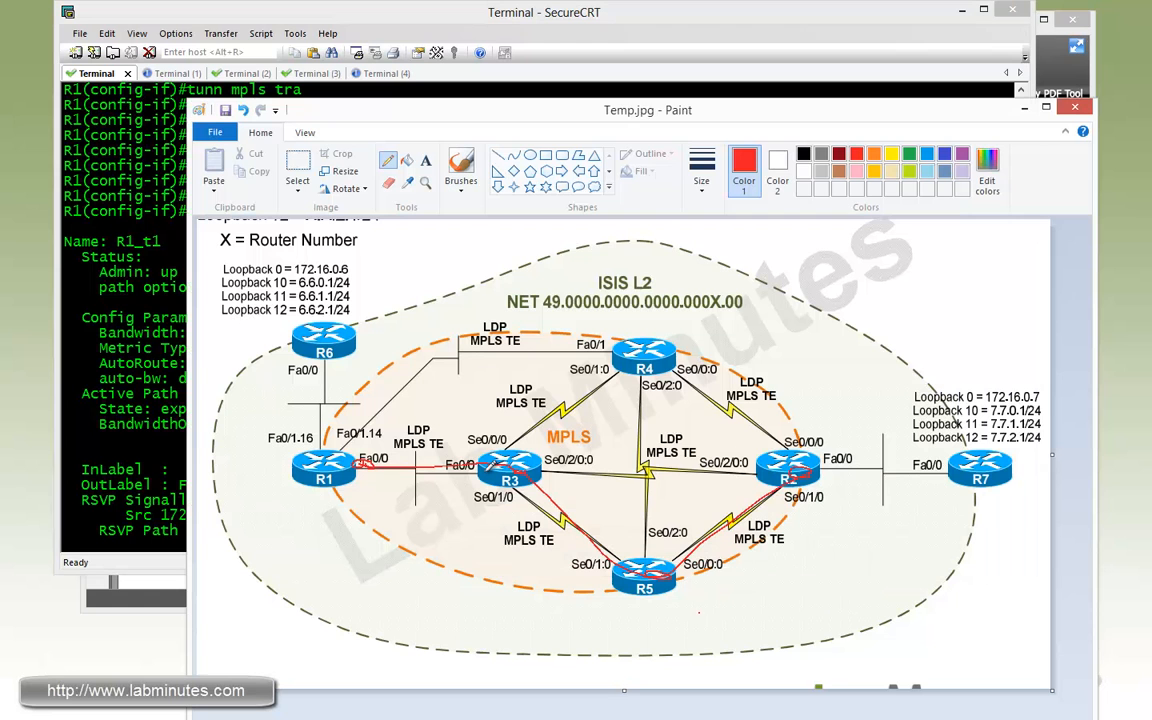
mouse_move(490, 405)
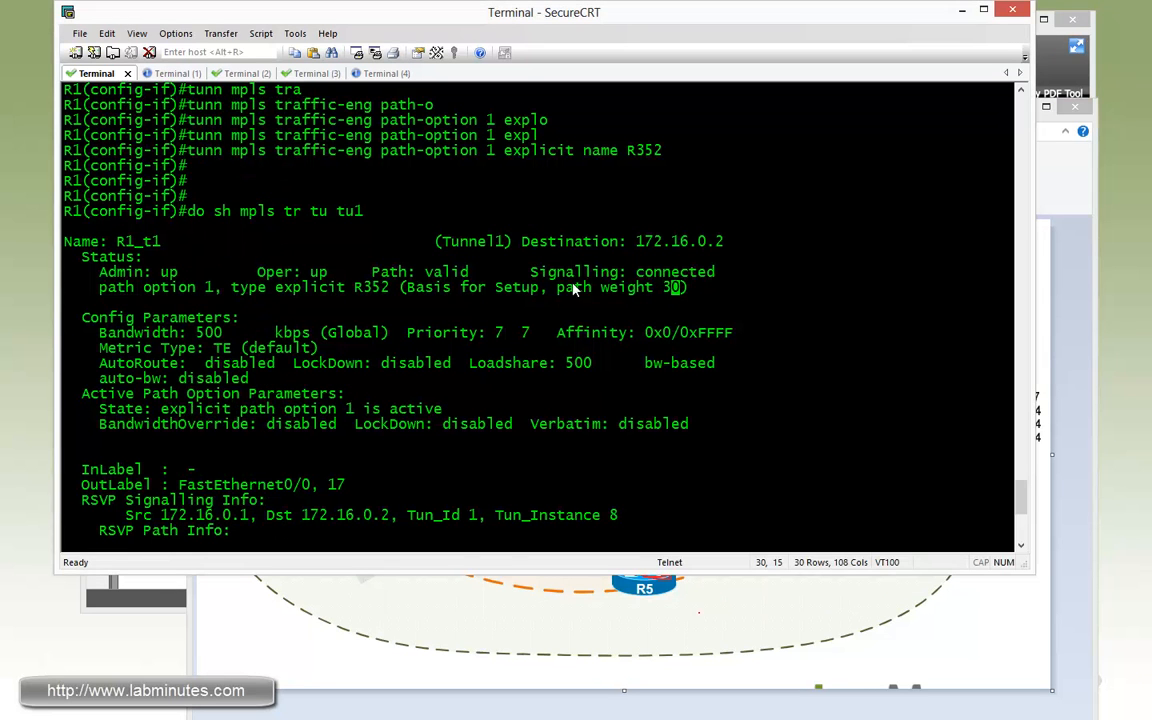
scroll("down", 3)
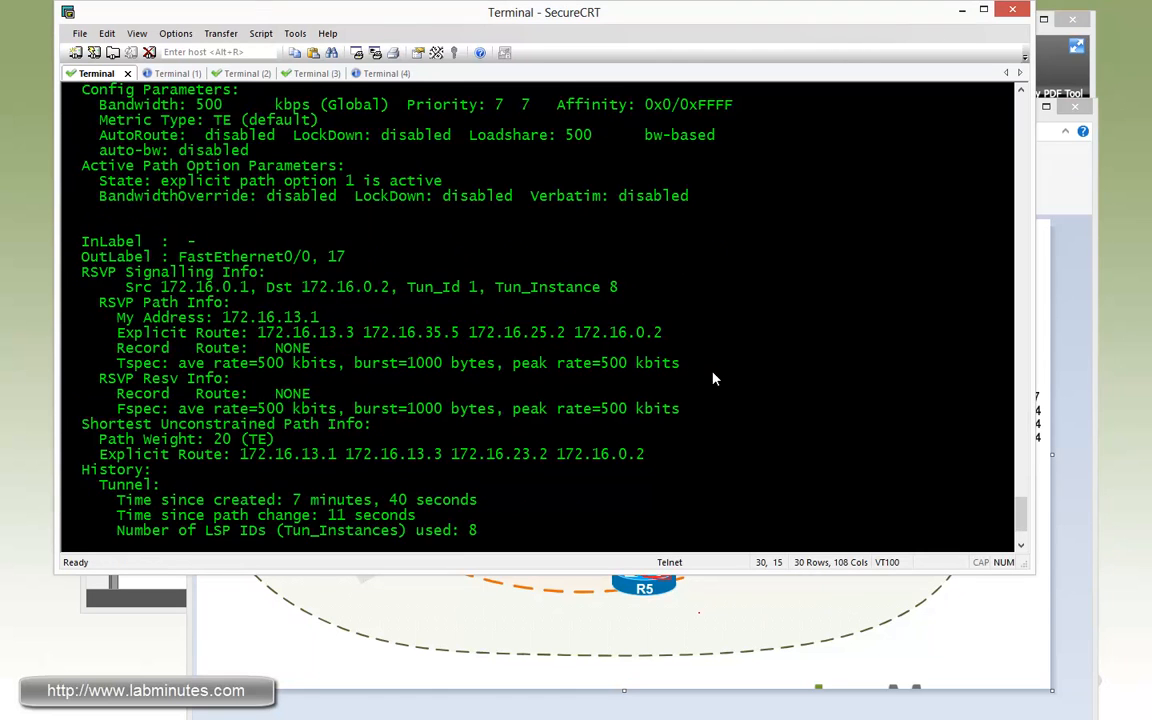
scroll("down", 3)
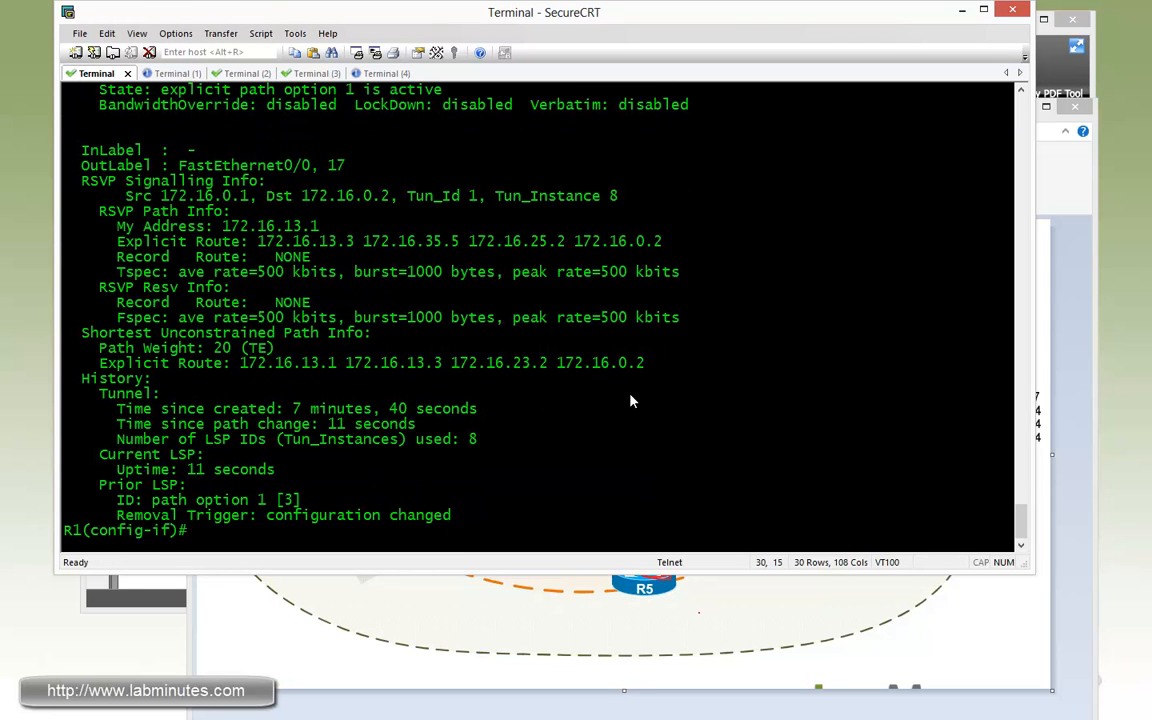
type("do sh mpls tr tu tu1")
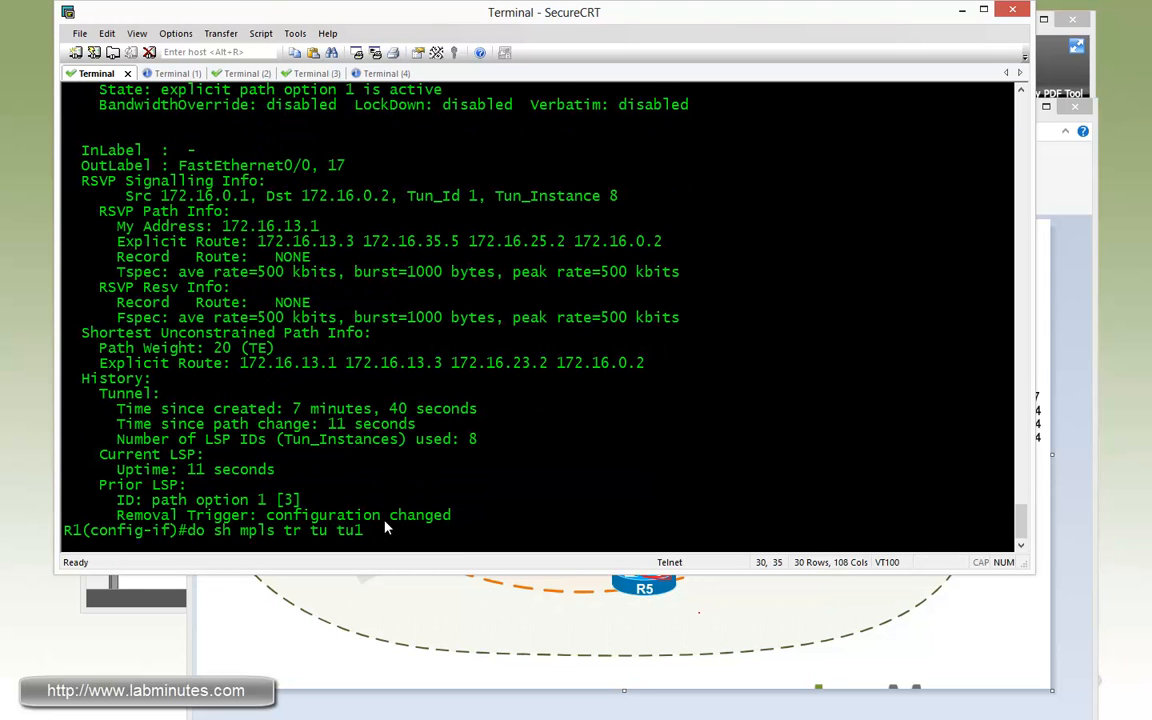
mouse_move(295, 537)
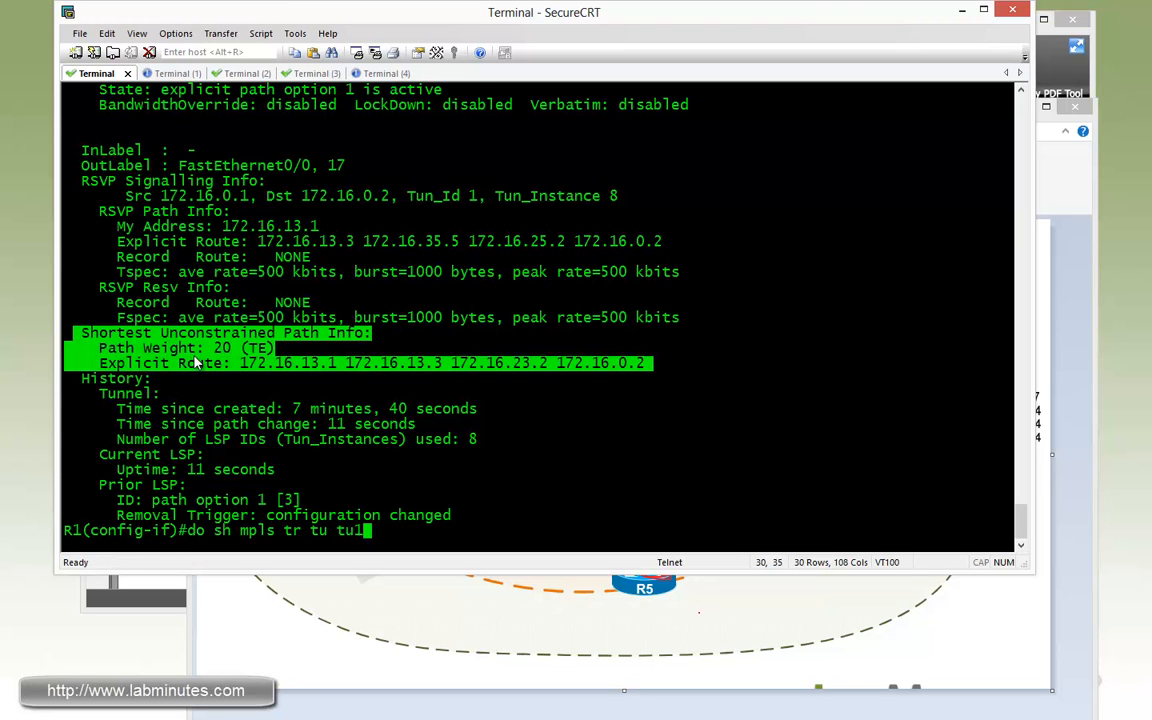
mouse_move(322, 363)
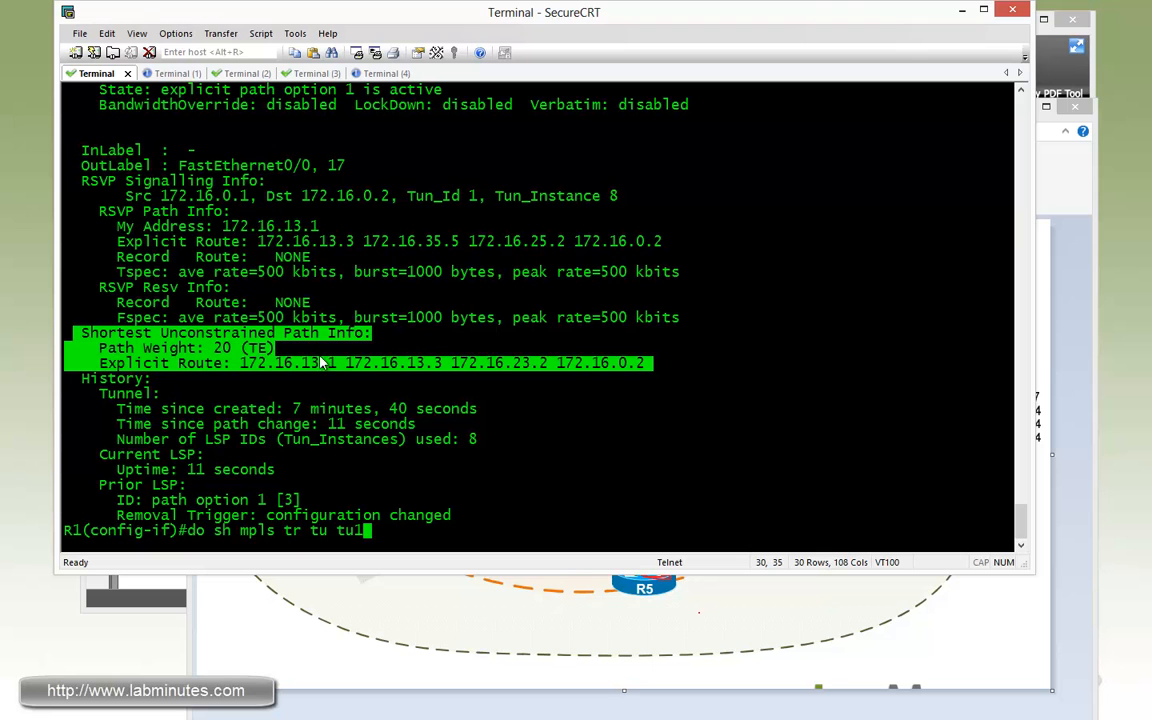
left_click_drag(100, 347, 270, 347)
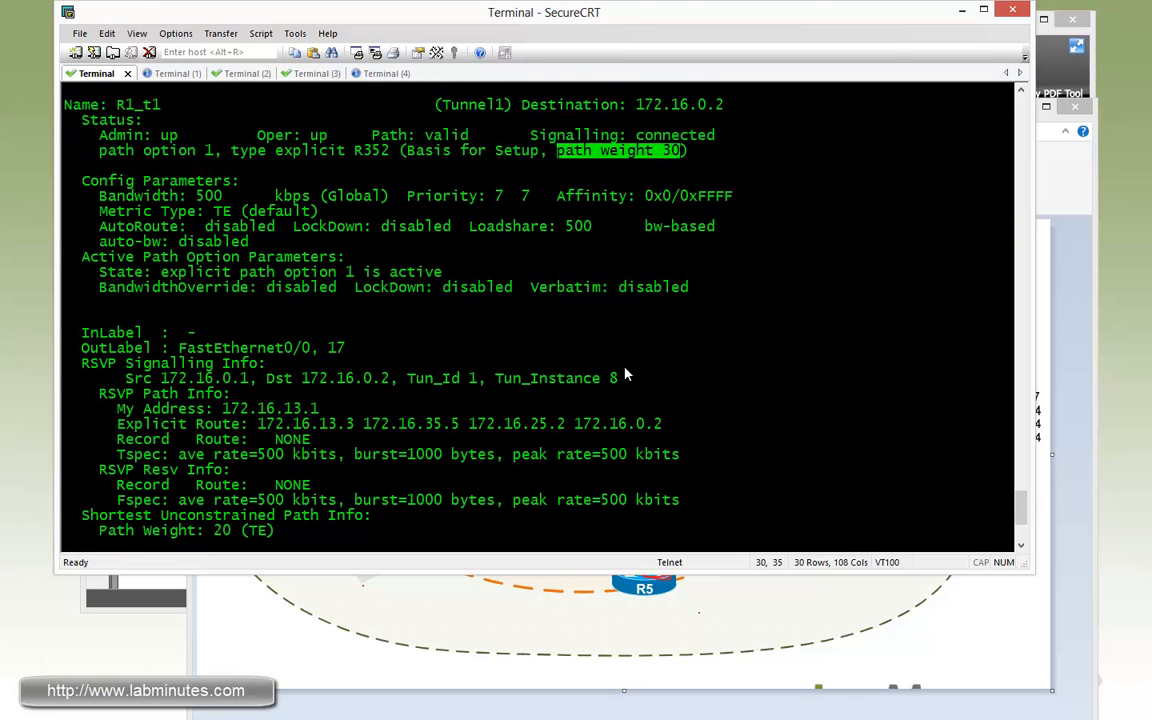
scroll("down", 3)
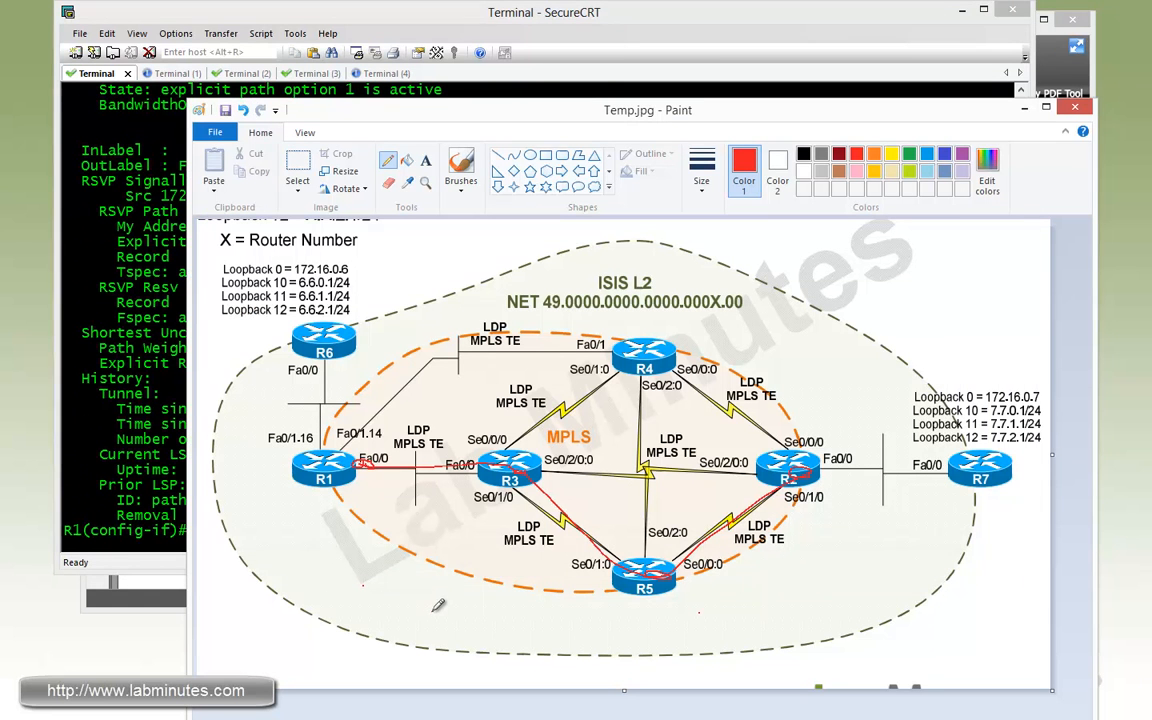
mouse_move(650, 535)
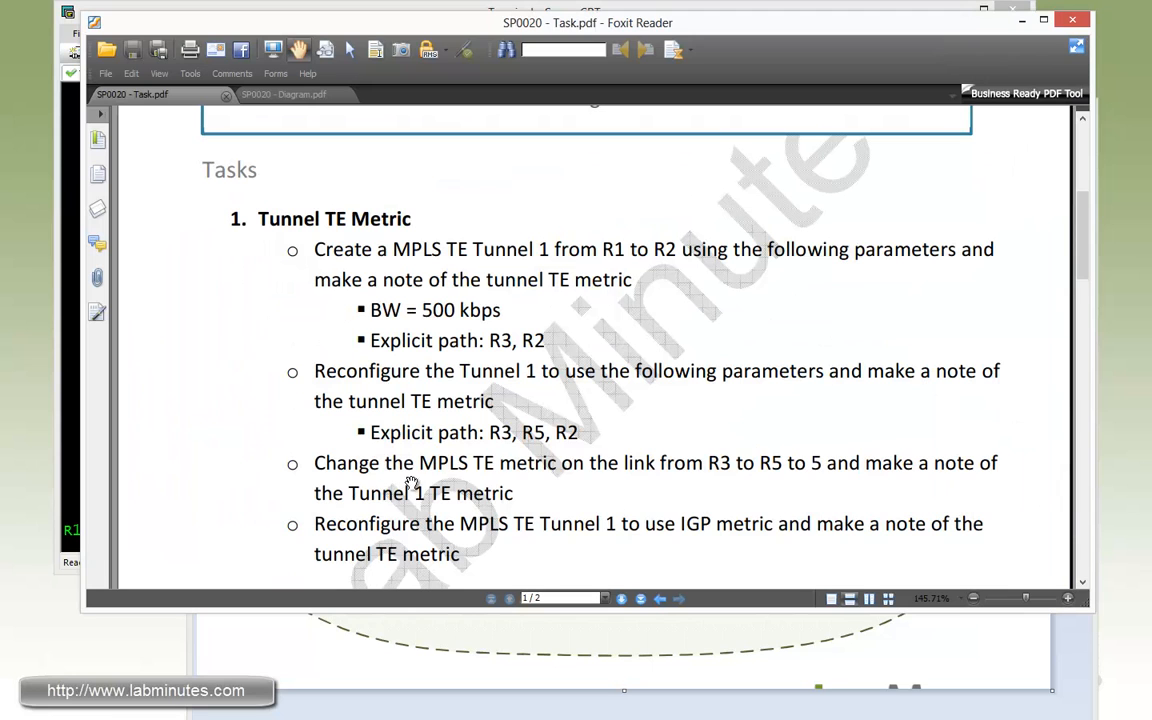
mouse_move(627, 478)
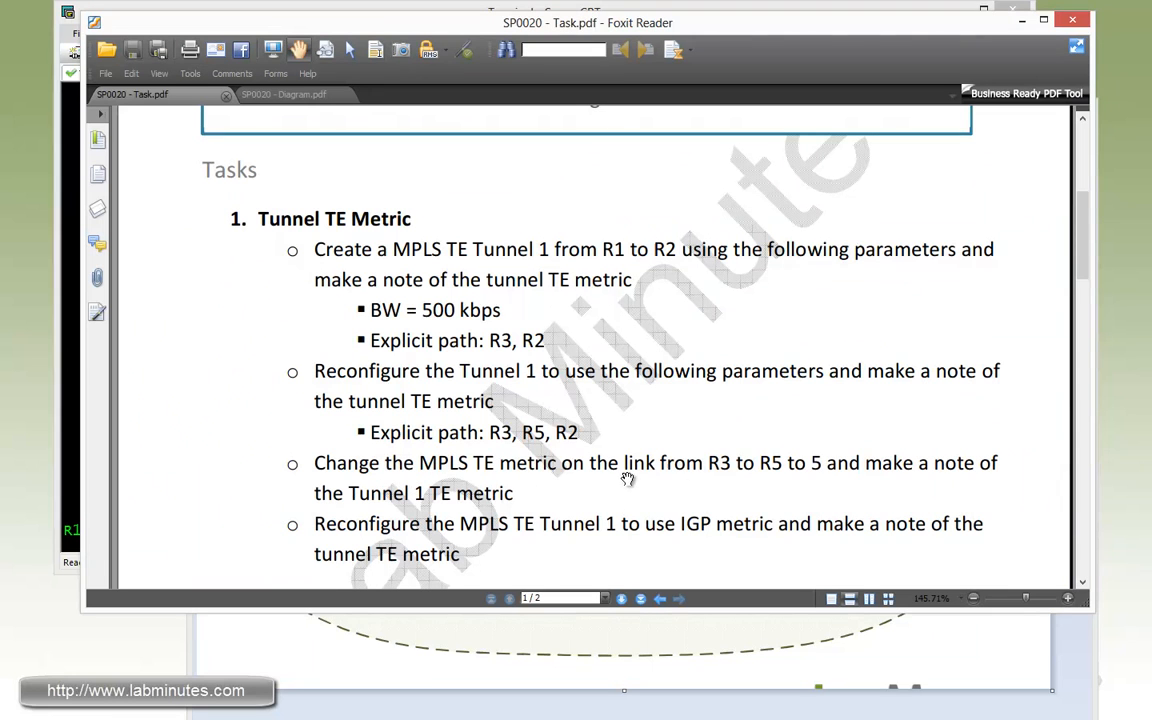
mouse_move(770, 477)
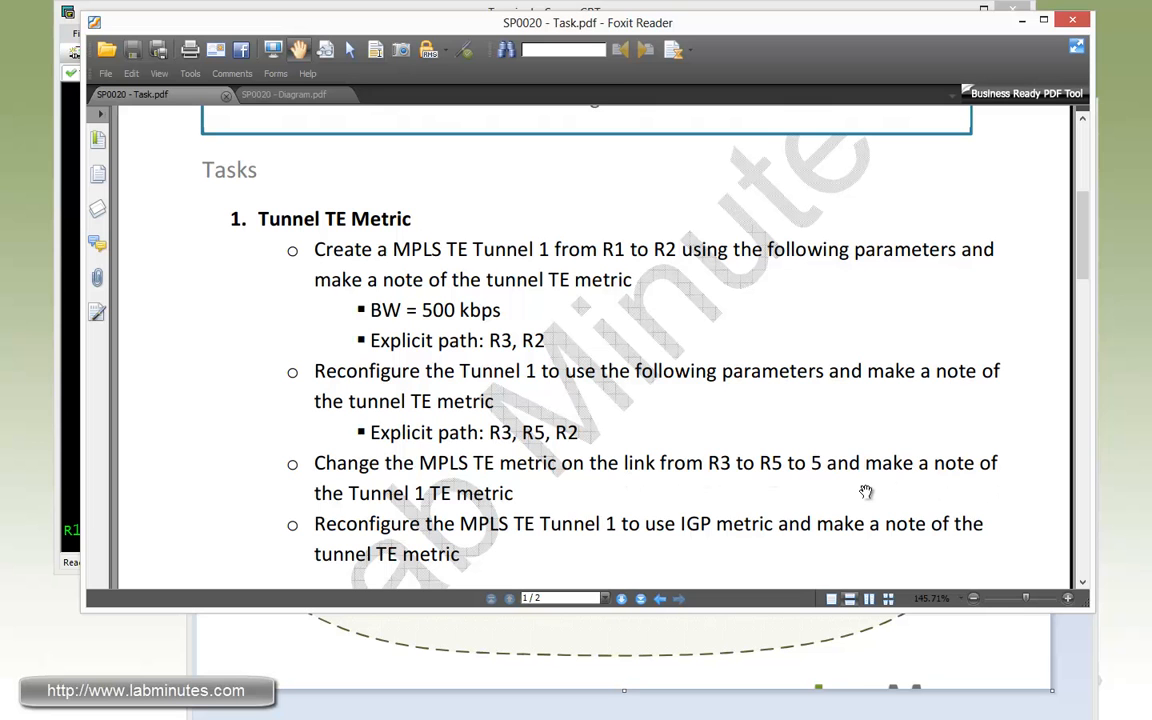
mouse_move(408, 505)
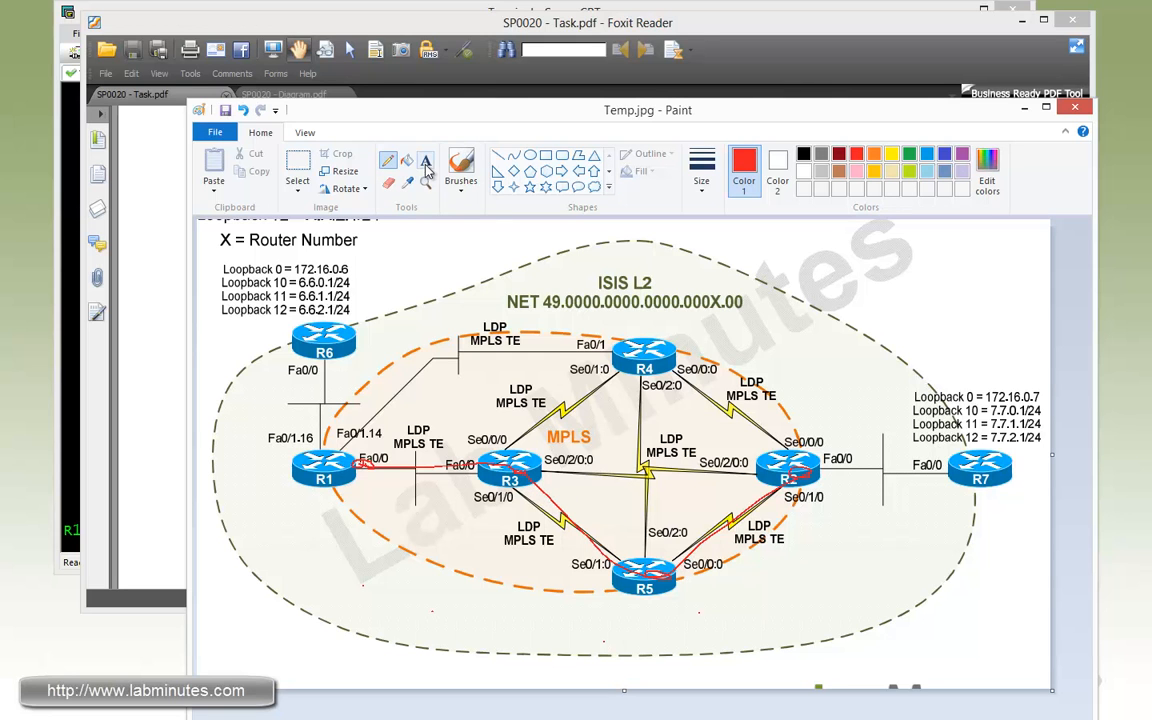
Add a '5' text label beside the R3–R5 link in Temp.jpg.
left_click(426, 160)
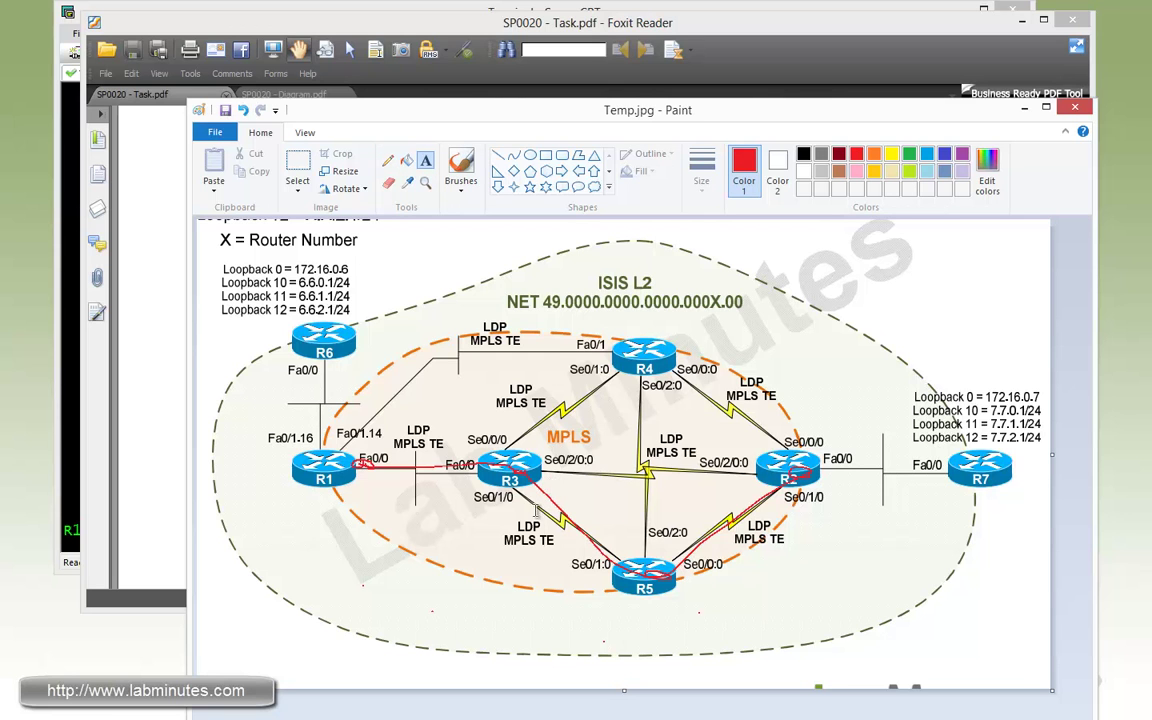
left_click(612, 488)
type("5")
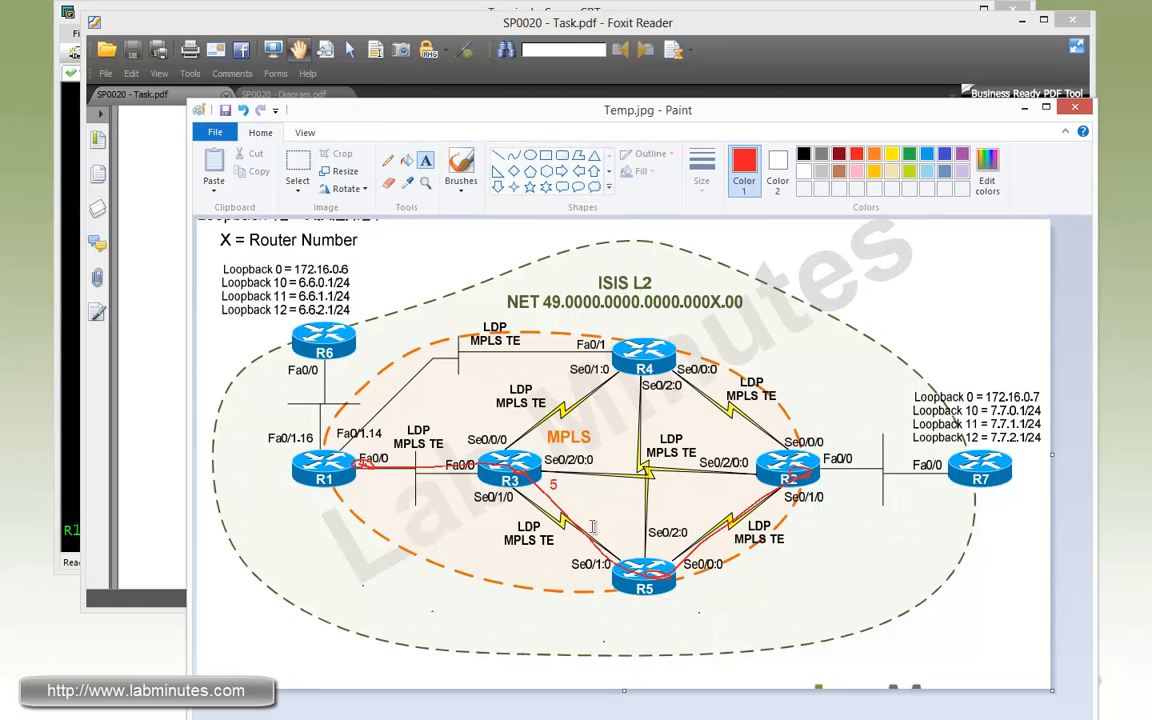
mouse_move(70, 358)
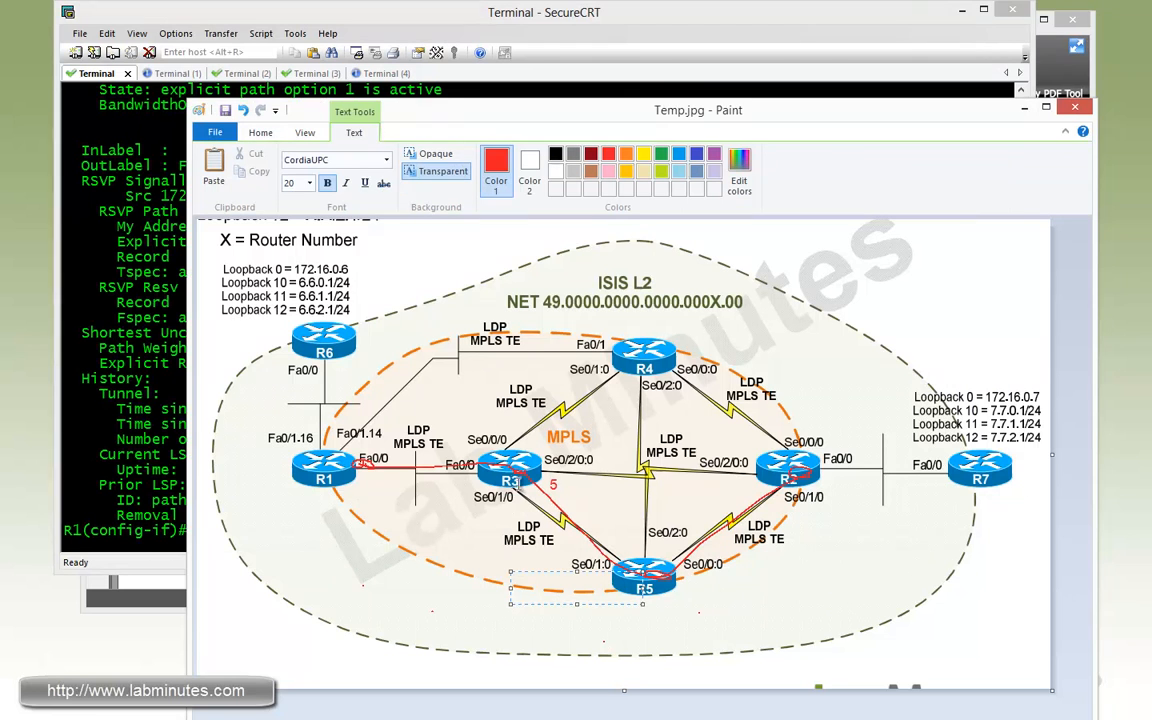
mouse_move(517, 503)
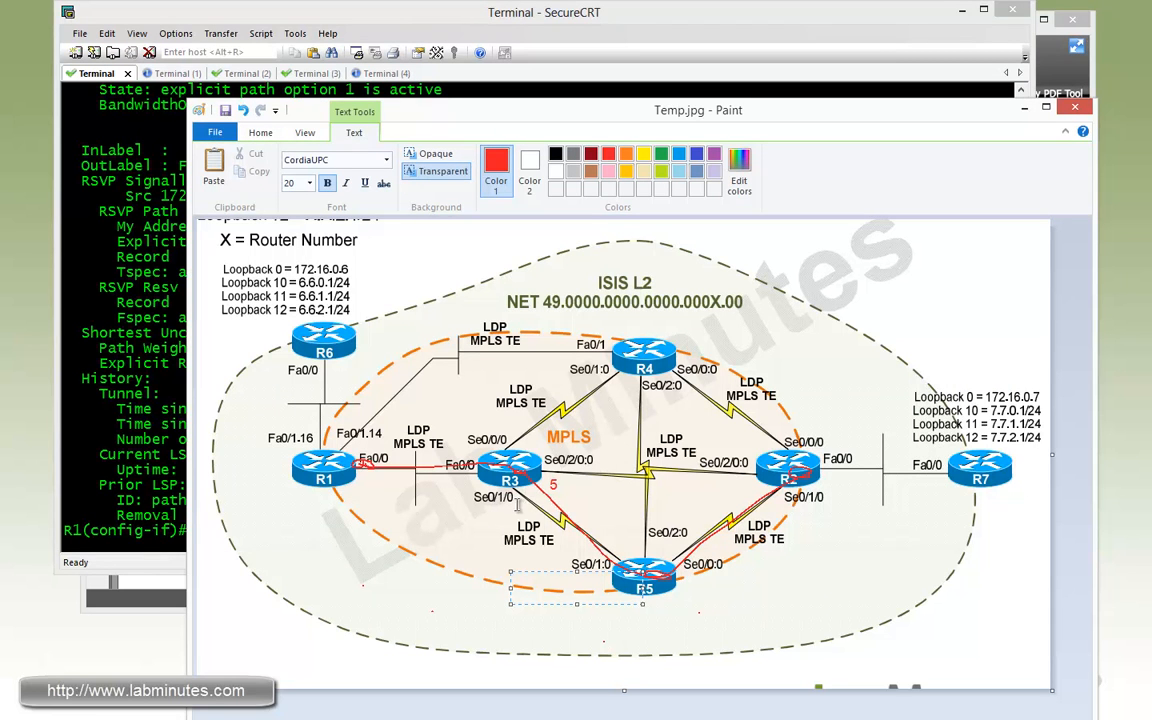
left_click(230, 73)
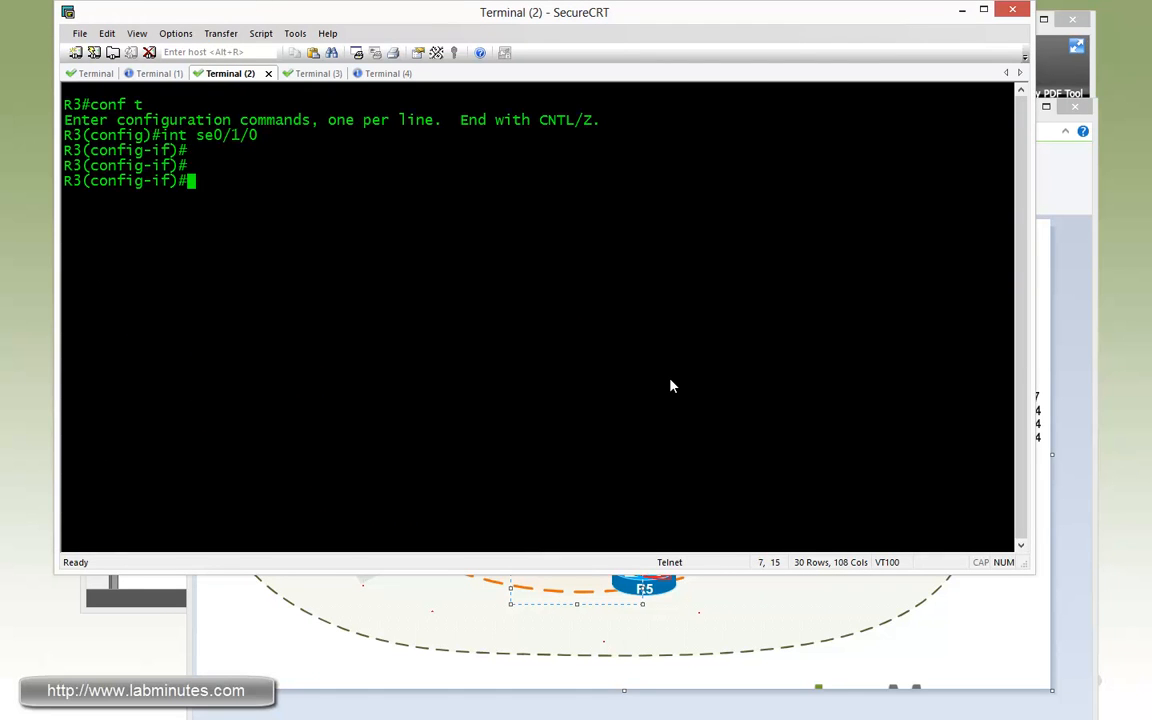
Set MPLS TE administrative-weight 5 on R3 Serial0/1/0 and exit configuration mode.
type("mpls ?")
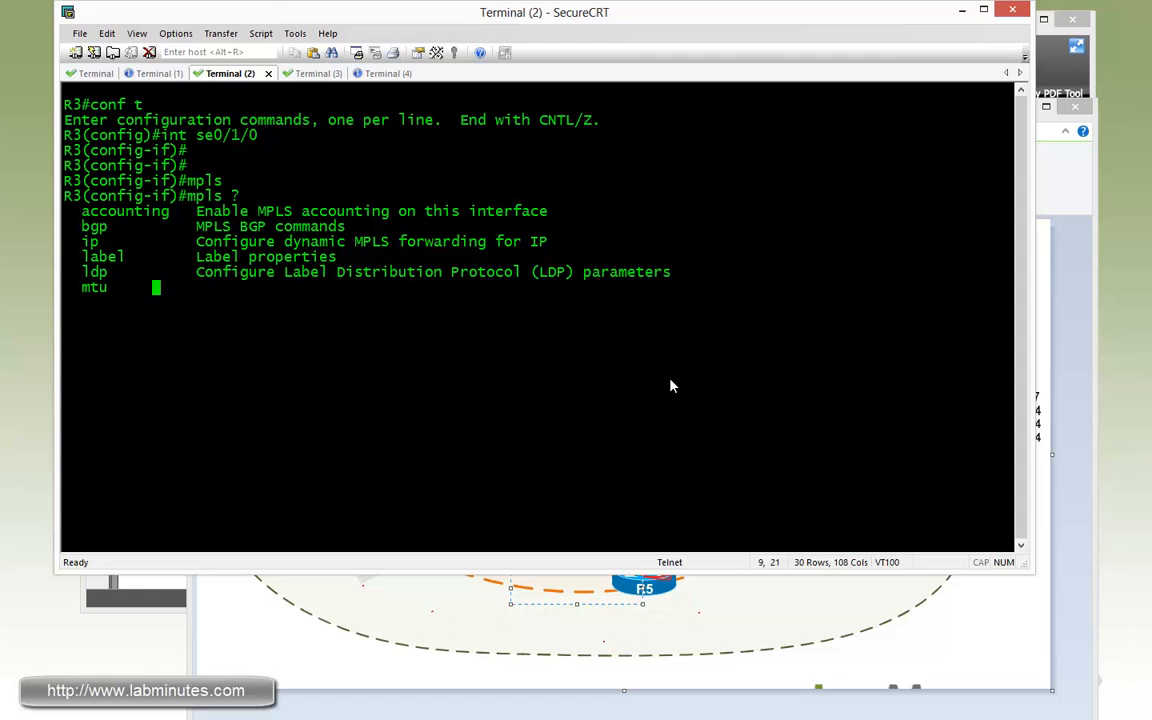
type("mpls tra")
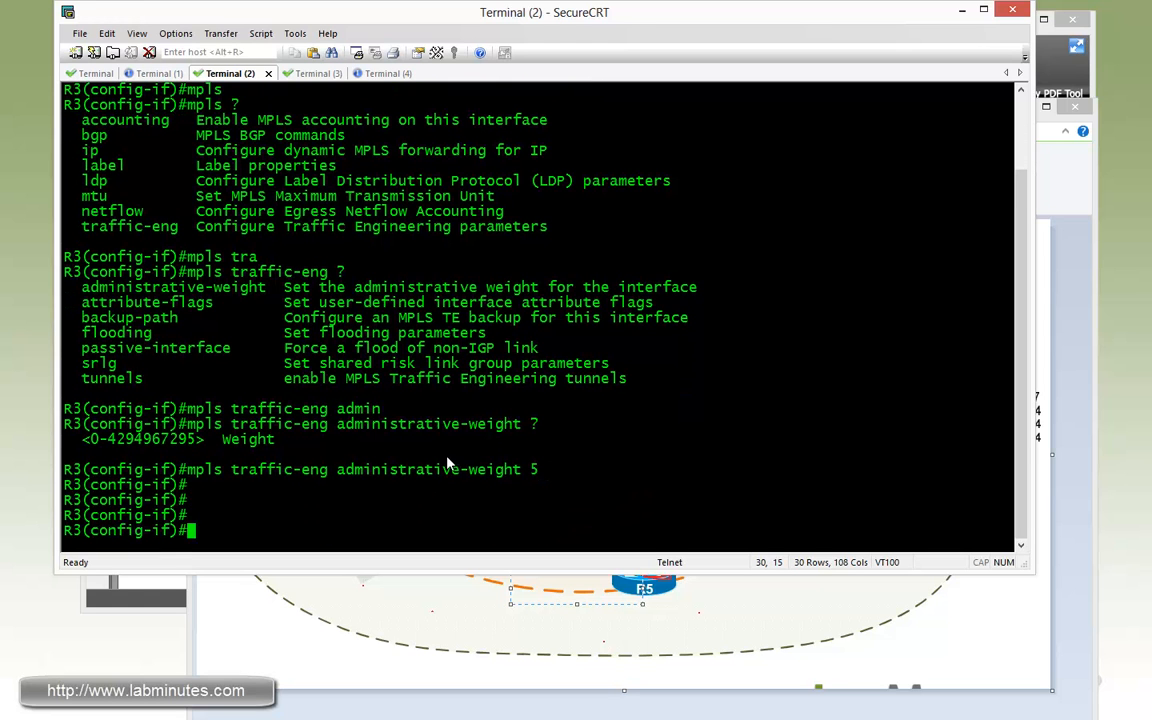
mouse_move(428, 476)
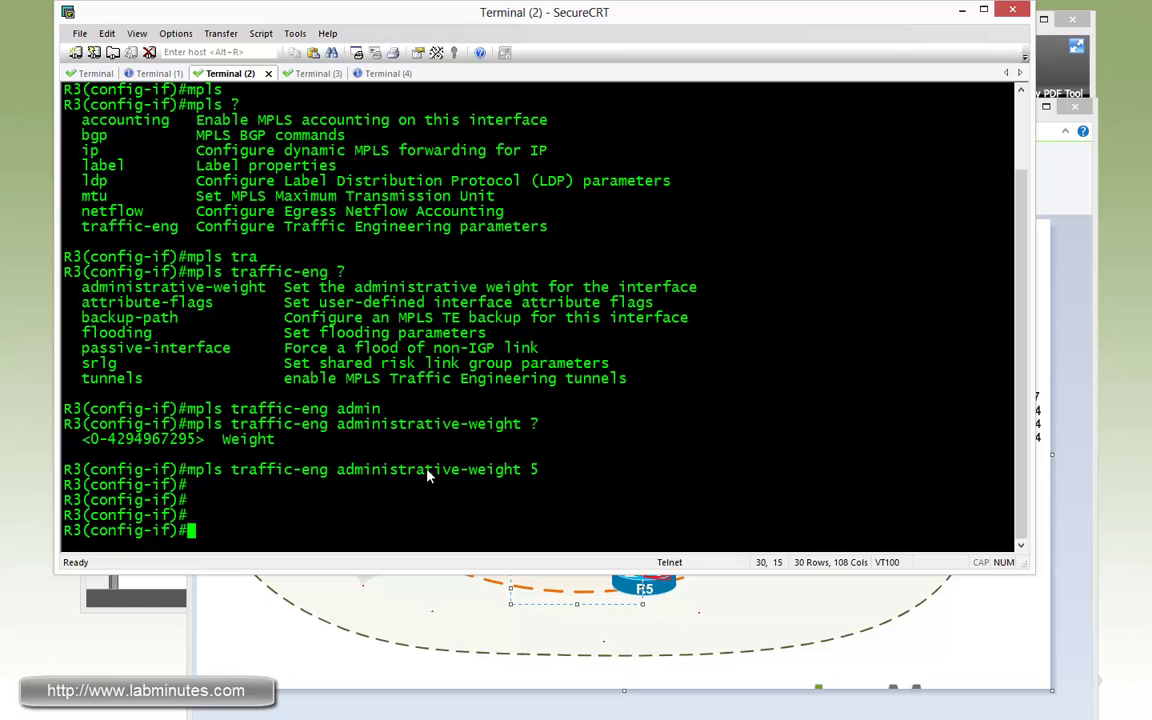
key("ctrl+z")
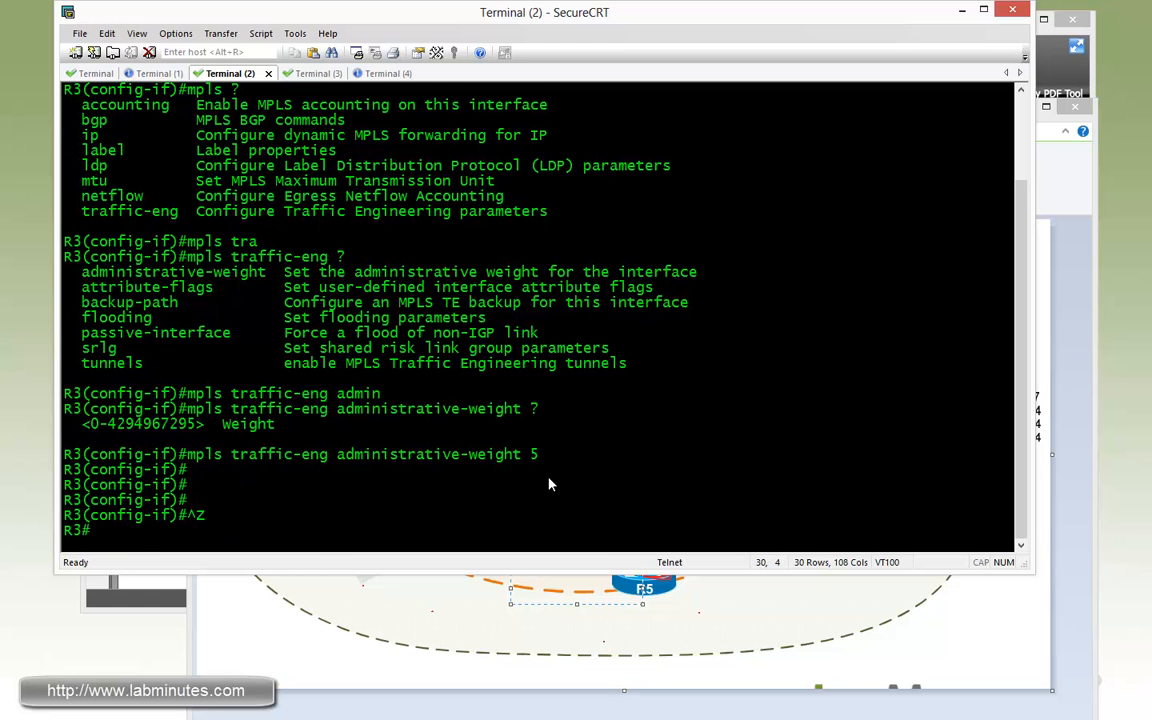
left_click(96, 73)
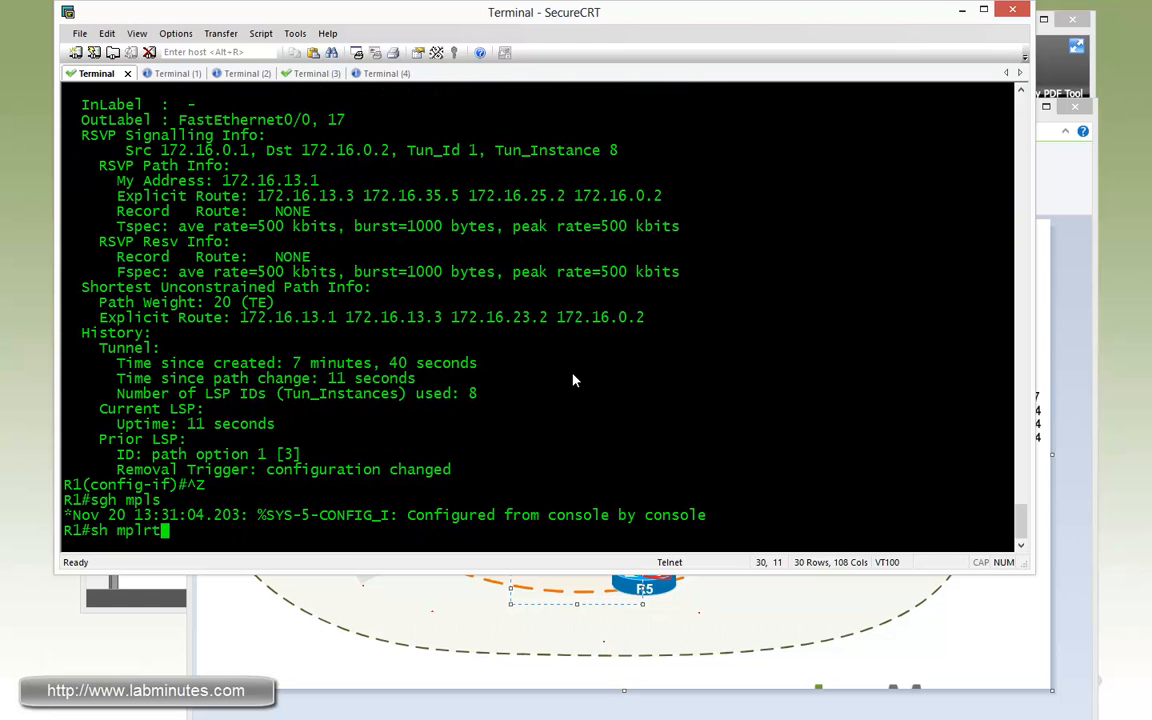
Run 'sh mpls traffic-eng tunnels tunnel 1' on R1 and scroll to path weight 25.
type("tra tu tu 1")
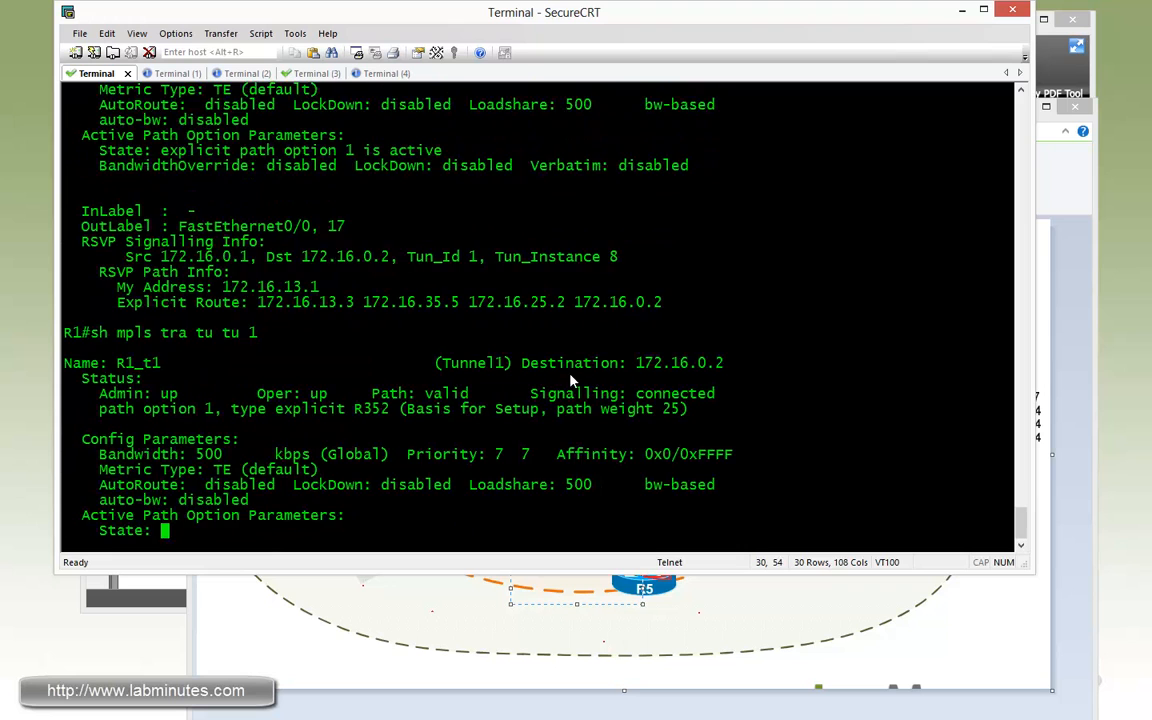
scroll("down", 3)
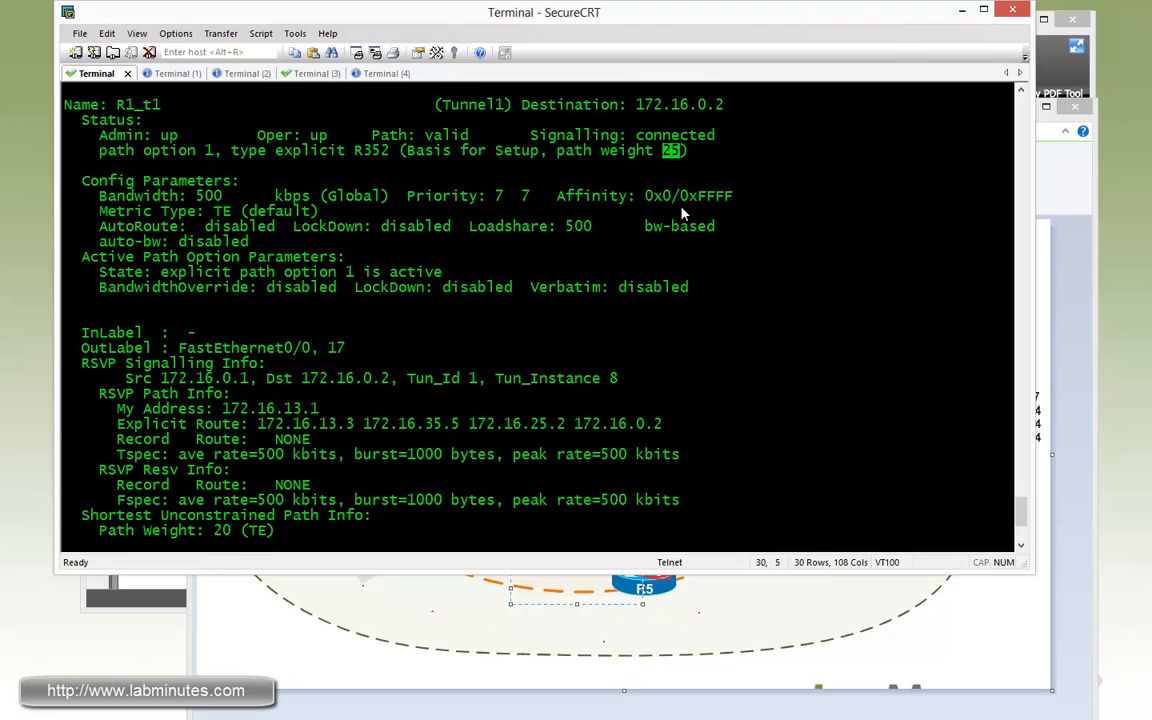
mouse_move(696, 206)
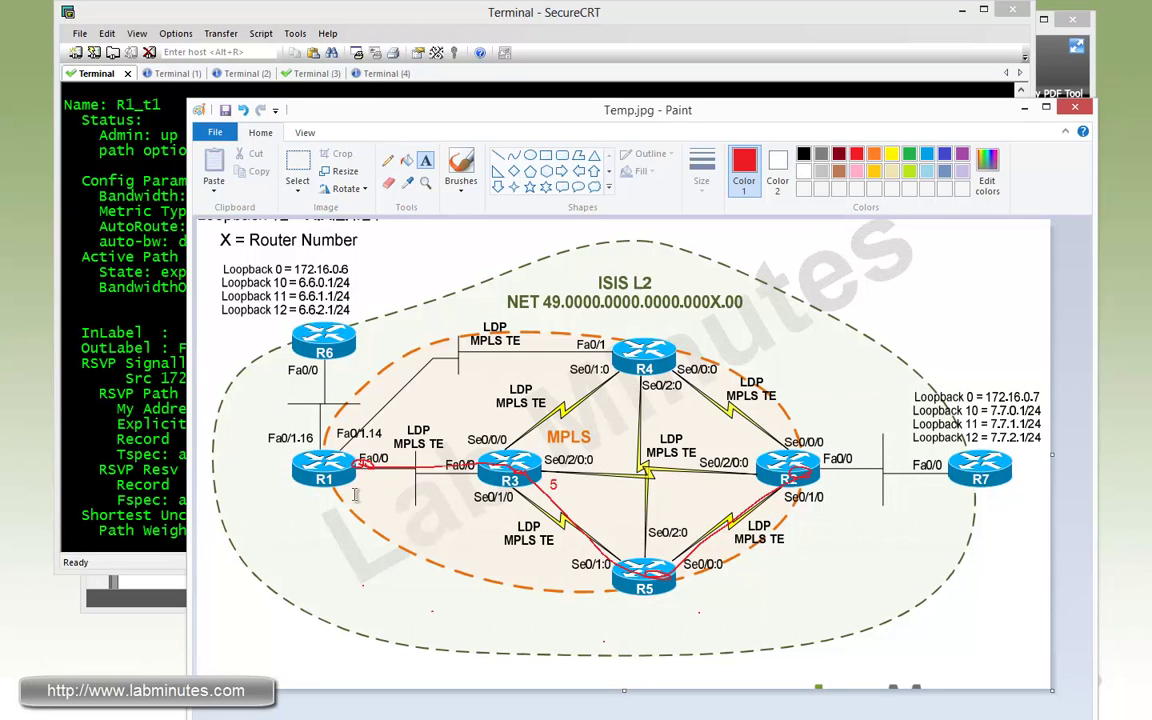
mouse_move(364, 480)
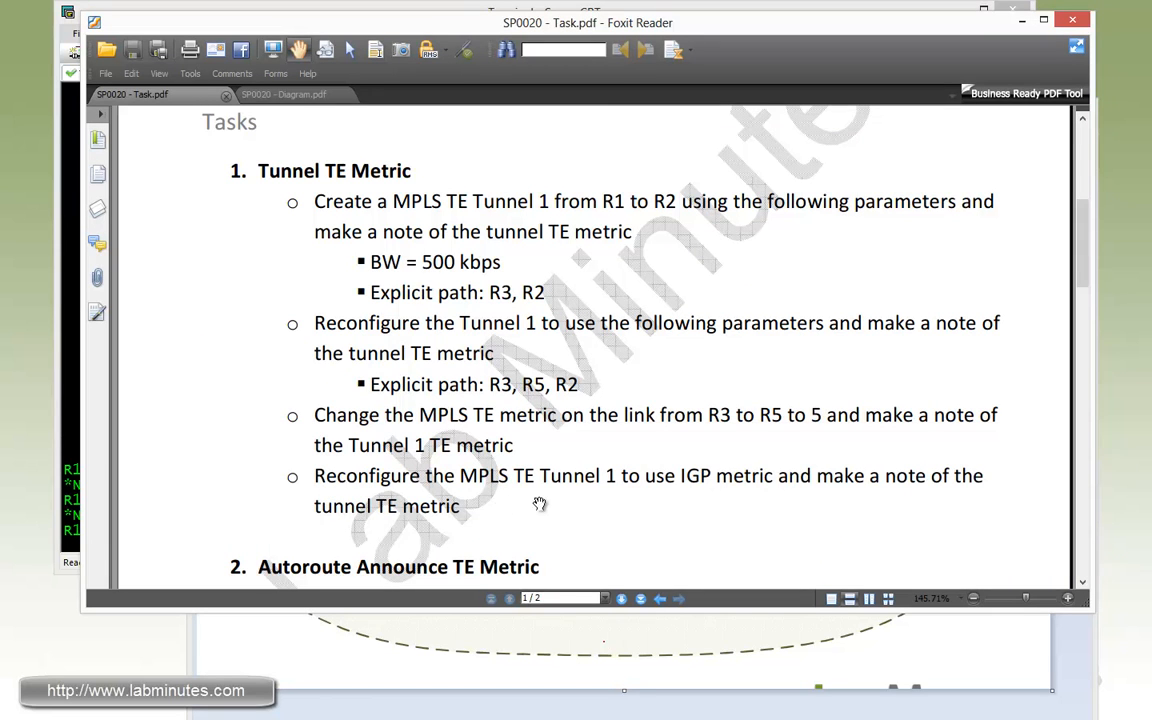
mouse_move(610, 495)
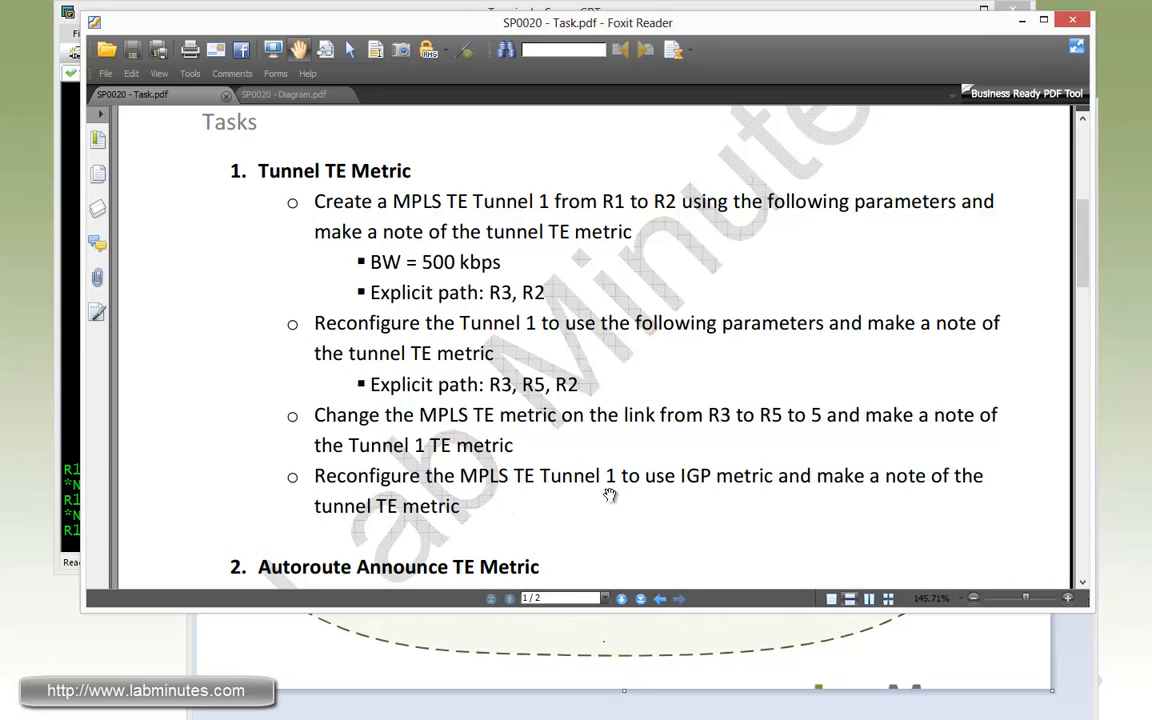
mouse_move(725, 493)
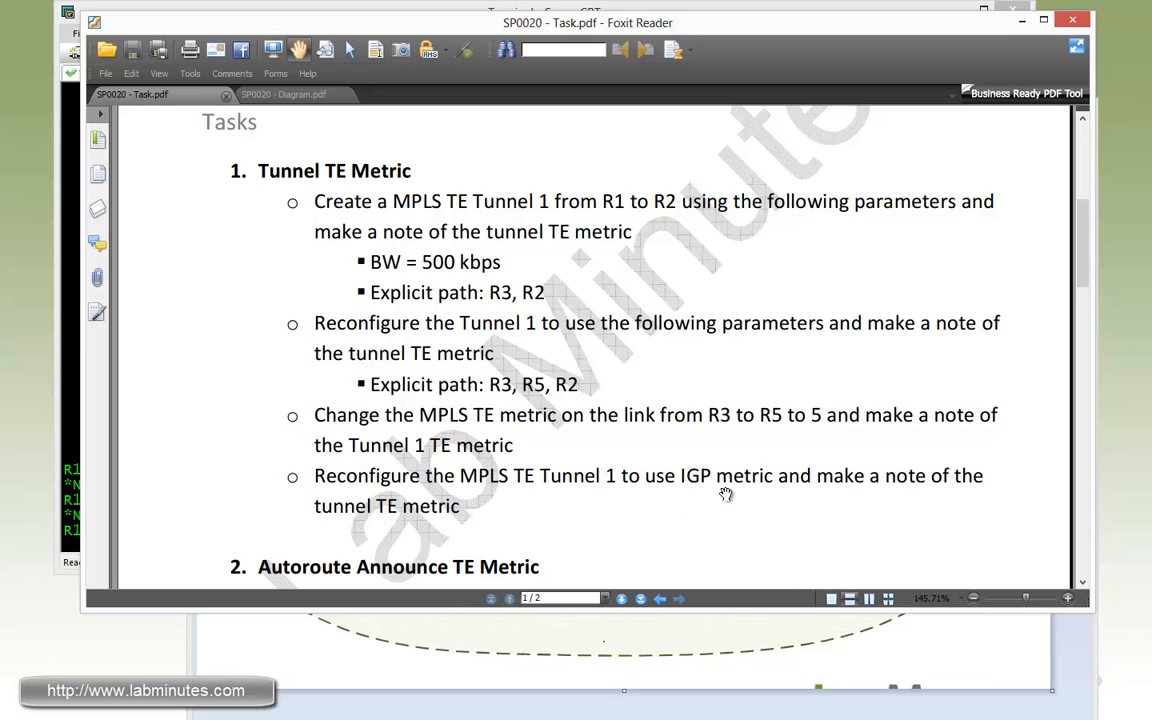
mouse_move(768, 502)
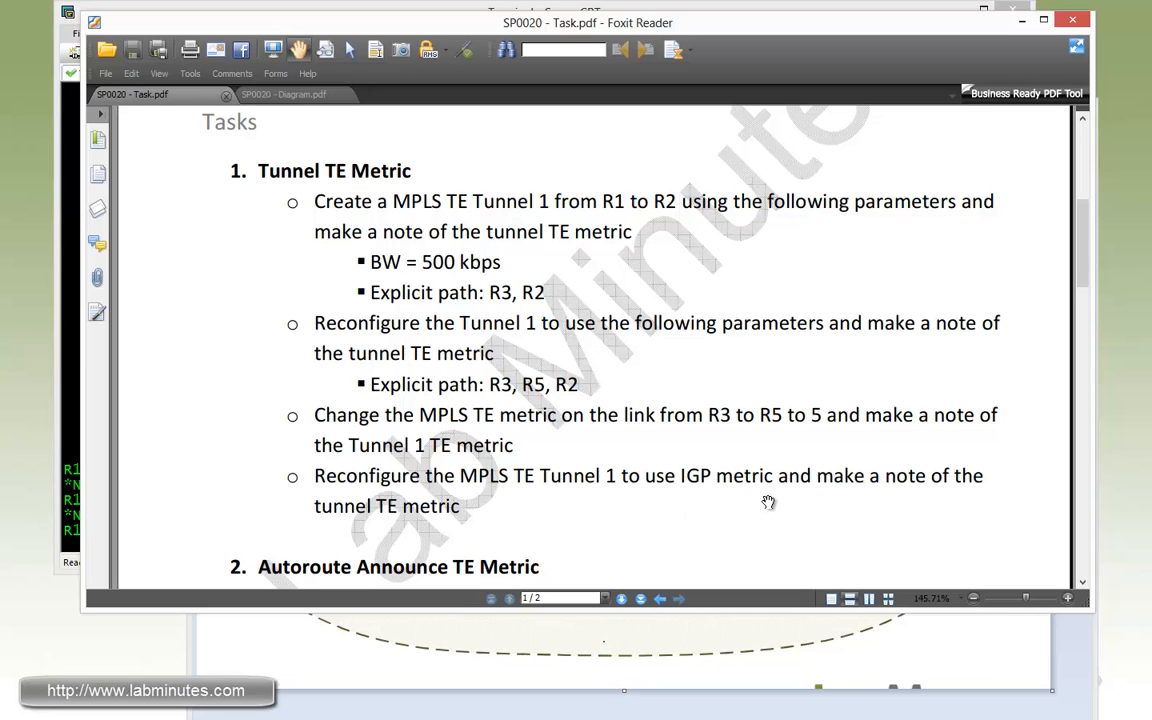
mouse_move(728, 503)
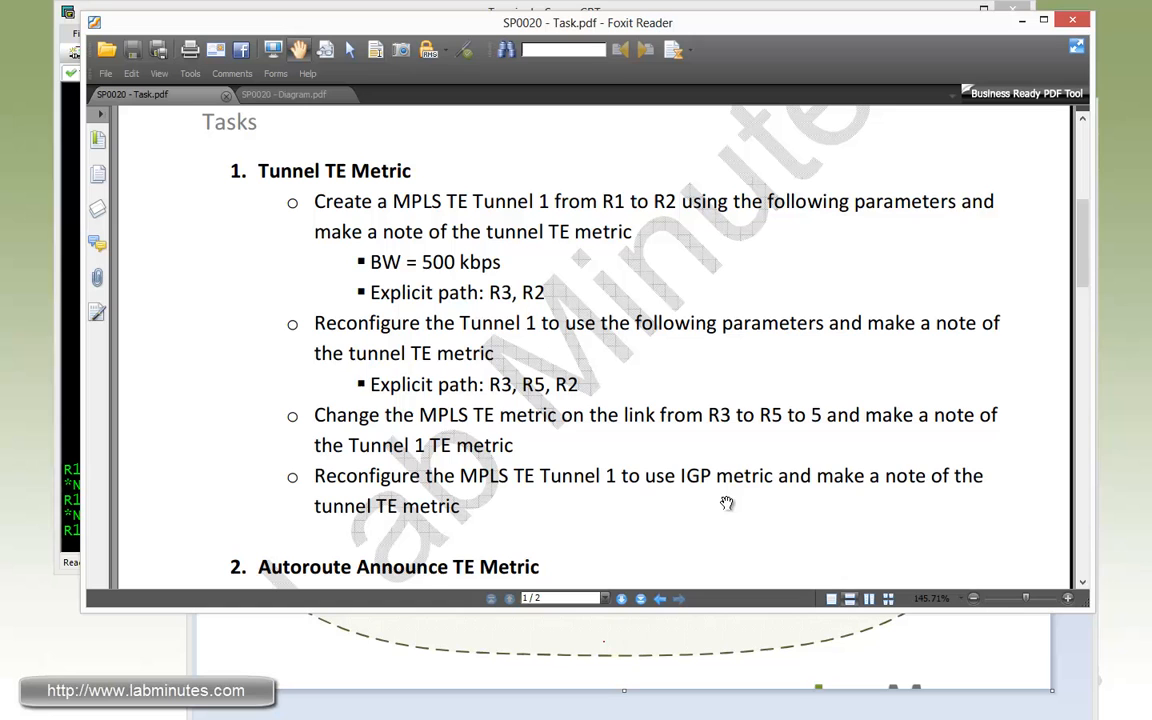
mouse_move(783, 499)
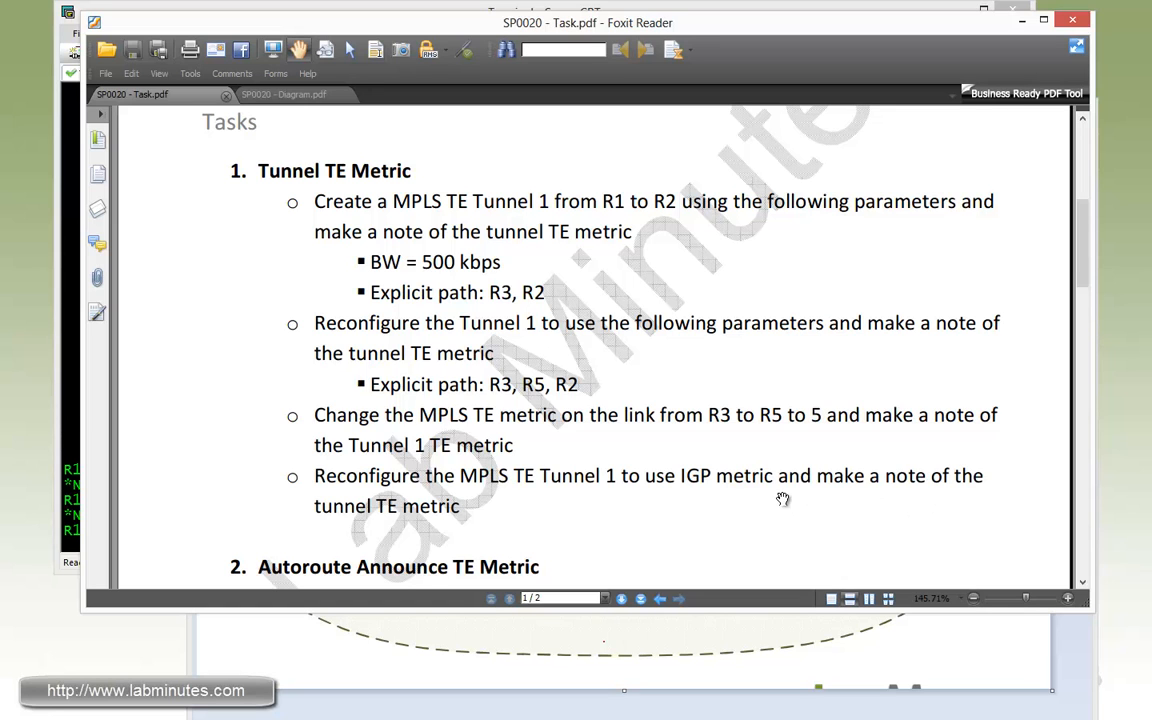
mouse_move(370, 533)
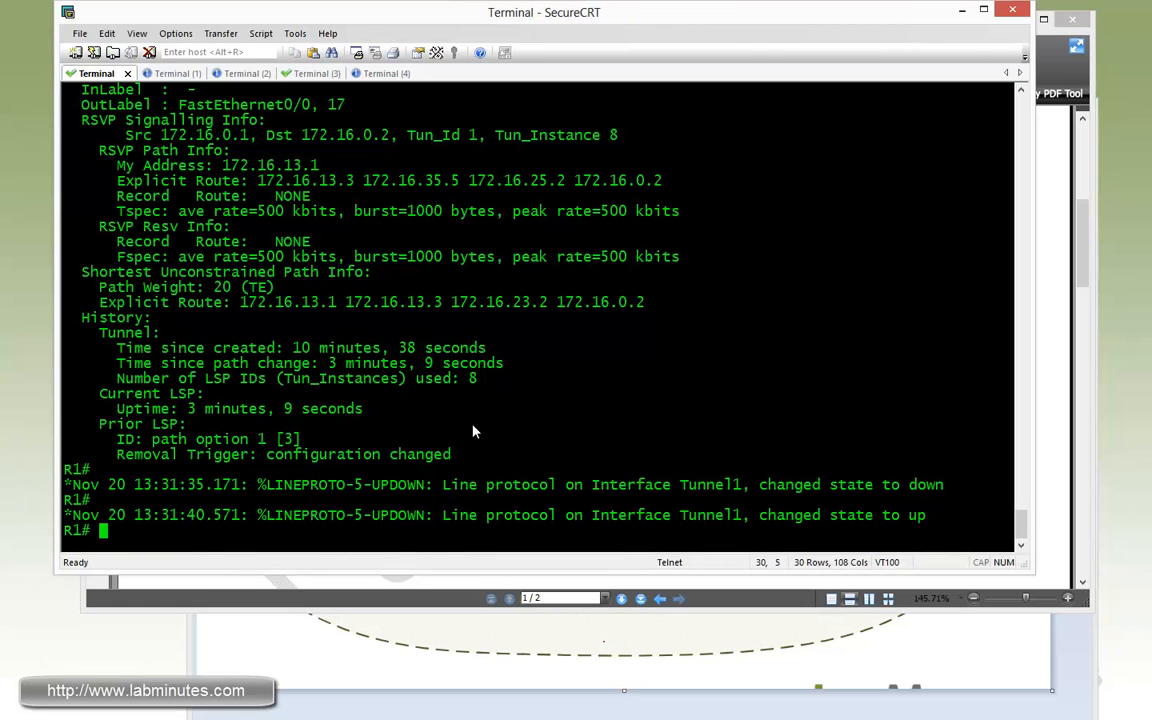
Enter 'tunnel mpls traffic-eng path-selection metric igp' under R1's interface Tunnel1.
type("conf t")
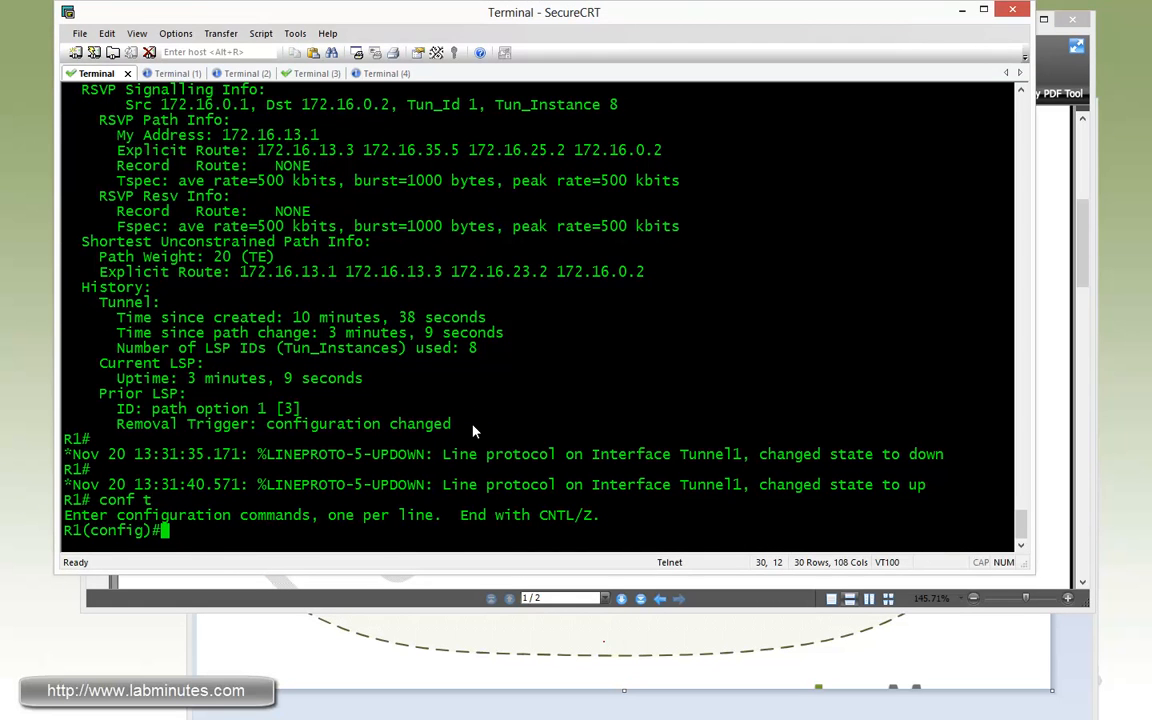
type("int tu1")
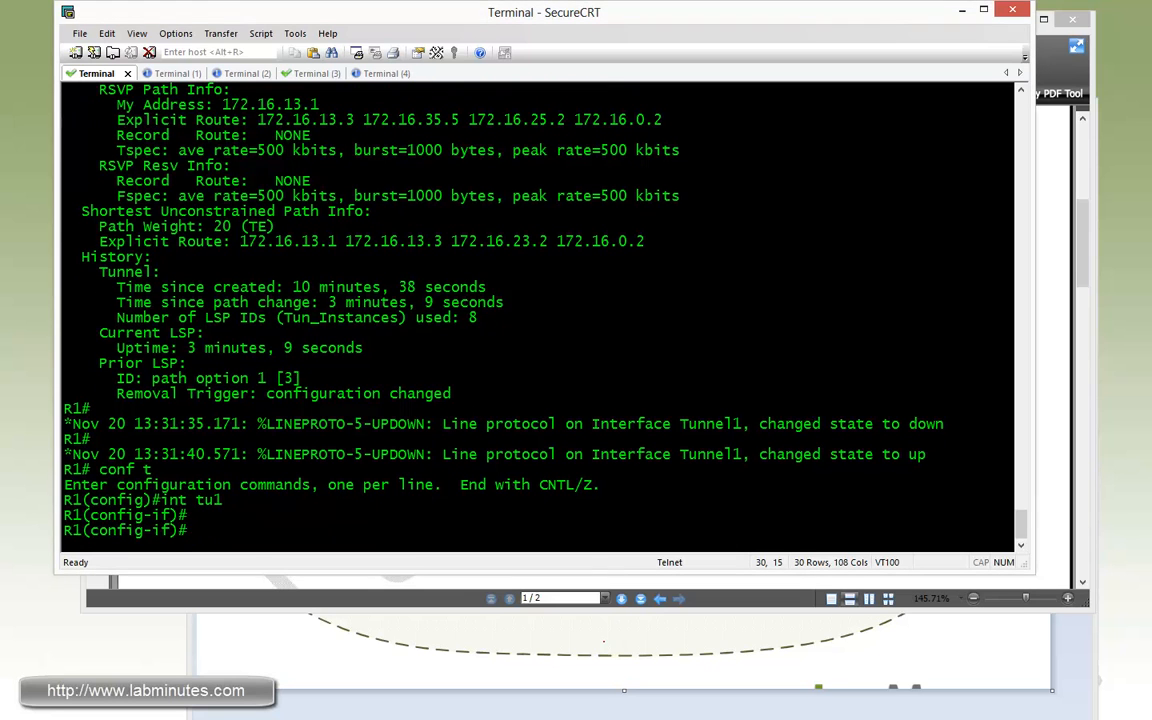
type("tunnel mpls tra")
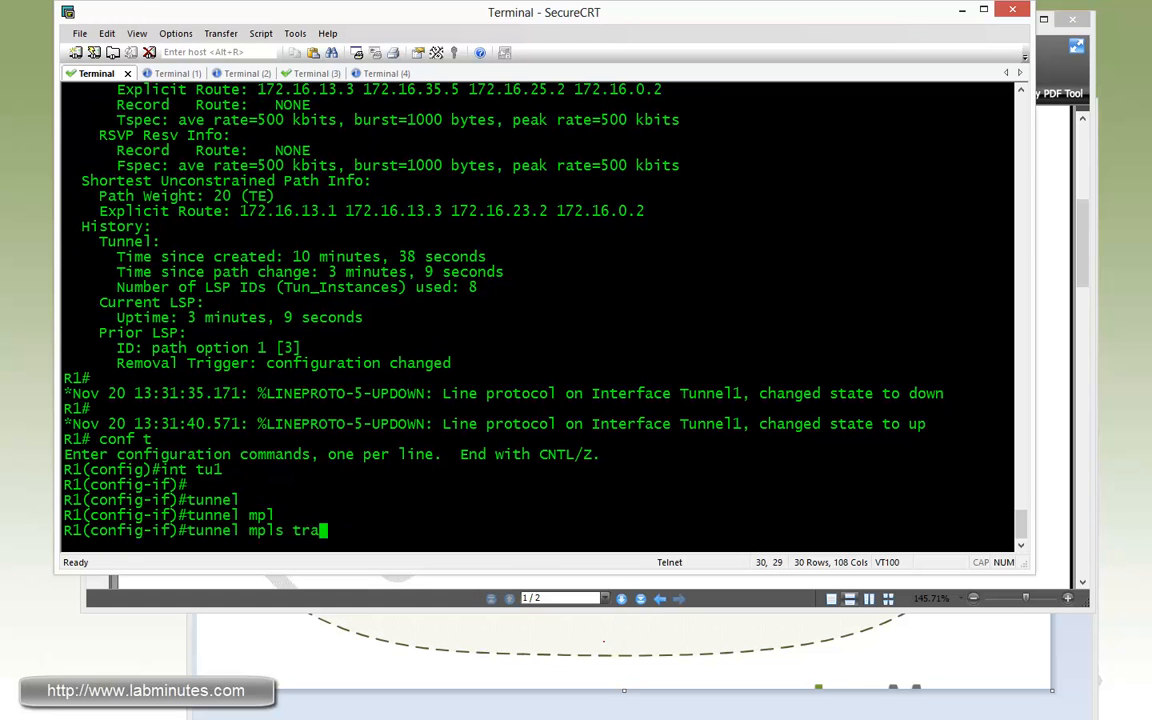
type("ffic-eng ?")
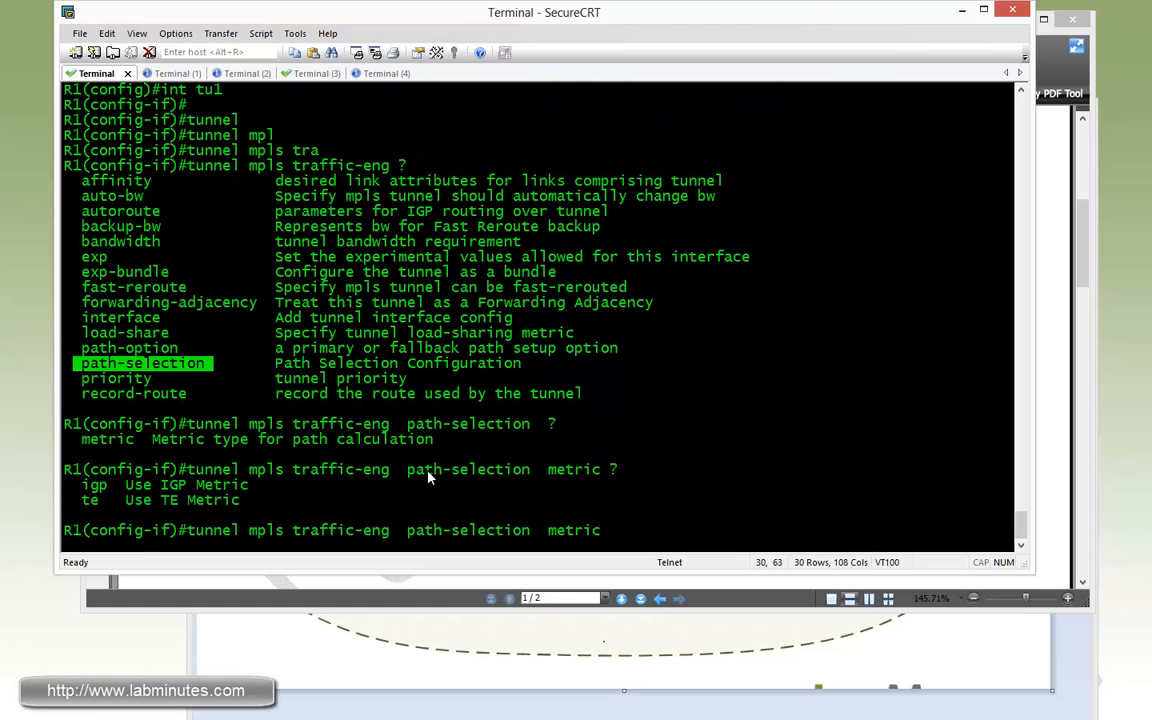
mouse_move(68, 491)
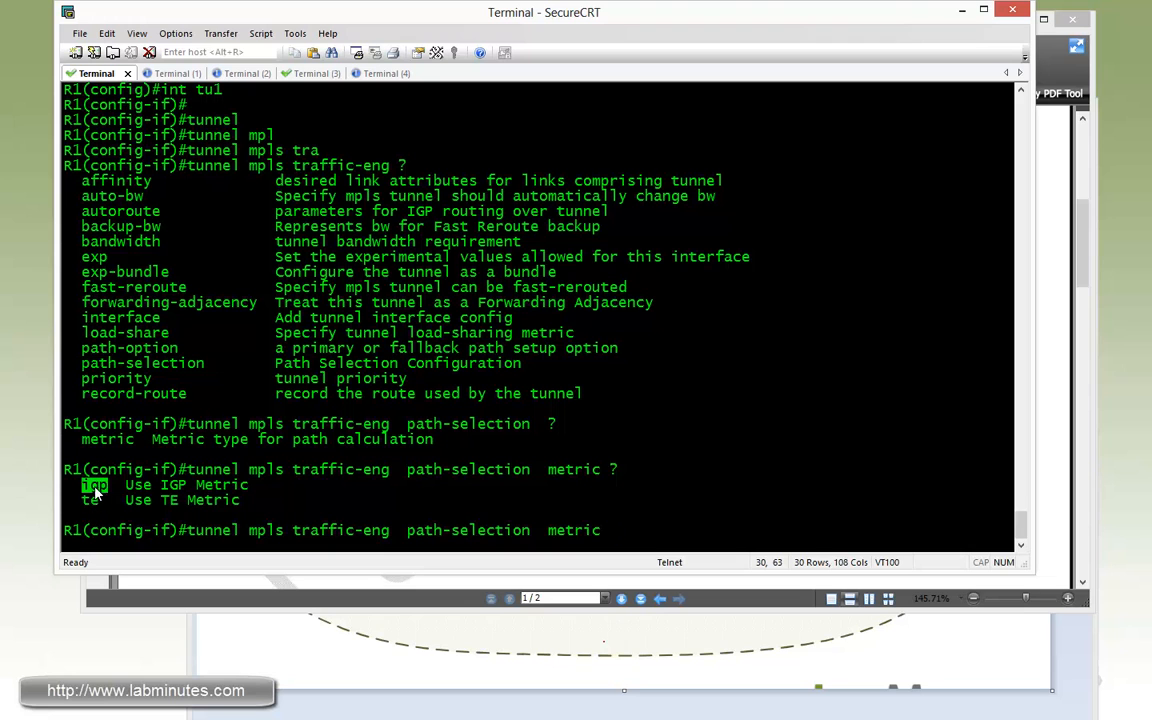
mouse_move(684, 410)
type(" igp")
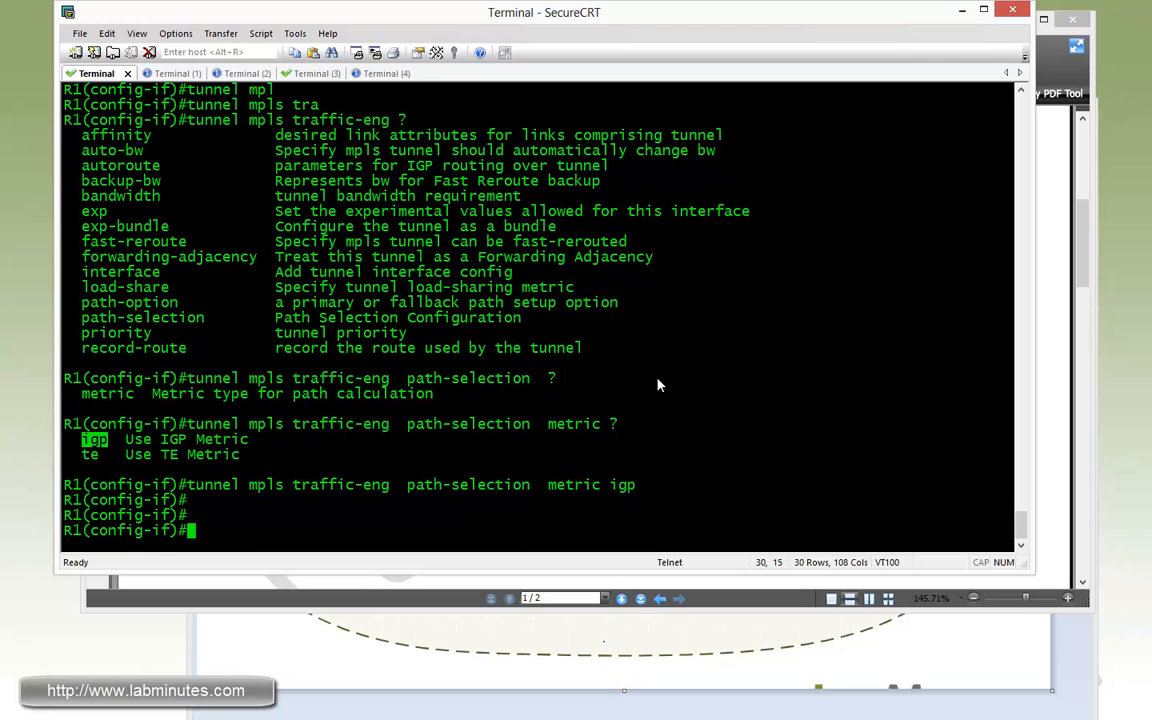
mouse_move(690, 421)
type("sh mpls tr tu tu1")
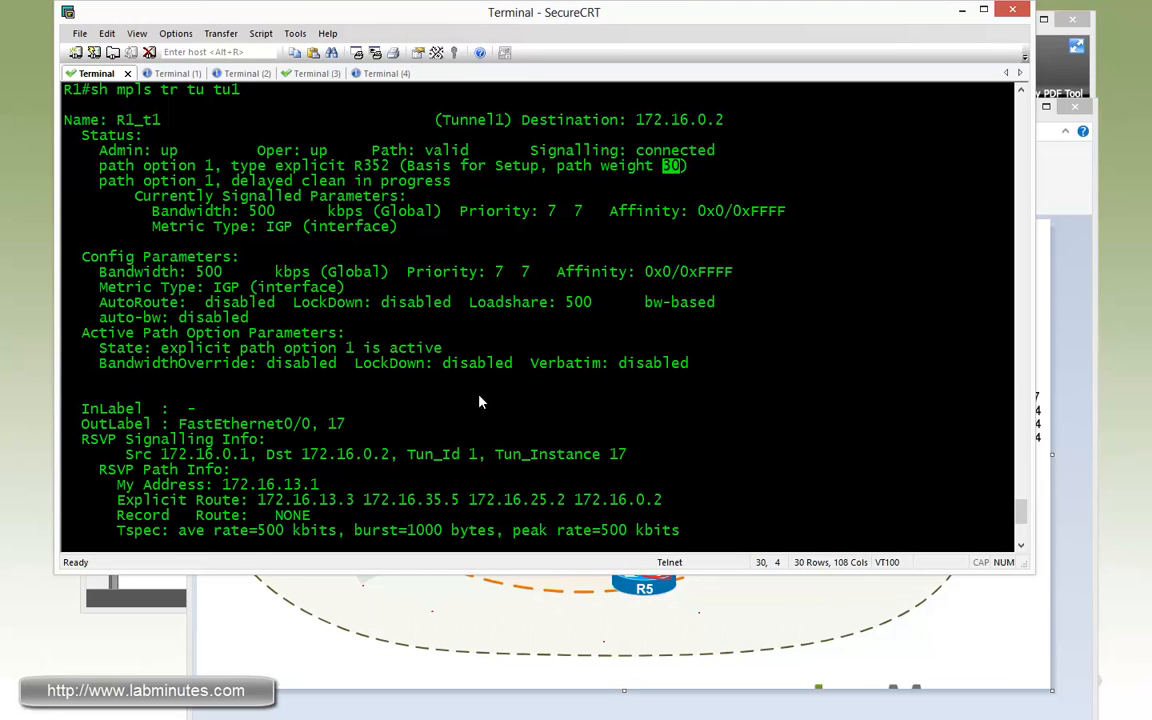
Highlight path weight 30 in R1's Tunnel1 details showing Metric Type IGP.
left_click_drag(660, 165, 557, 165)
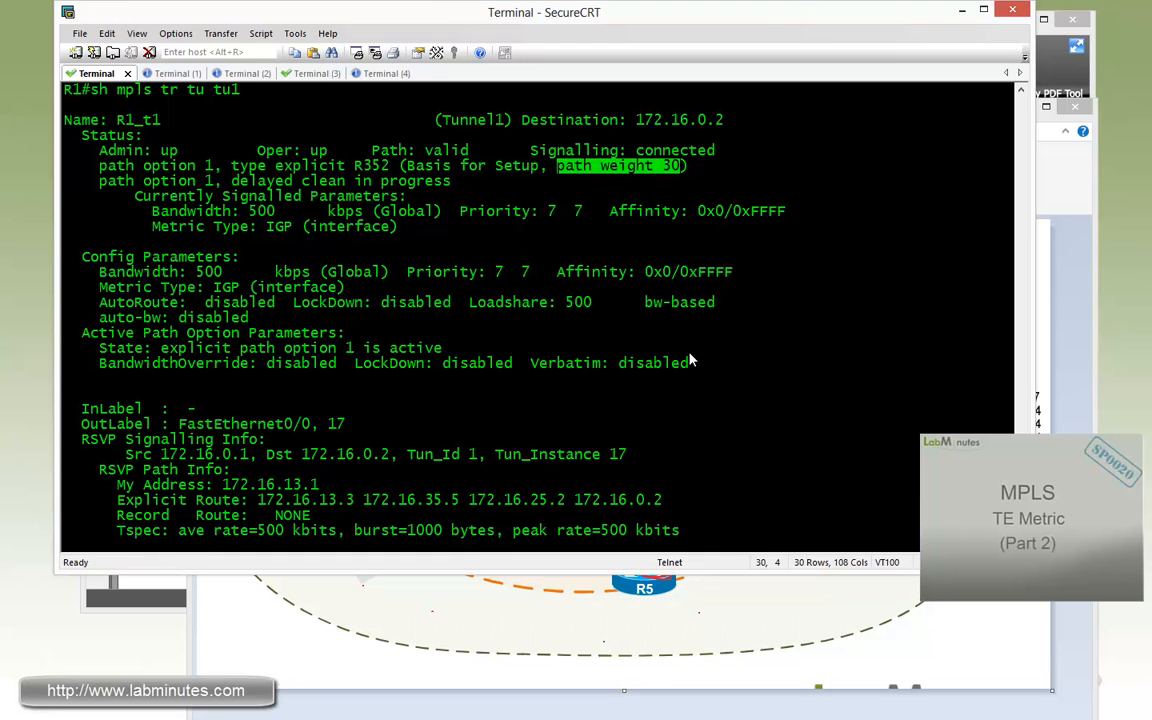
mouse_move(603, 356)
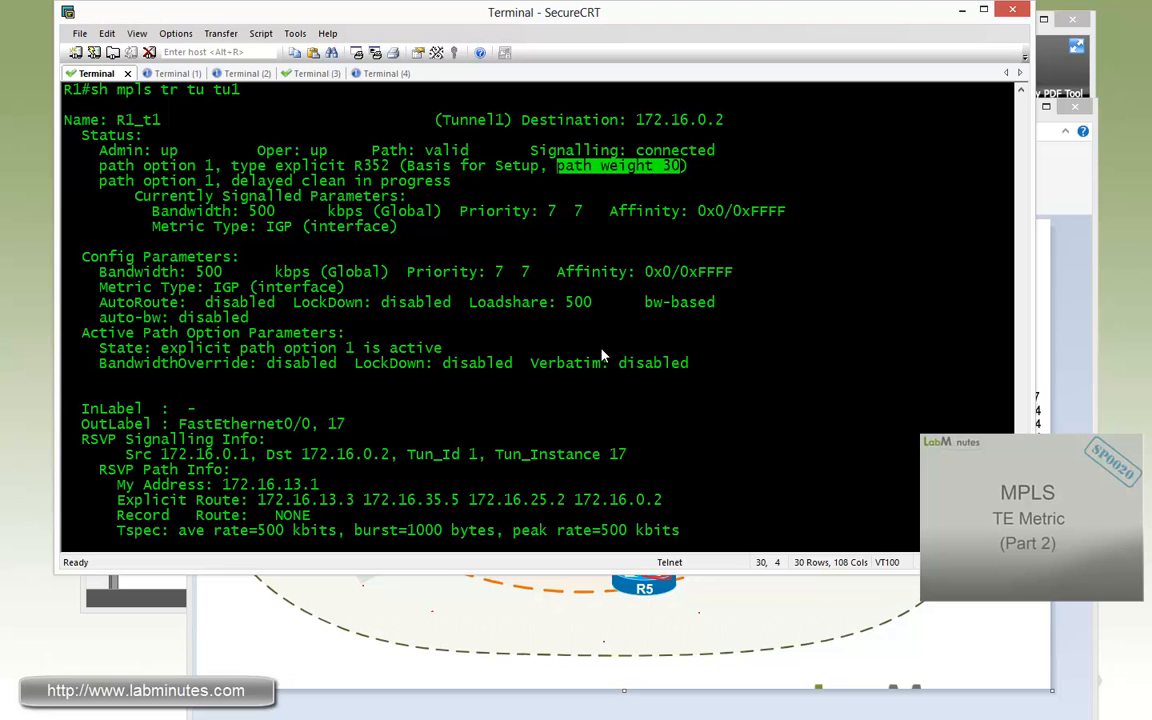
mouse_move(590, 365)
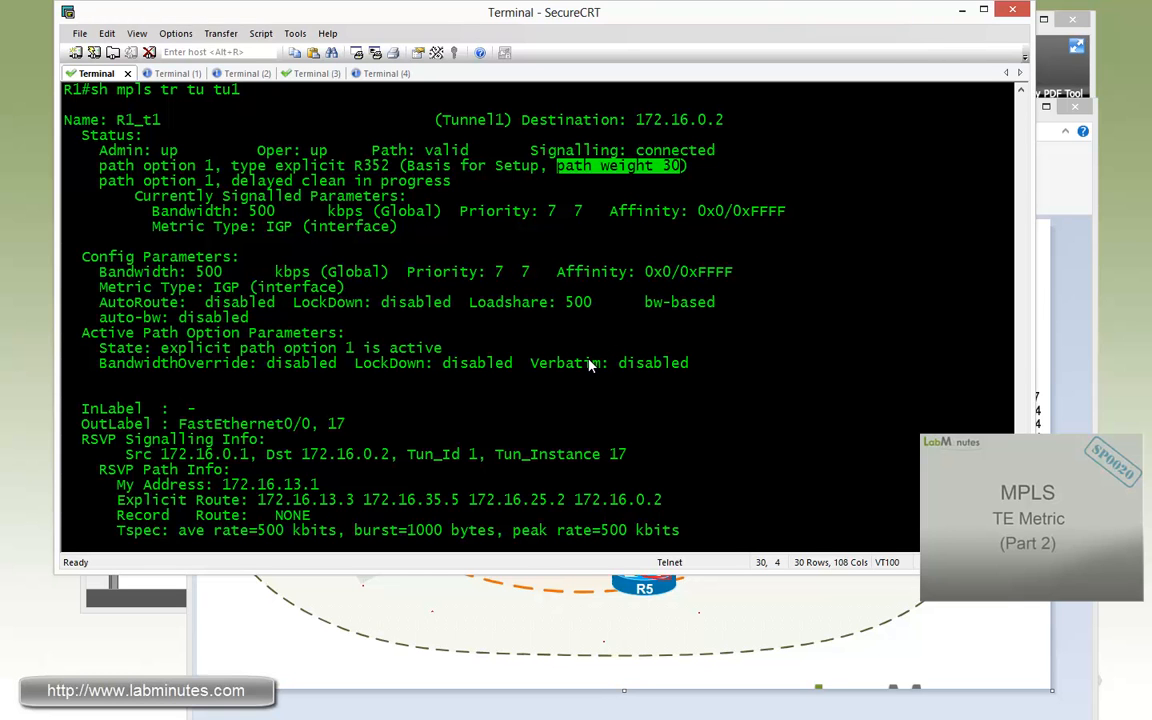
mouse_move(930, 223)
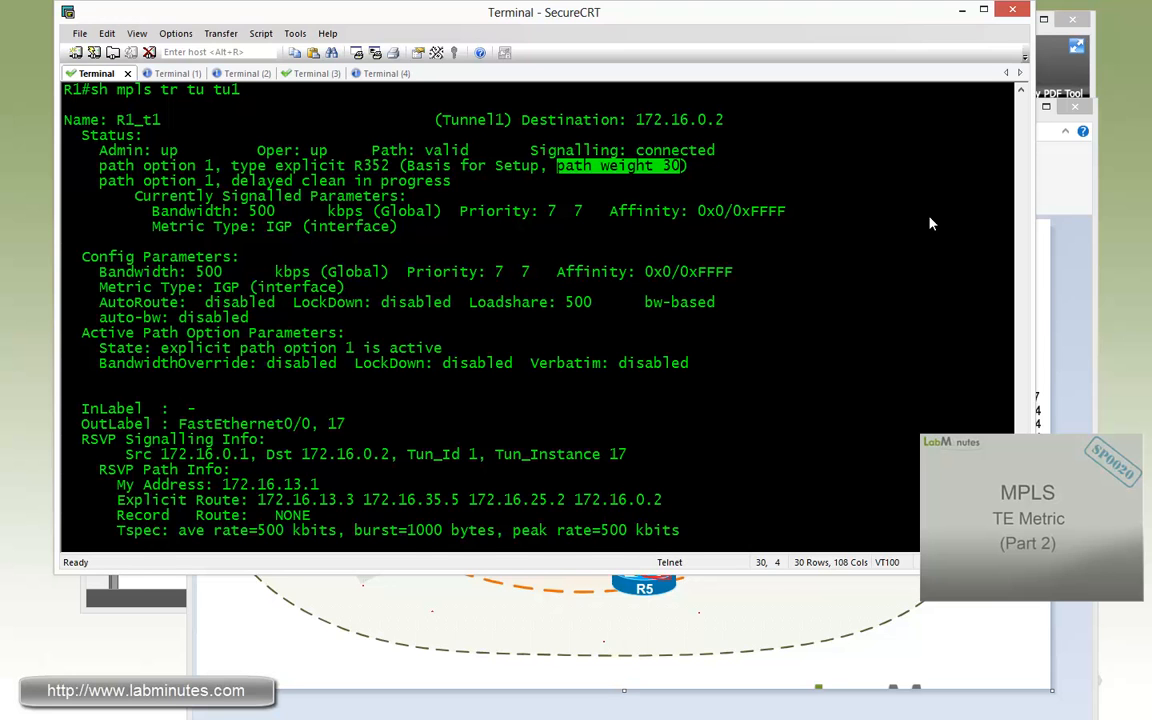